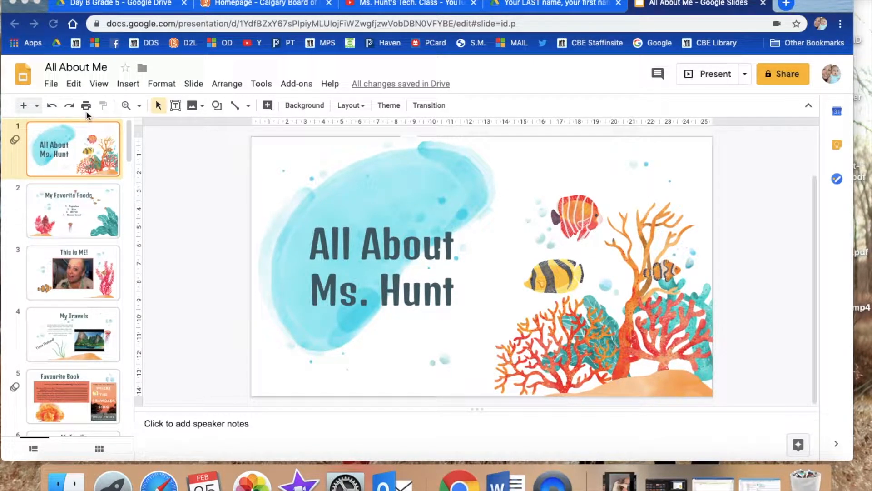
mouse_move(86, 270)
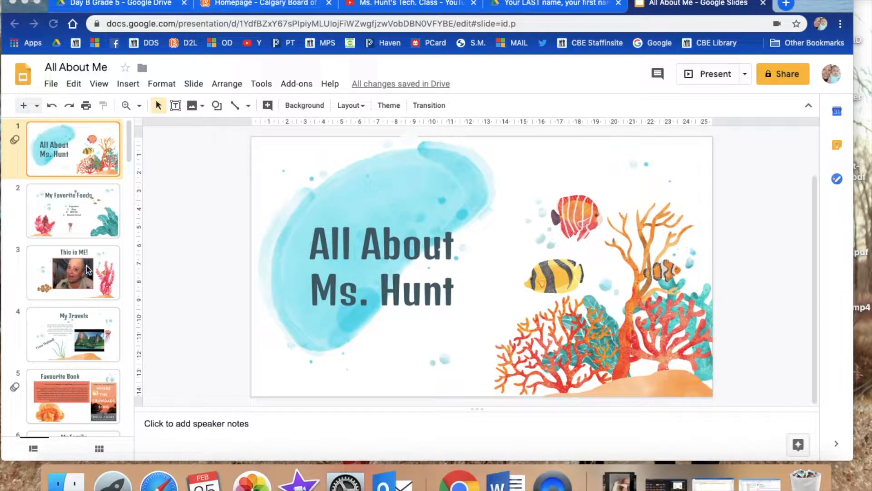
Step: Go to the This is ME! photo slide in the filmstrip
click(73, 273)
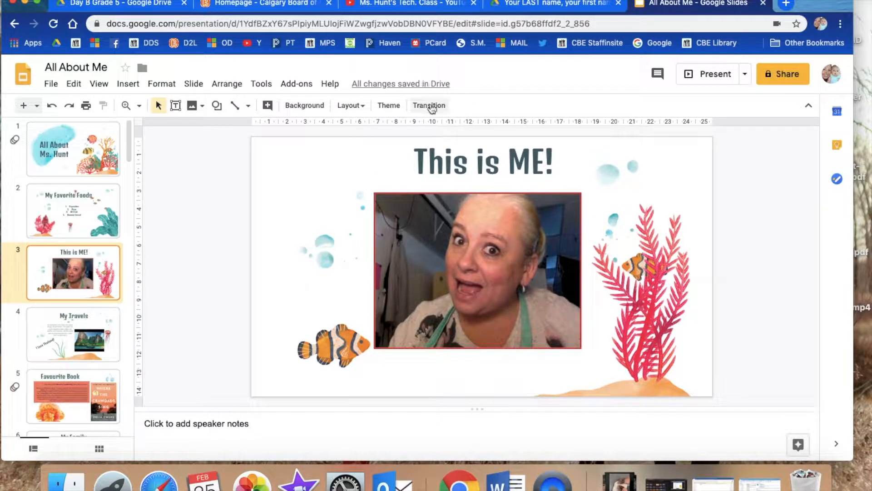
Step: Try a Fade transition on the This is ME! slide and preview it
click(429, 106)
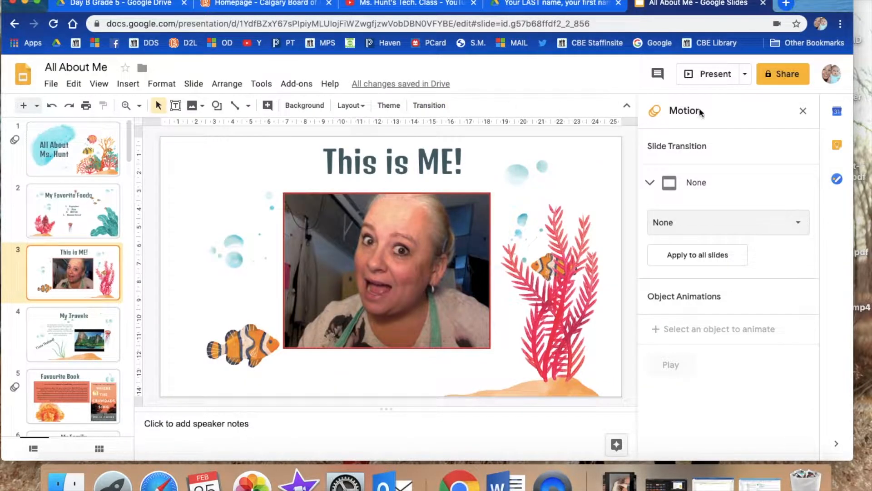
click(649, 182)
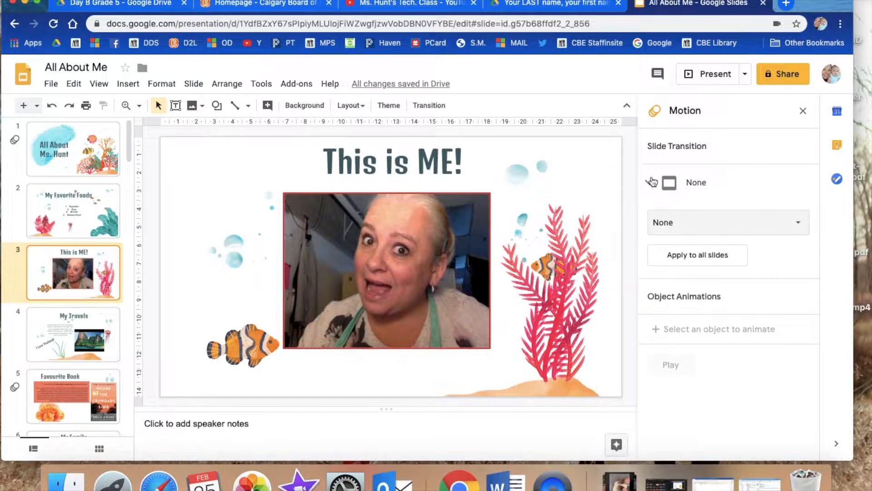
click(726, 222)
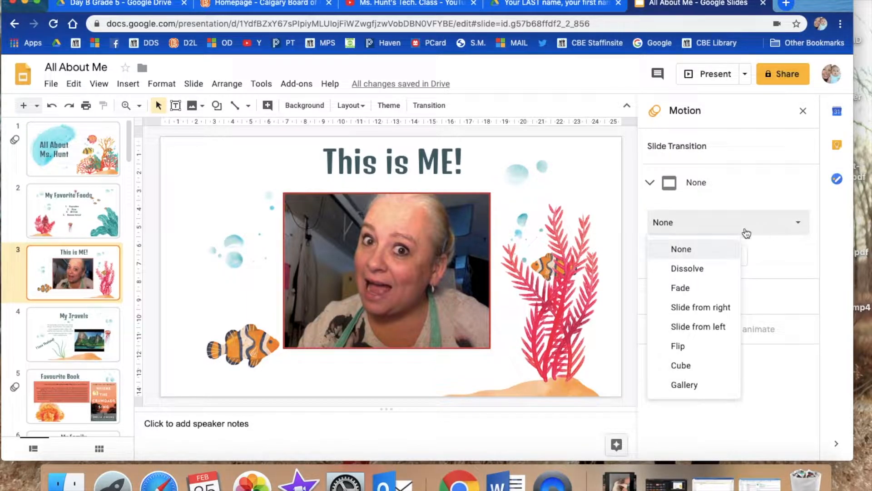
mouse_move(701, 307)
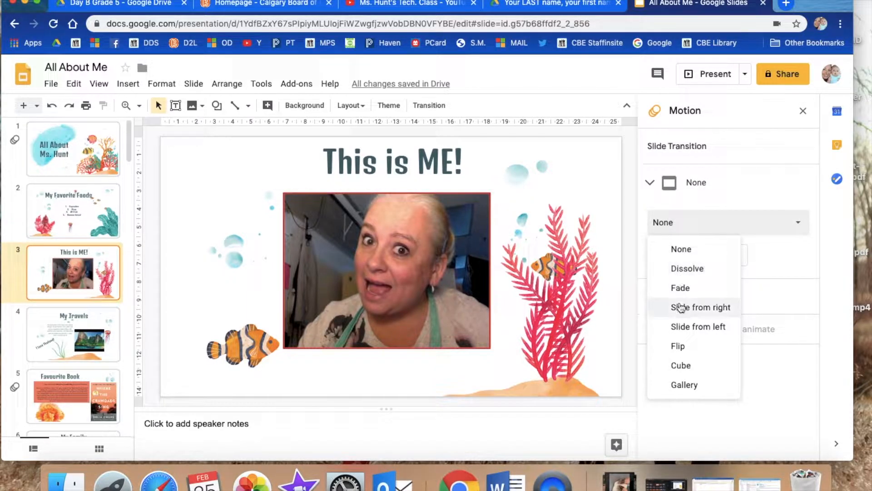
mouse_move(680, 288)
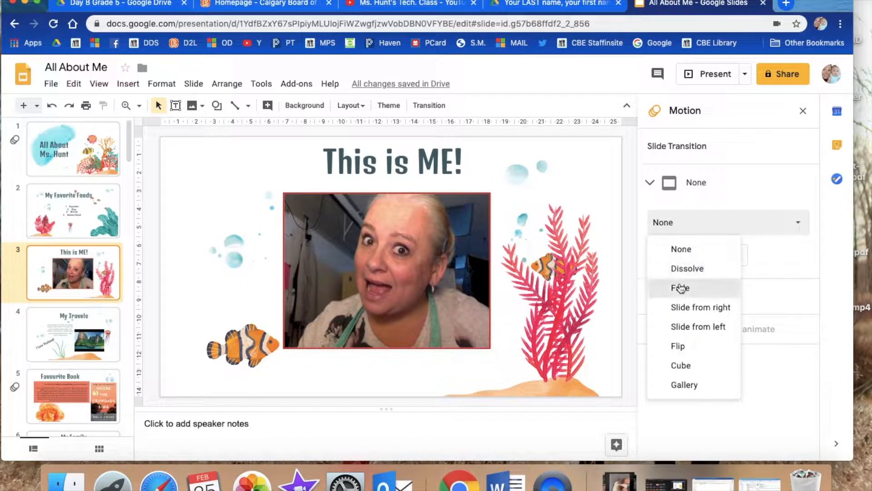
click(680, 288)
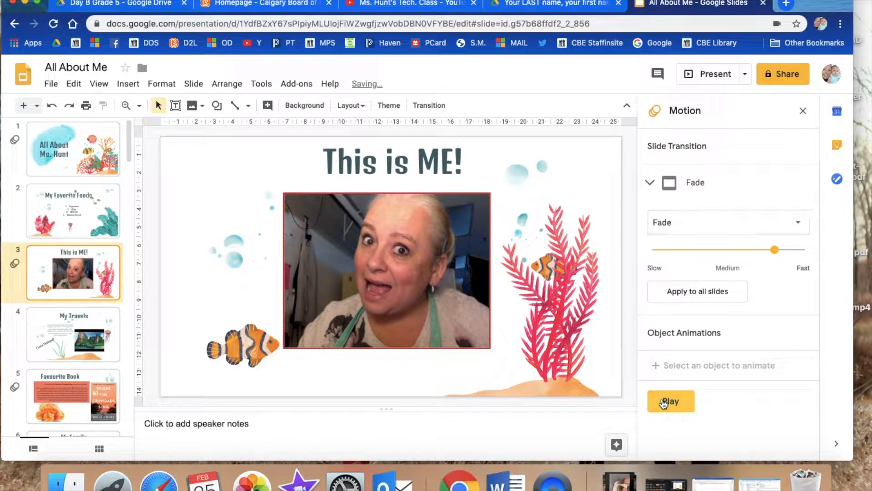
click(670, 401)
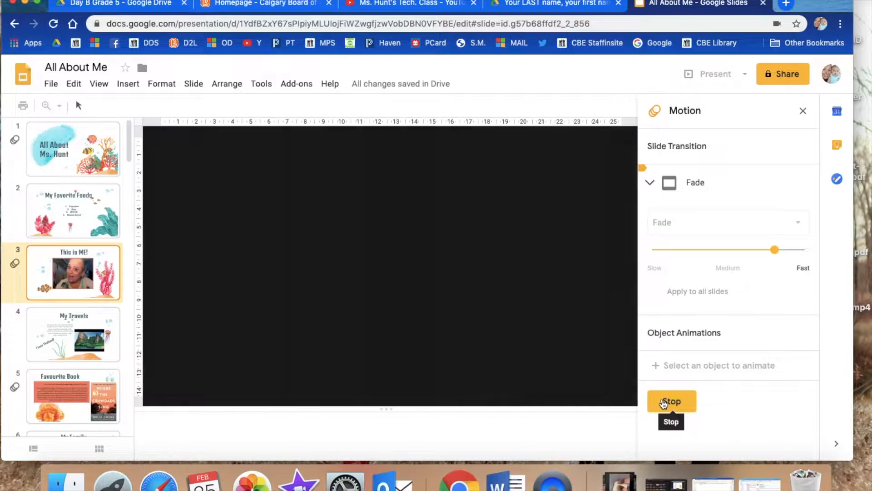
click(671, 401)
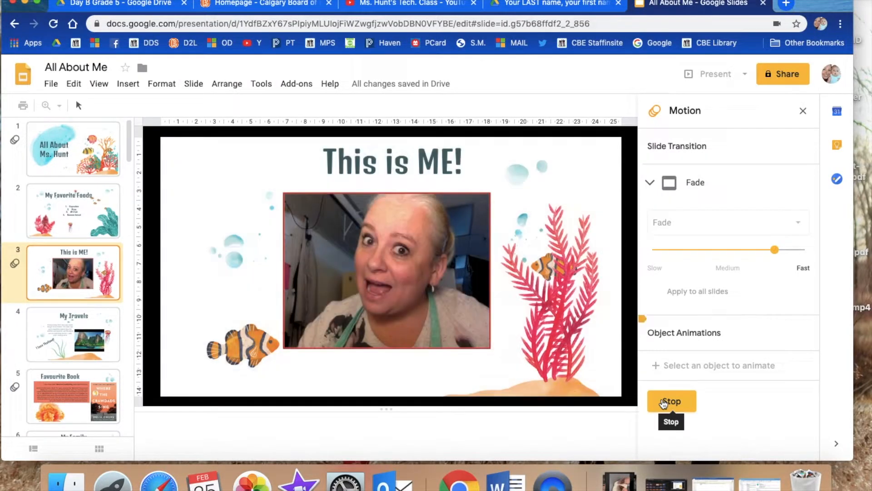
mouse_move(687, 390)
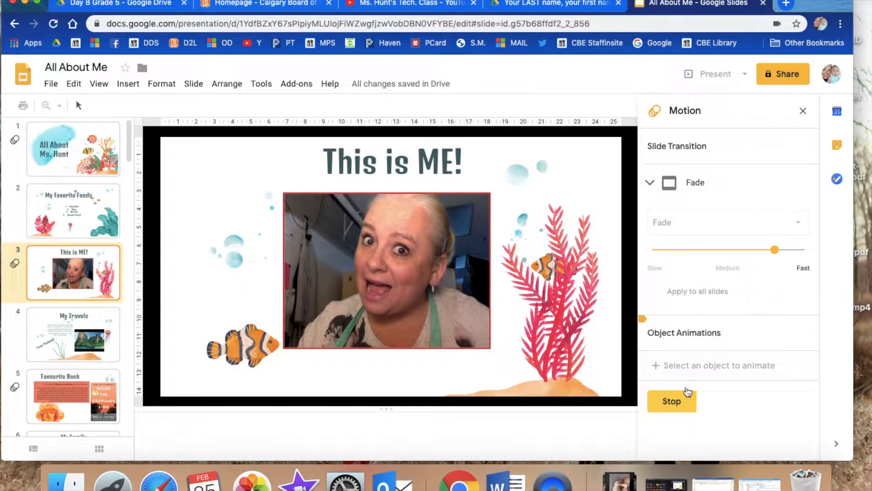
Step: Switch the slide's transition to Flip at medium speed and preview it
click(723, 222)
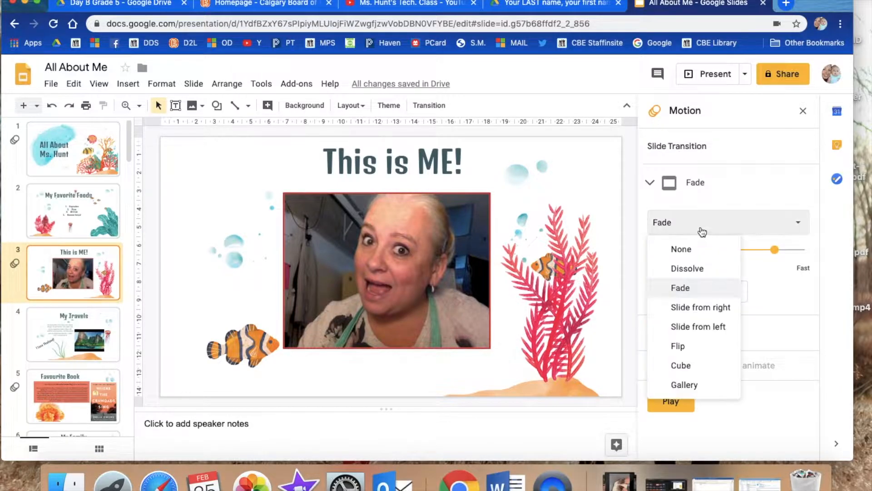
click(678, 345)
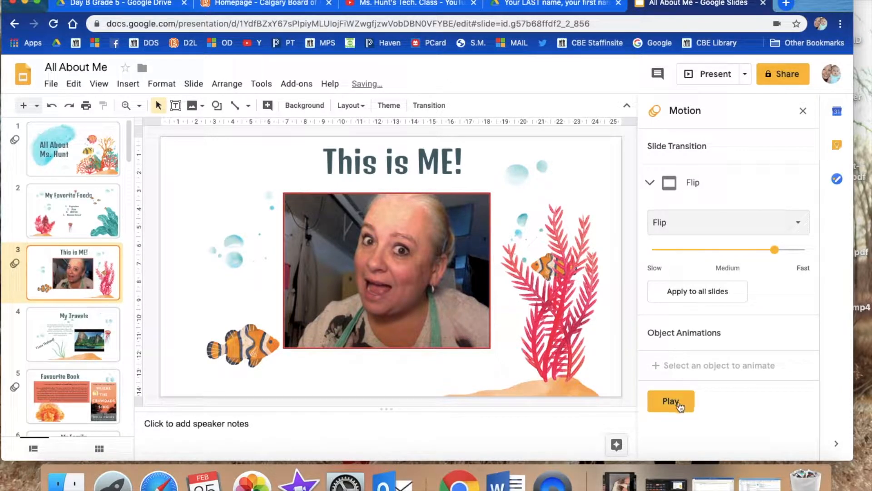
click(670, 400)
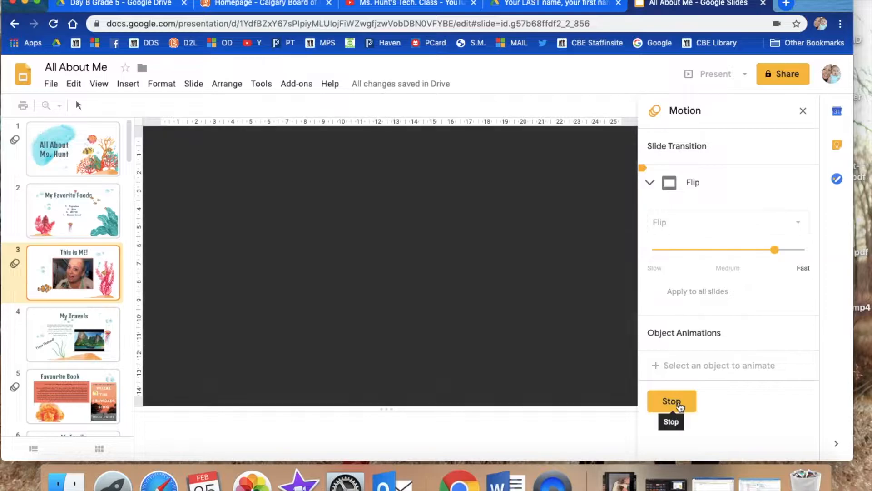
click(672, 401)
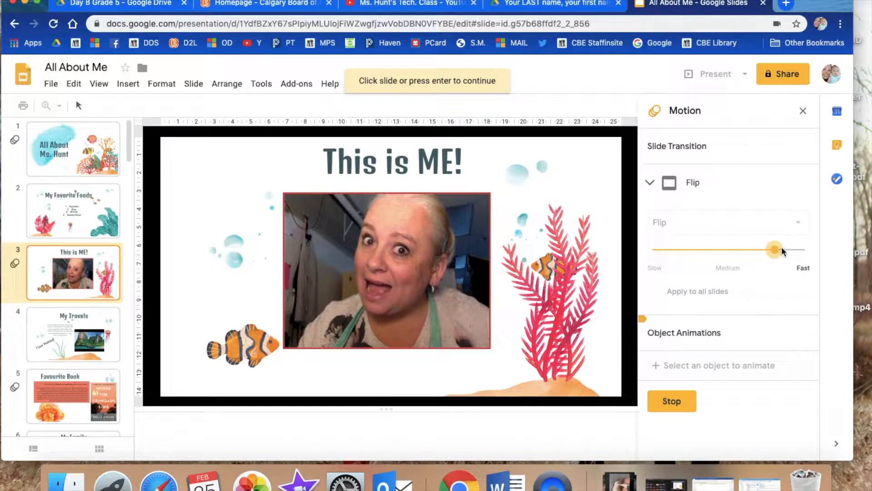
mouse_move(772, 254)
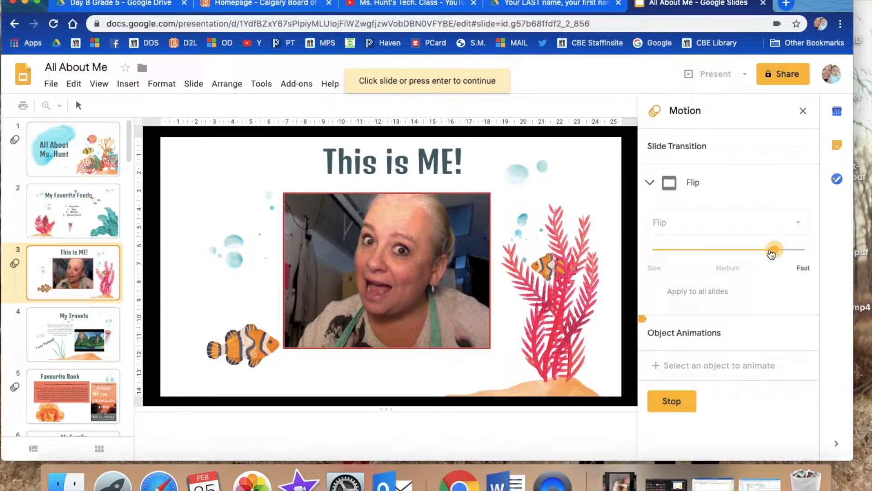
mouse_move(672, 400)
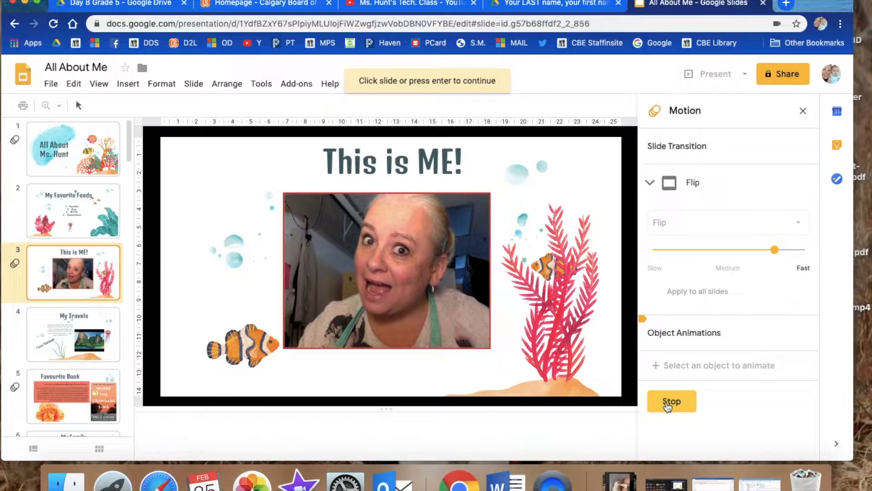
click(671, 401)
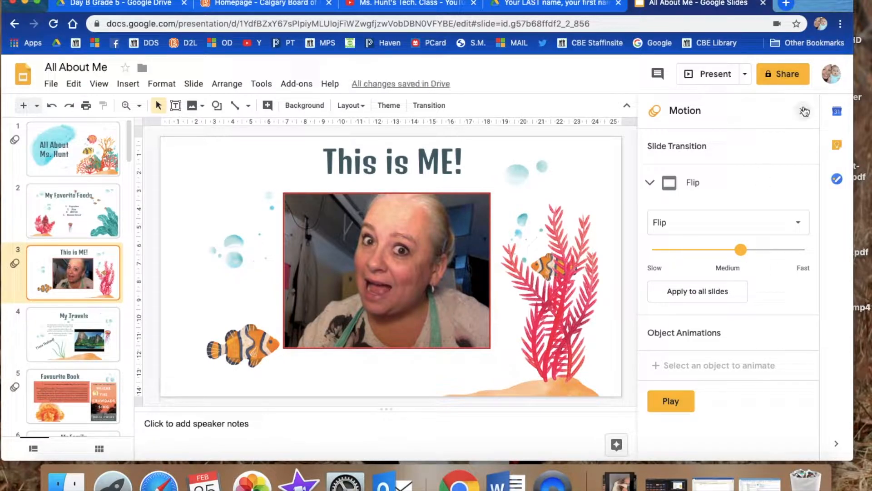
mouse_move(804, 110)
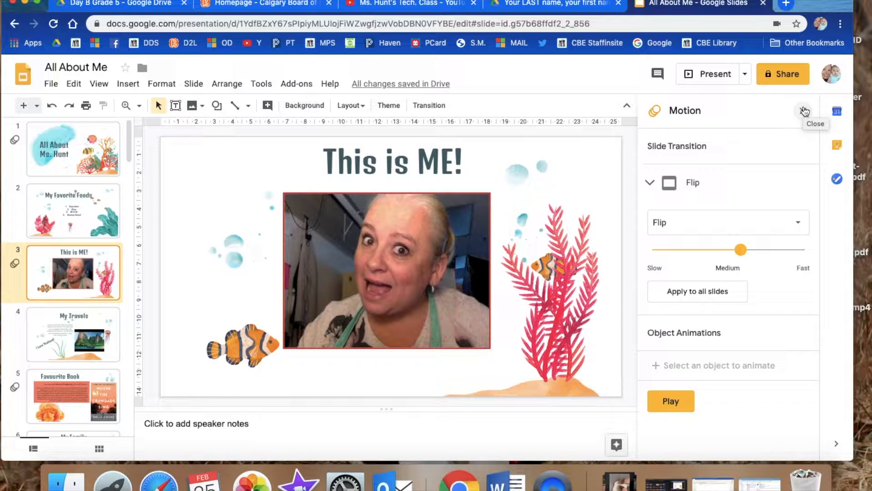
Step: Delete the tilted I Love Thailand! text box from the My Travels slide
click(805, 110)
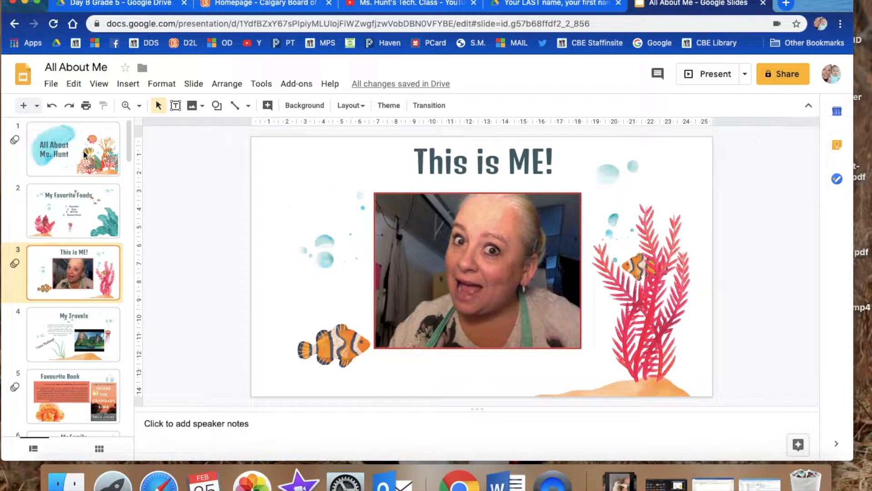
click(73, 334)
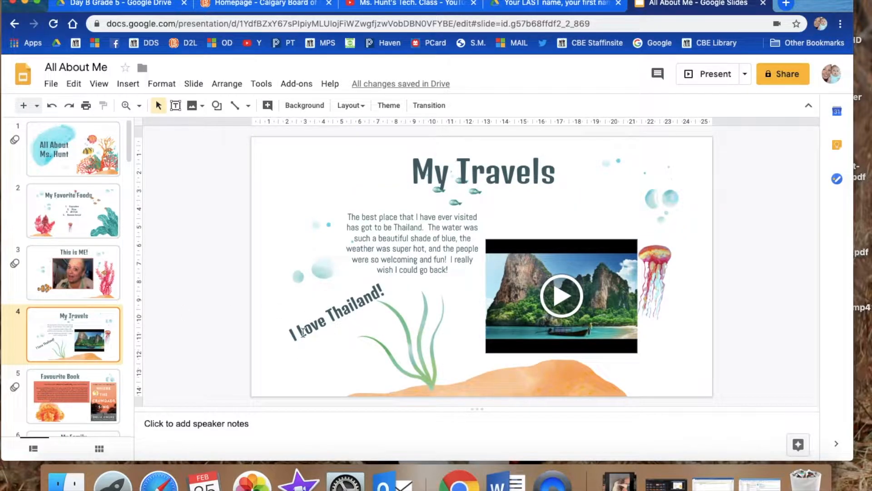
click(400, 333)
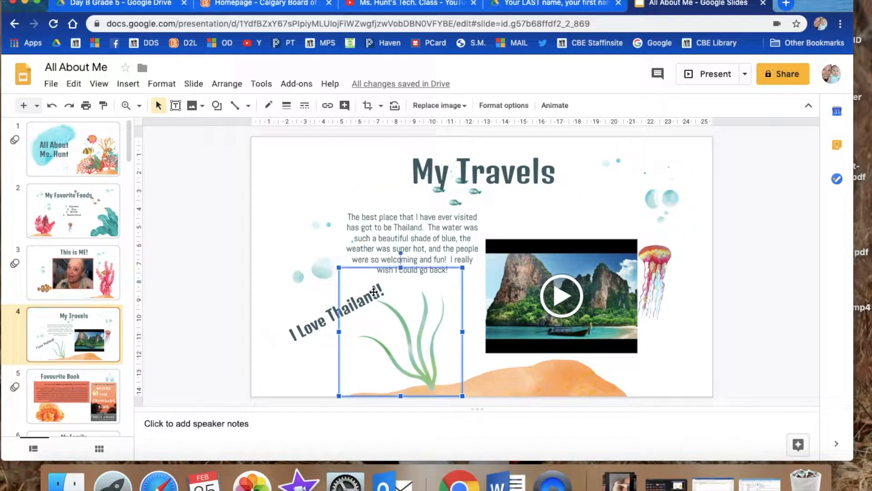
double_click(372, 291)
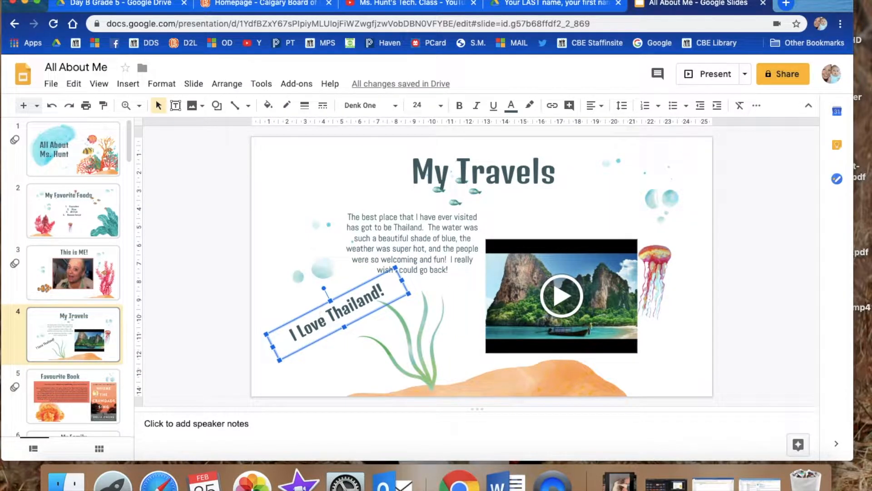
key(delete)
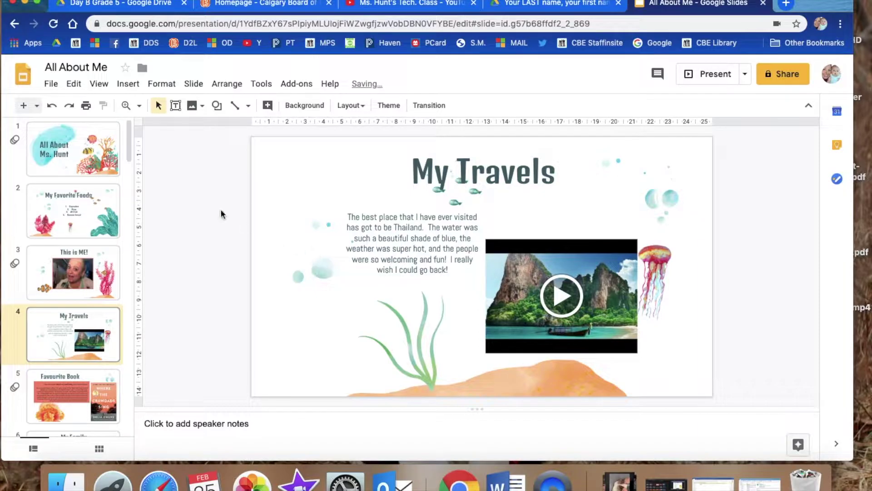
Step: Insert word art reading 'I Love Thailand!' on the My Travels slide
click(127, 84)
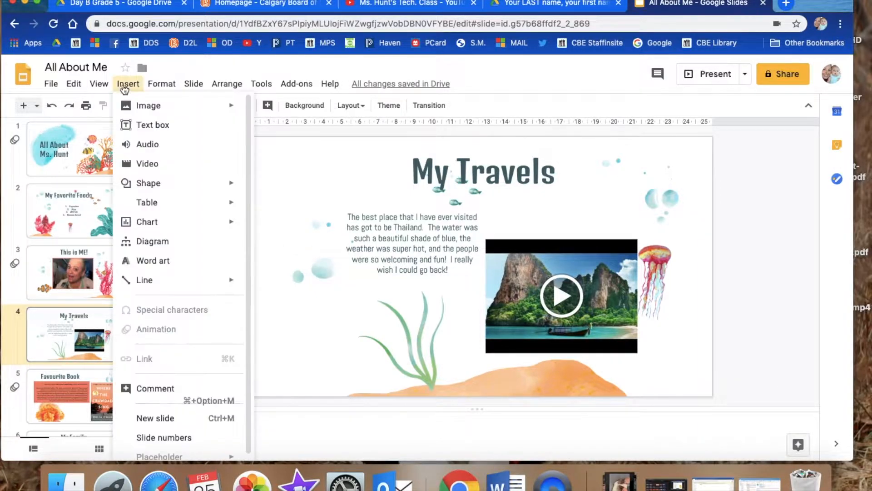
mouse_move(153, 261)
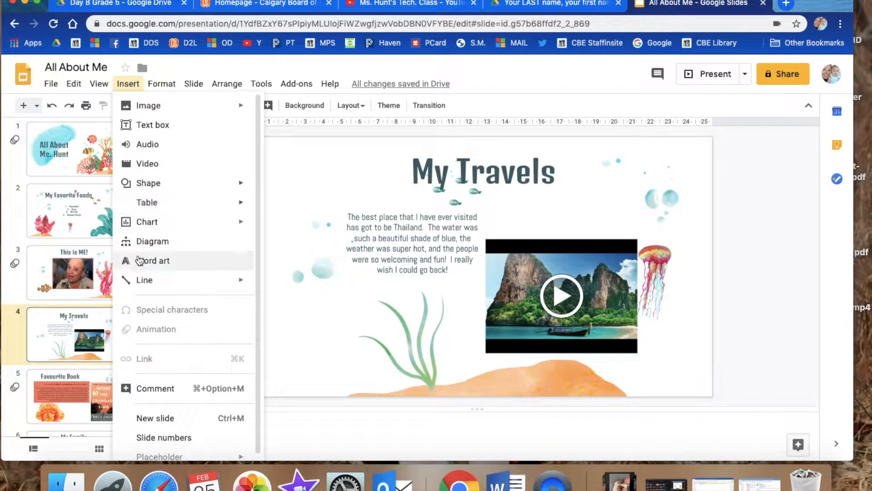
click(152, 261)
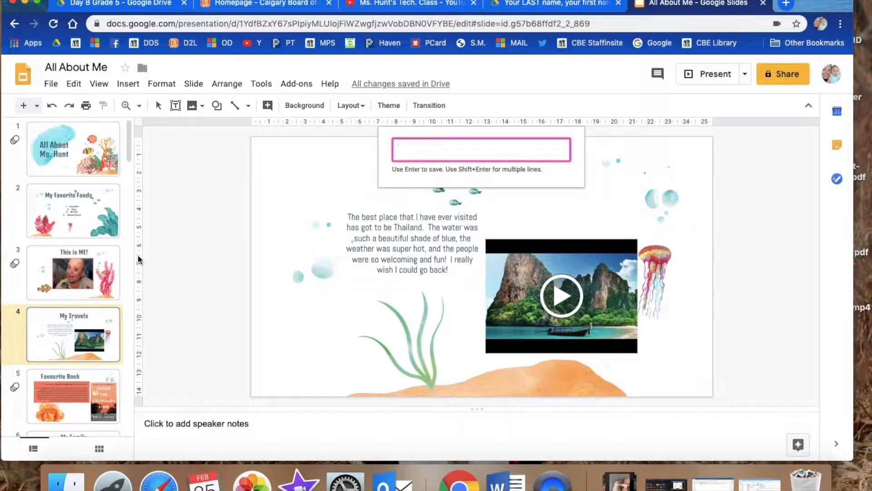
text(I L)
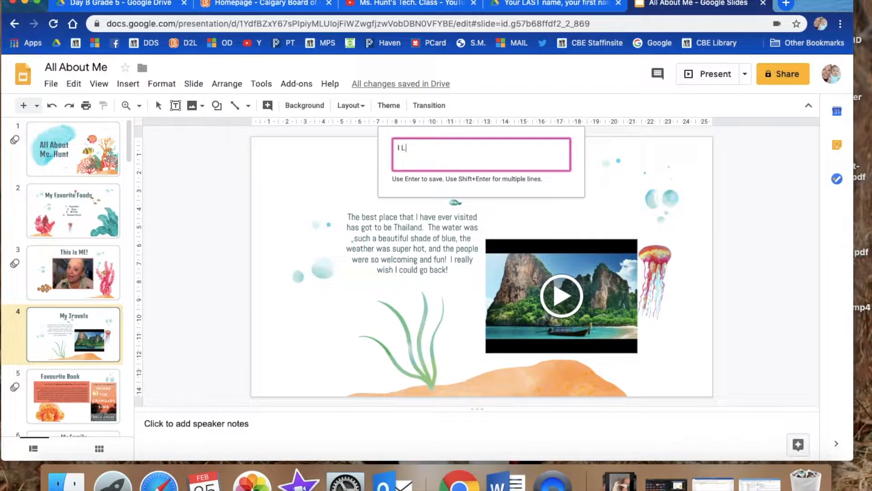
text(ove Thailan)
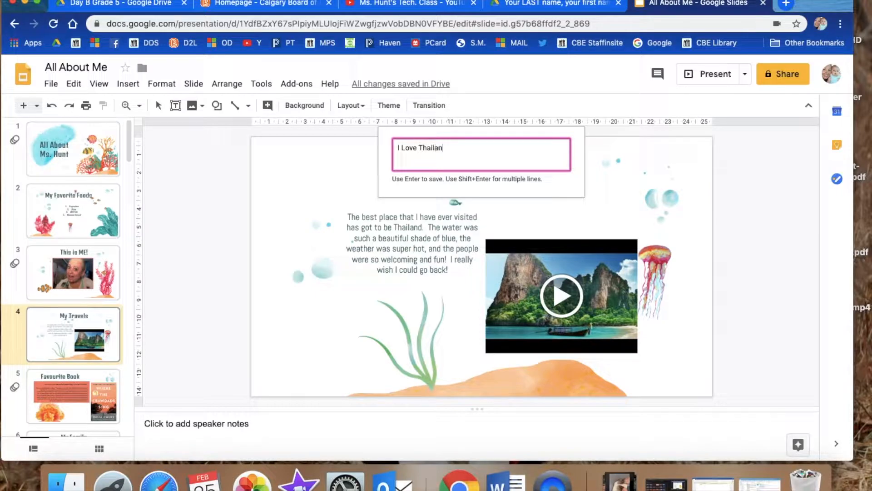
text(d!)
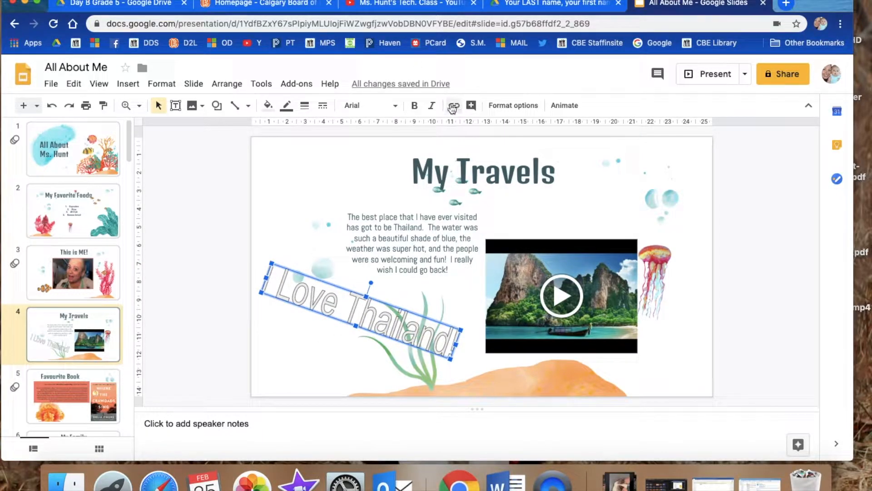
Step: Set the I Love Thailand! word art in the Butterfly Kids handwritten font
click(367, 106)
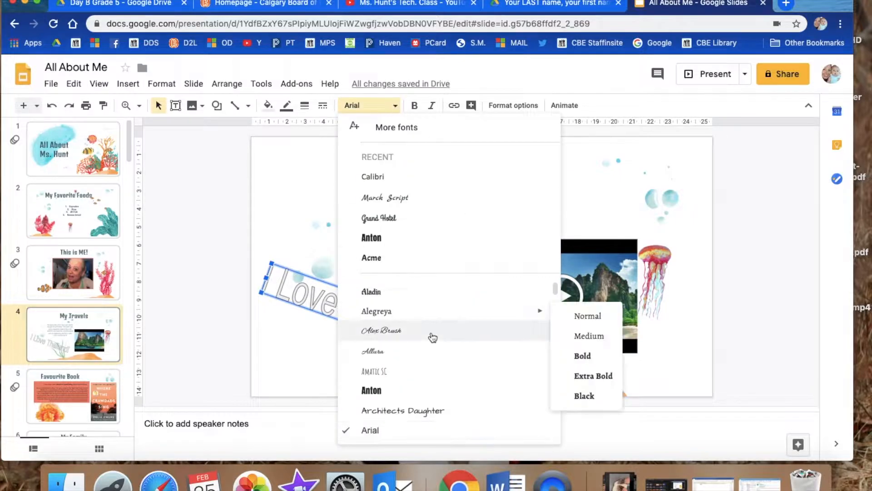
scroll(down, 3)
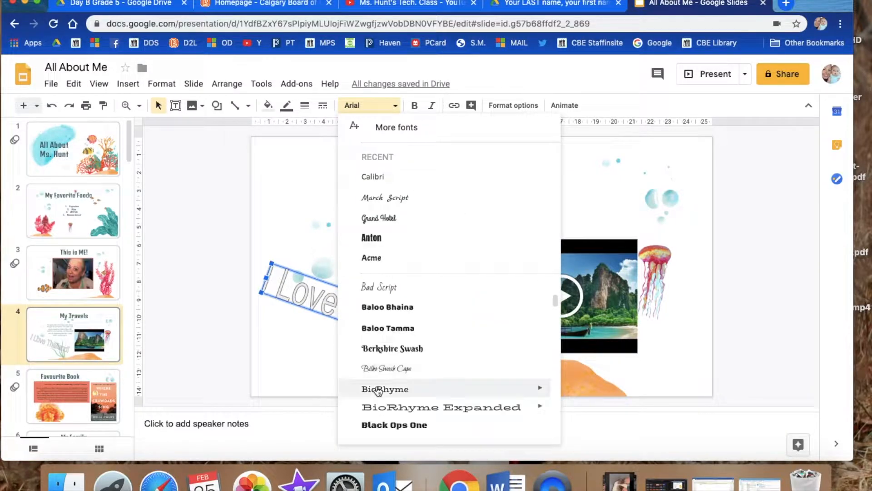
scroll(down, 3)
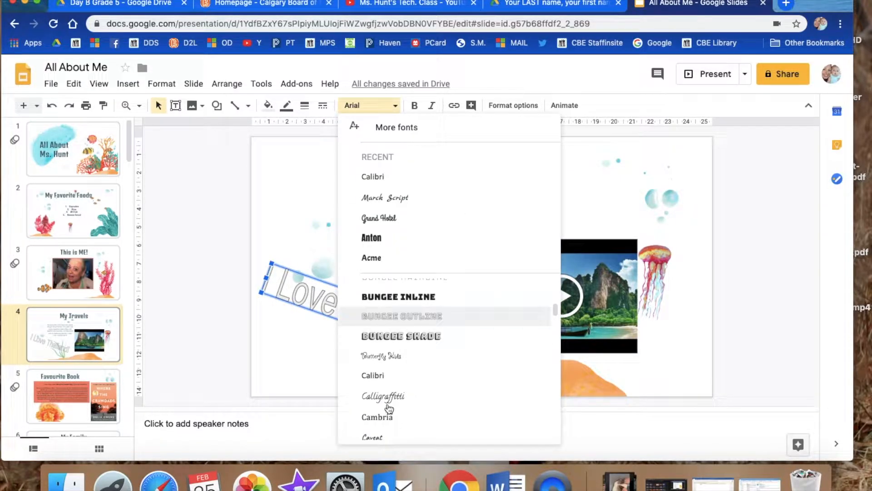
mouse_move(380, 356)
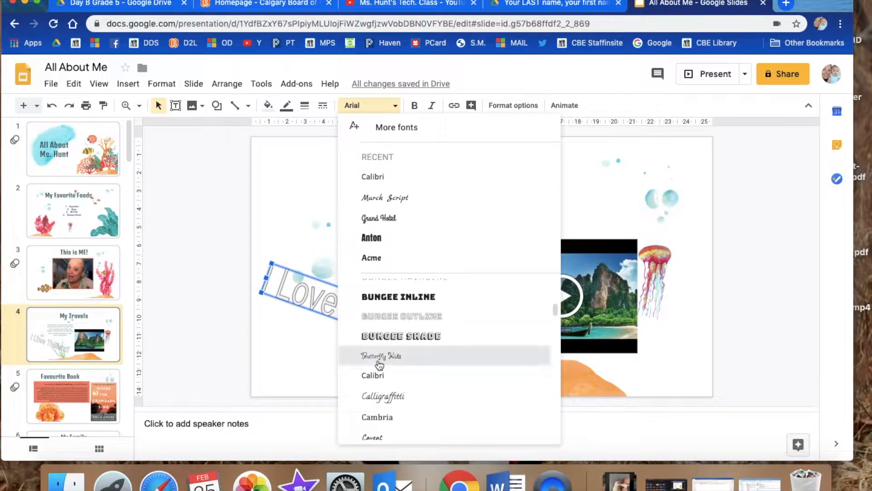
click(380, 355)
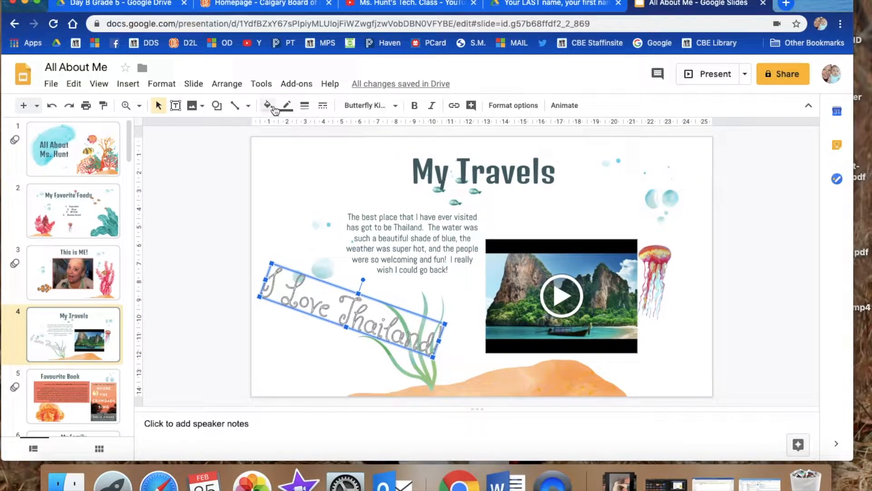
Step: Colour the word art text orange (trying red first) and deselect to see the result
click(268, 106)
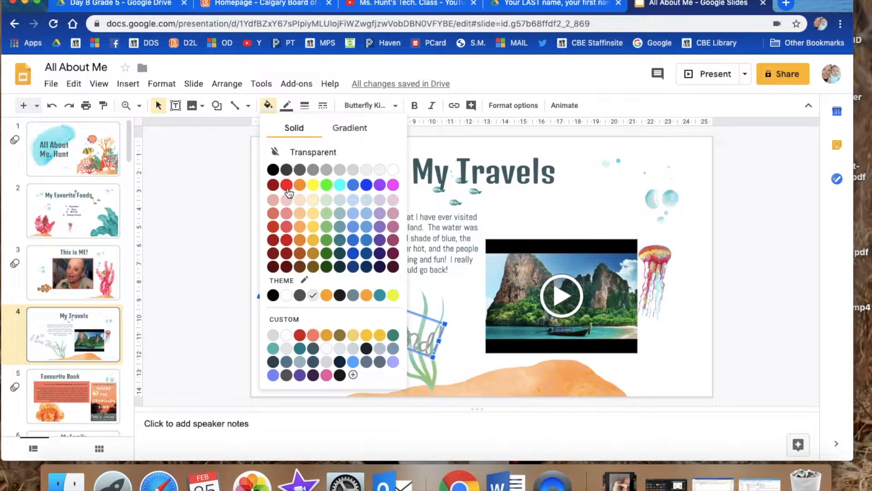
click(286, 184)
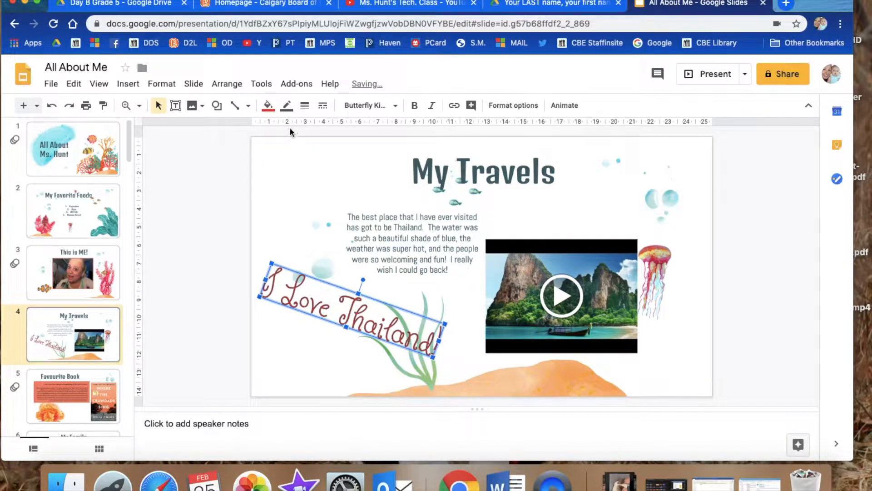
click(286, 106)
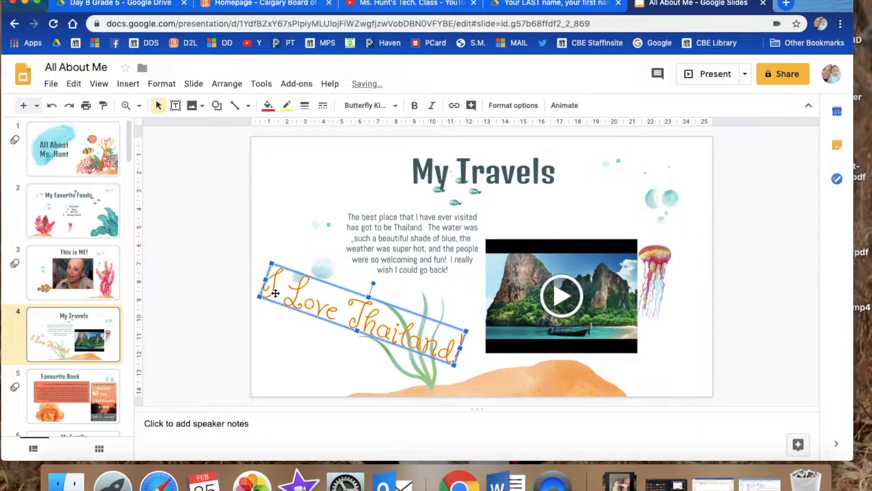
click(252, 268)
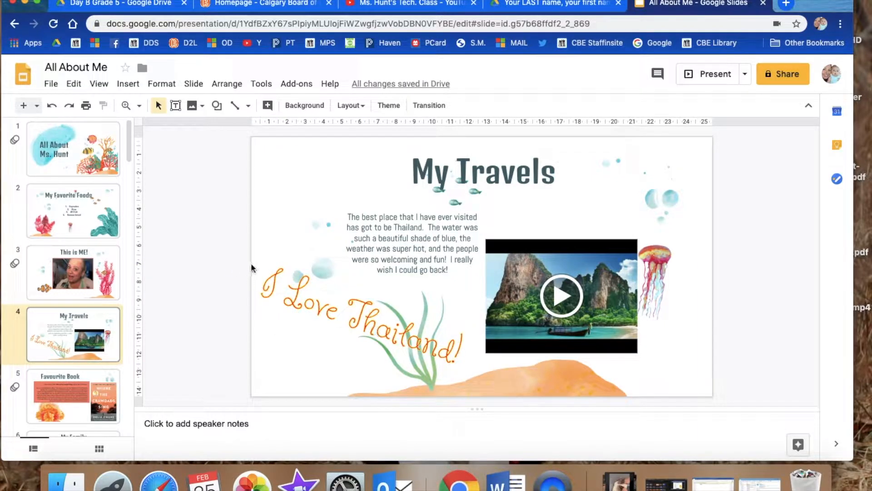
mouse_move(476, 328)
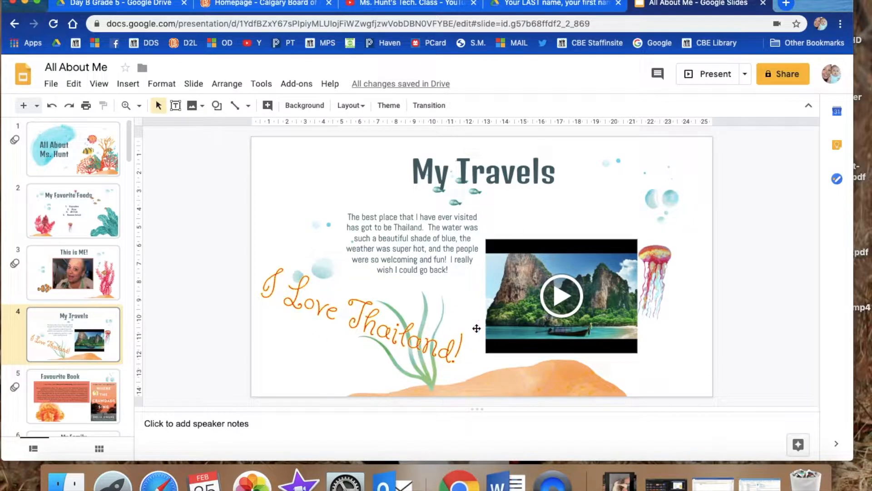
Step: Select the orange fish picture beside Shawn's heading on the My Family slide
click(72, 259)
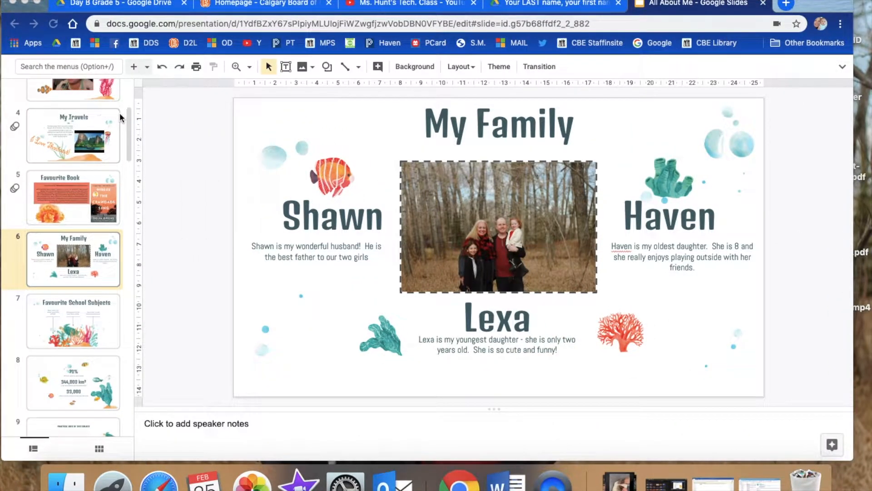
mouse_move(205, 271)
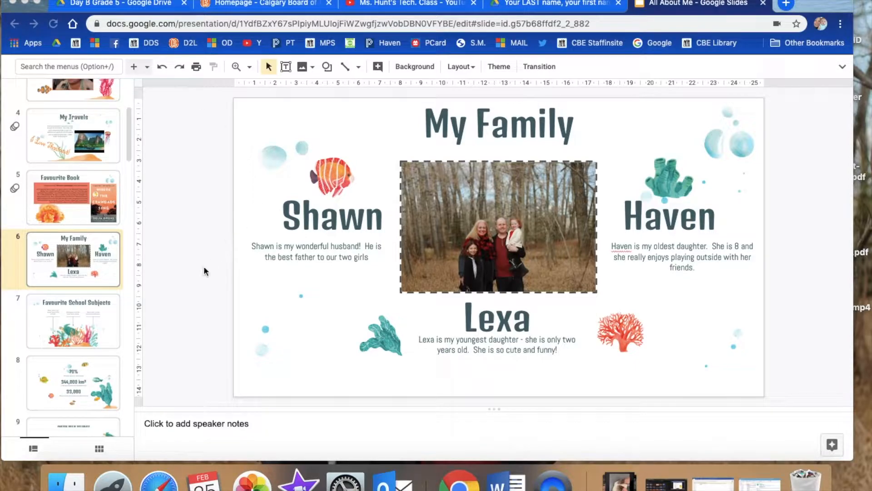
mouse_move(346, 237)
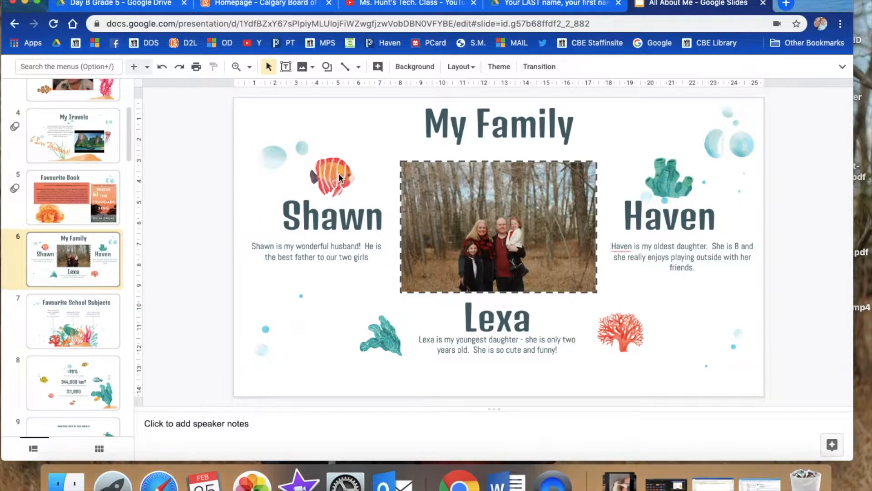
click(332, 177)
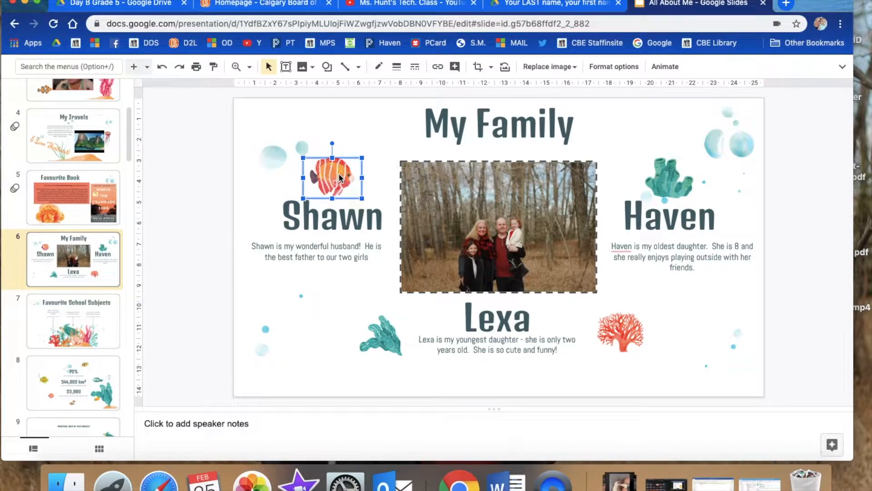
mouse_move(346, 177)
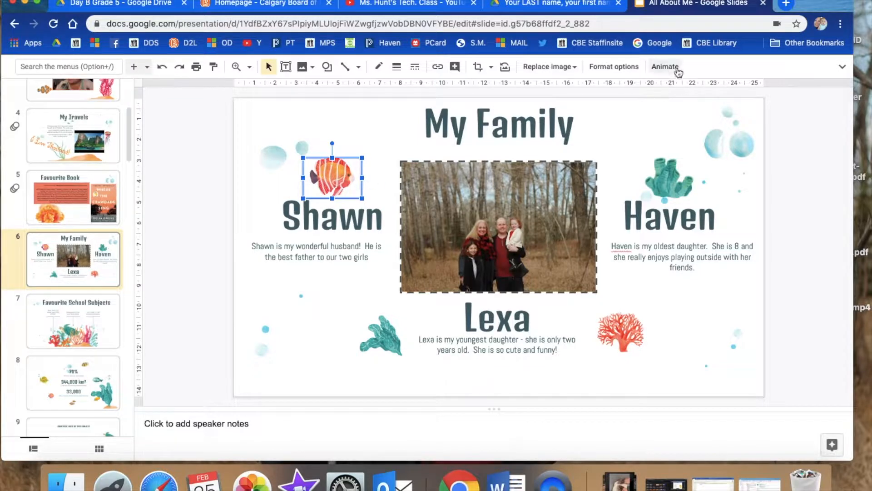
Step: Animate the fish to Fly in from top, starting After previous
click(664, 67)
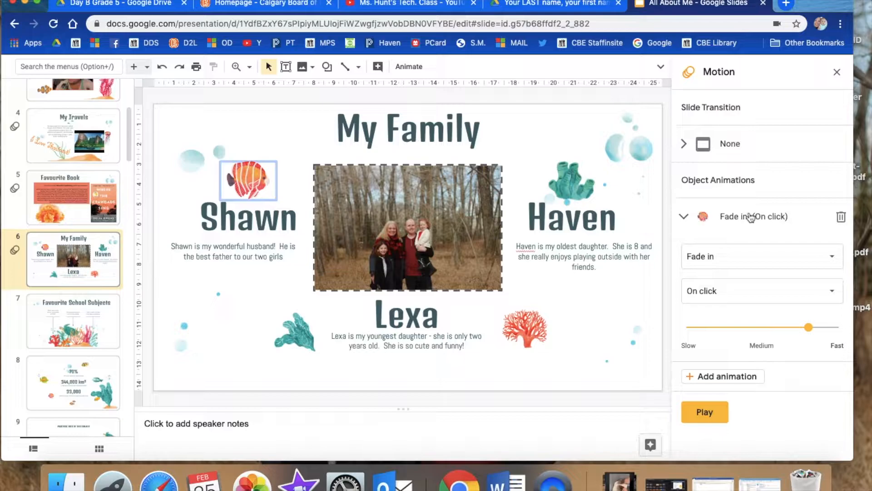
mouse_move(771, 224)
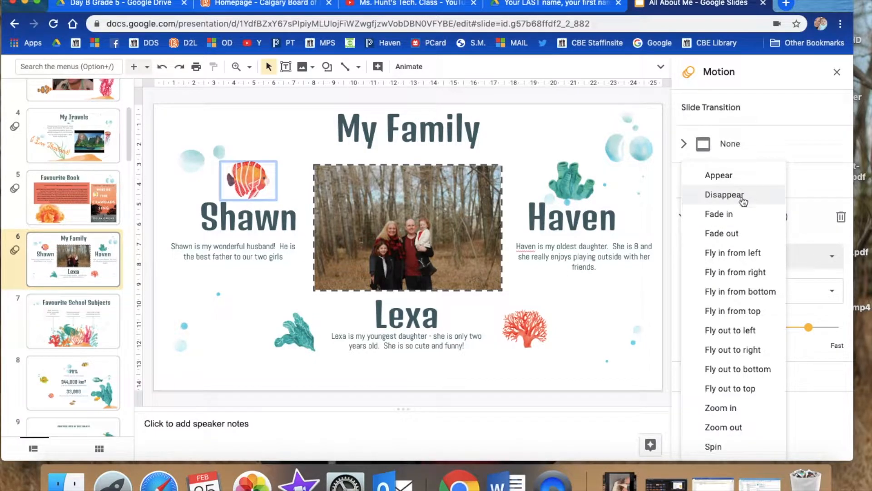
mouse_move(740, 292)
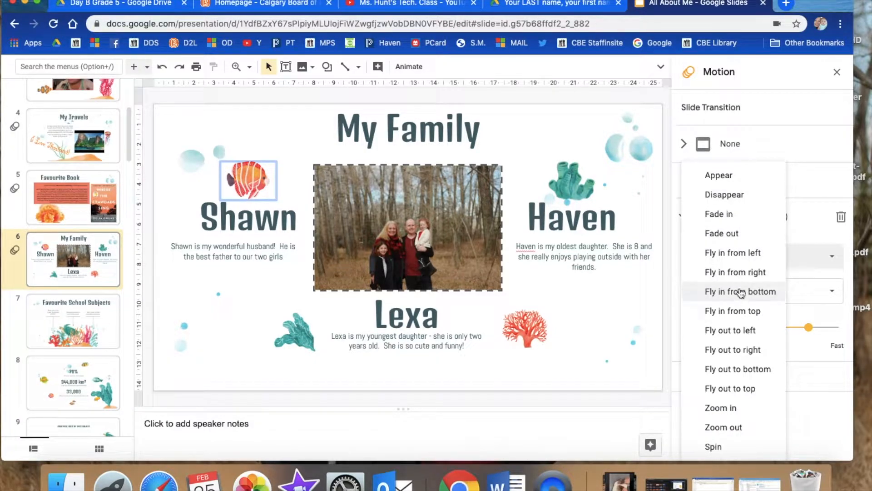
mouse_move(741, 311)
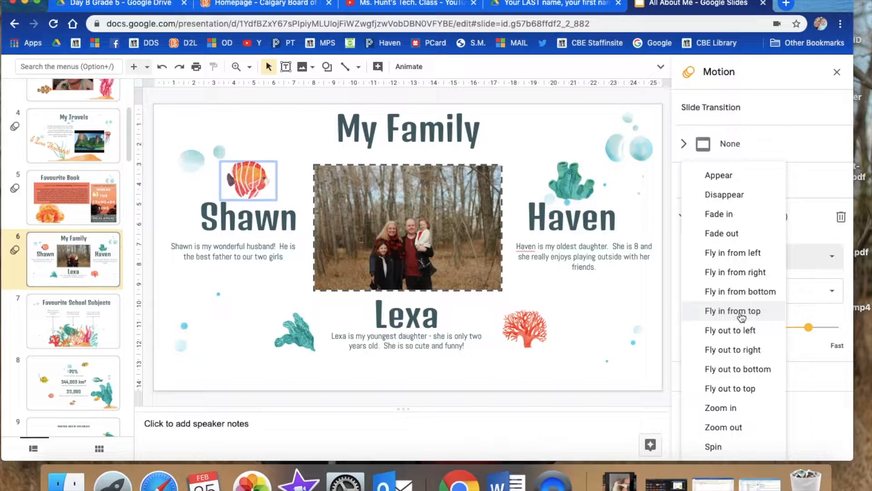
click(732, 311)
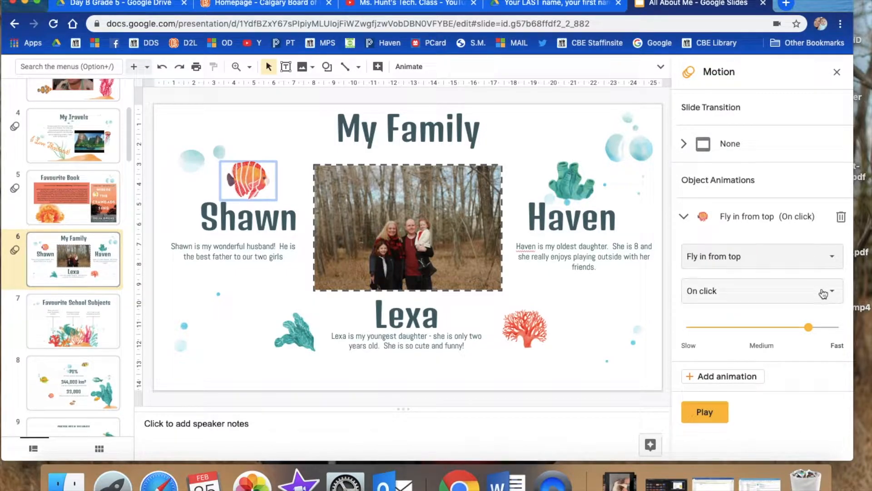
click(756, 291)
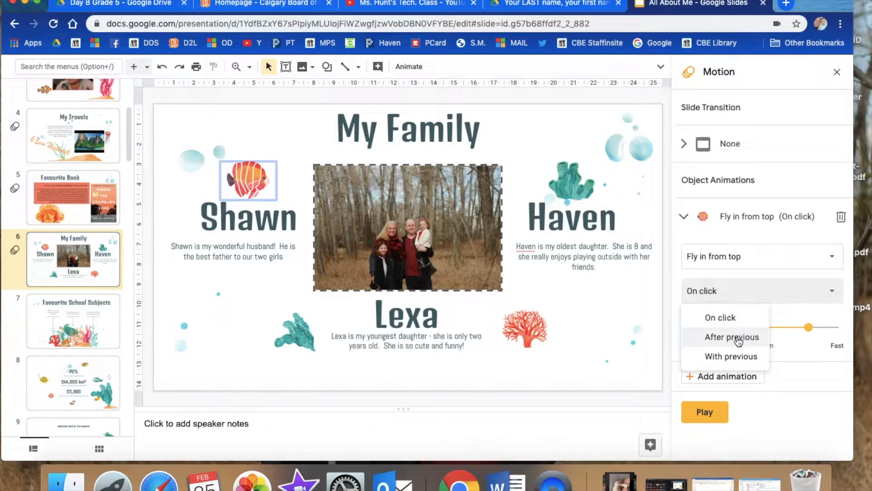
click(731, 336)
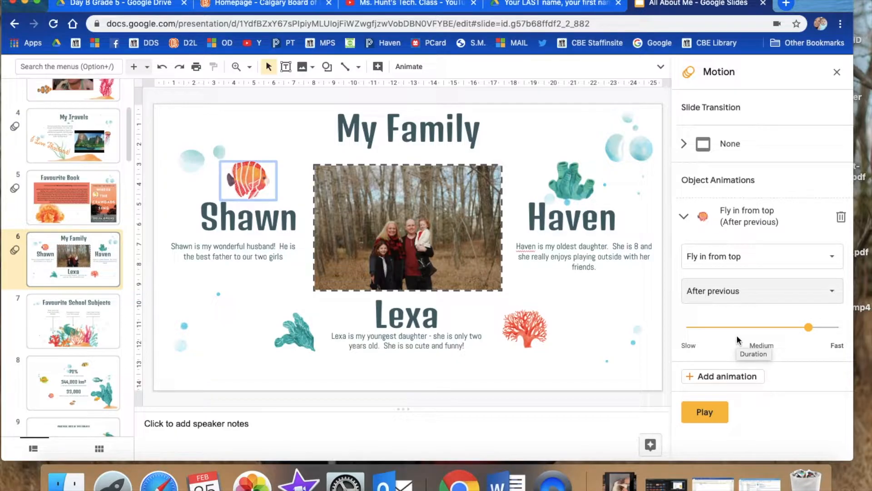
mouse_move(705, 411)
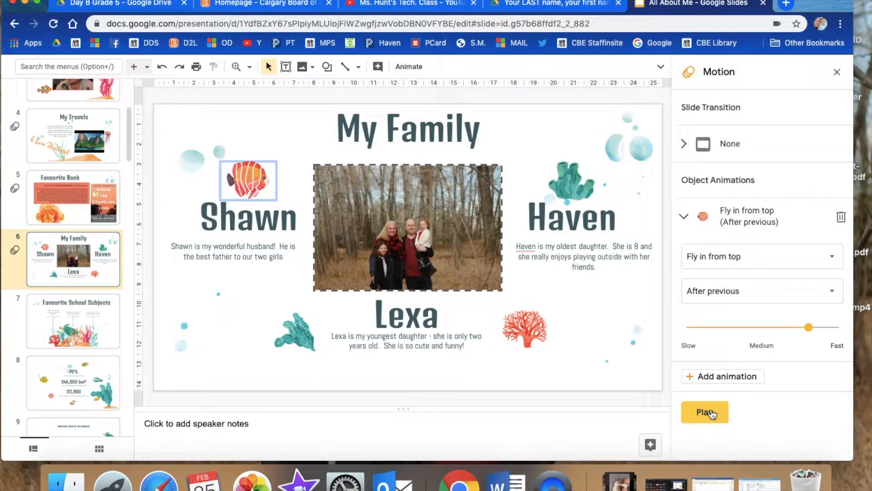
click(705, 412)
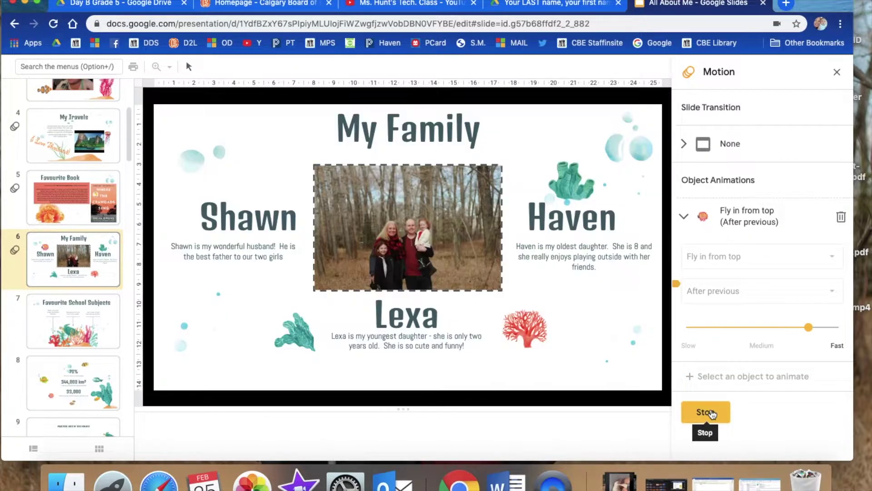
click(705, 411)
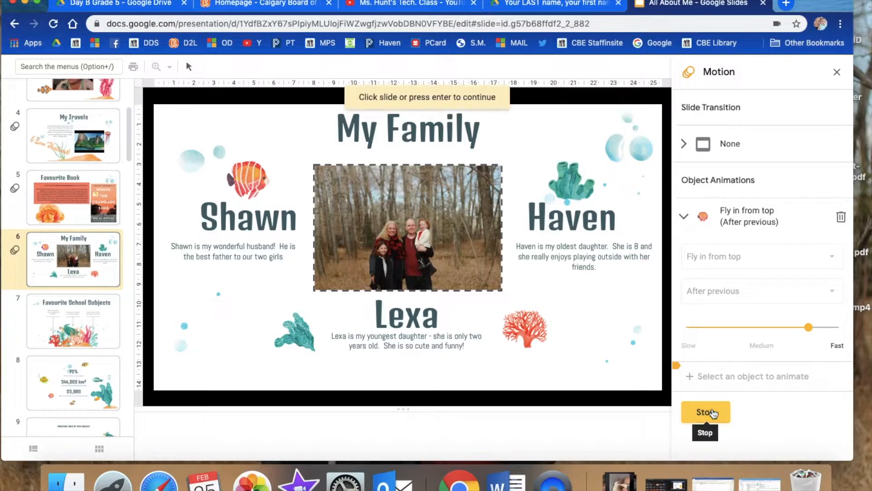
click(705, 412)
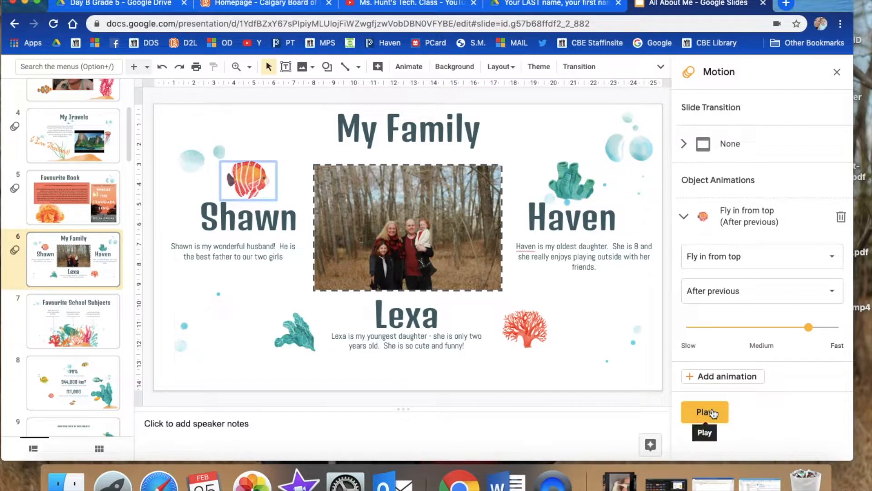
mouse_move(262, 173)
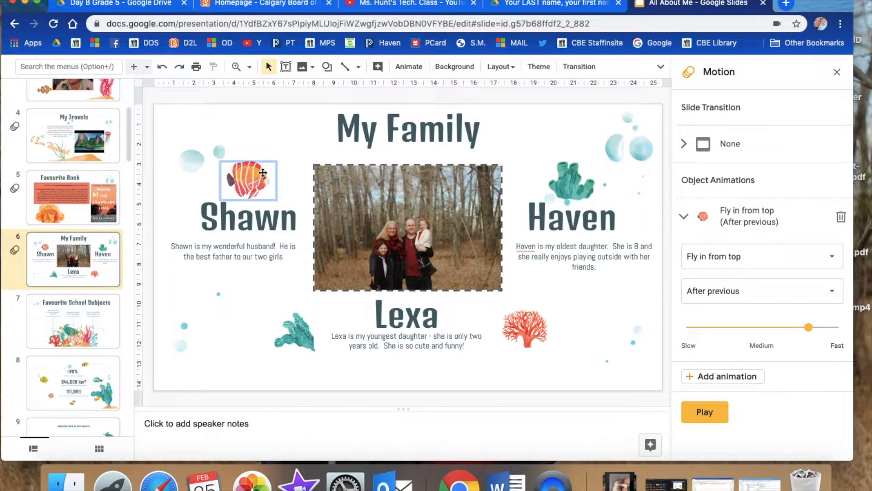
mouse_move(581, 195)
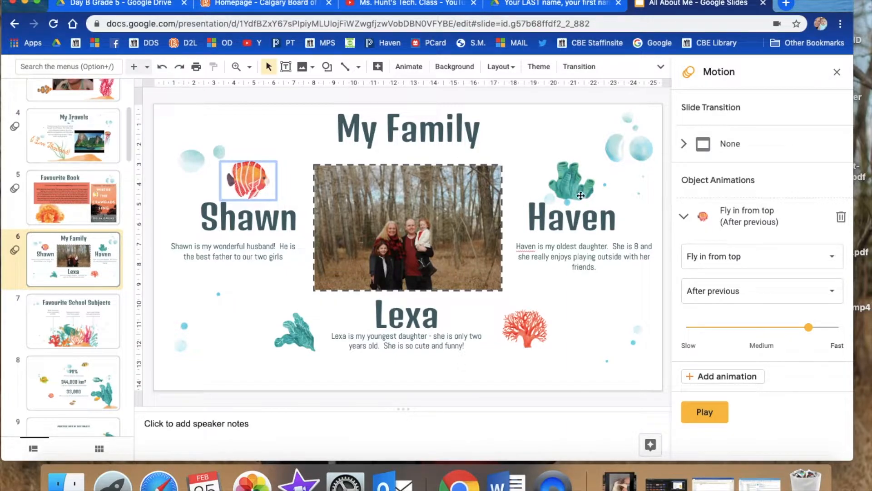
Step: Animate the teal coral by Haven to Fly in from left, After previous
click(571, 183)
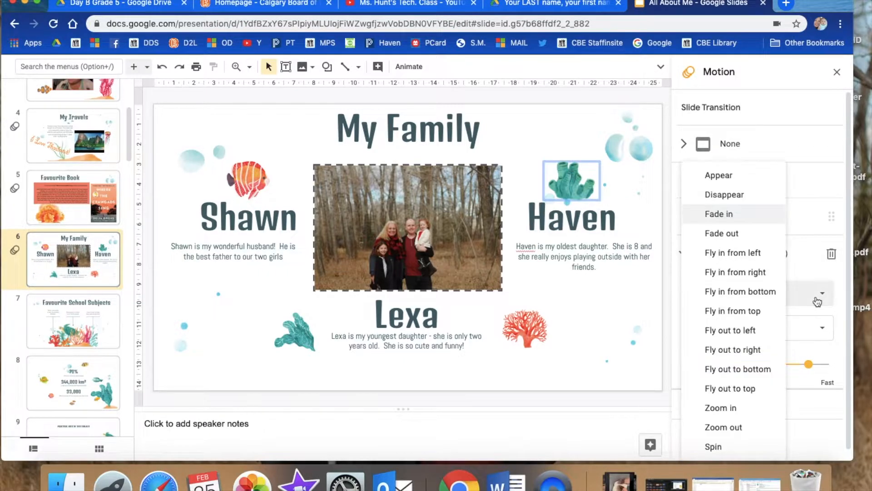
mouse_move(752, 376)
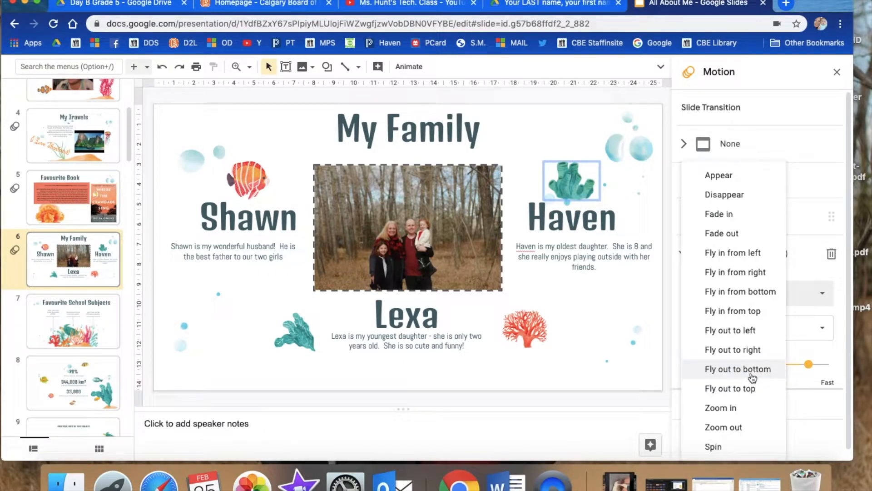
mouse_move(743, 394)
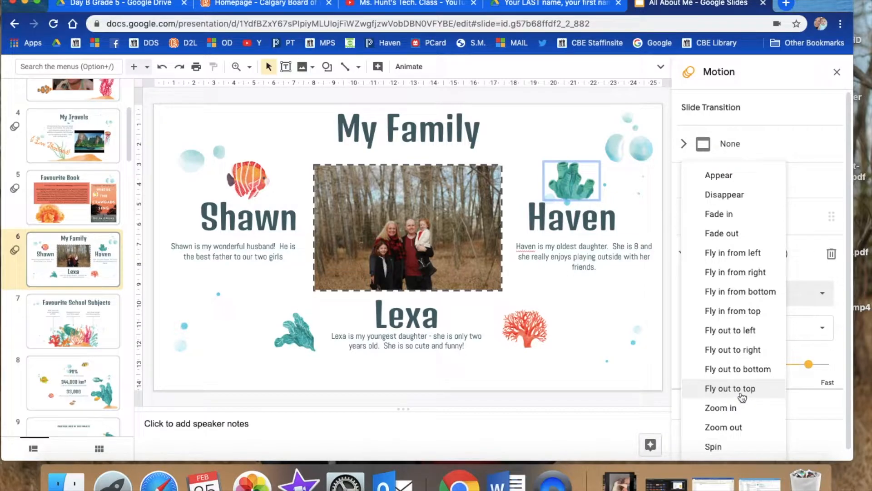
mouse_move(735, 272)
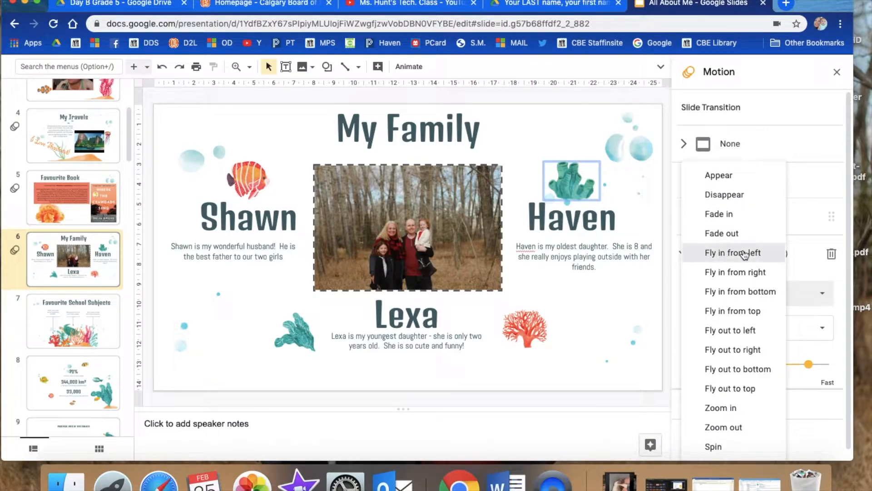
click(733, 252)
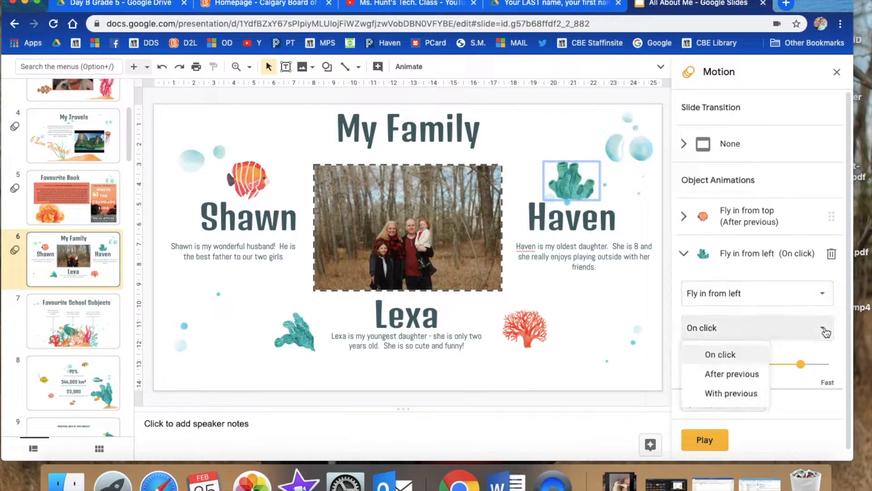
click(732, 374)
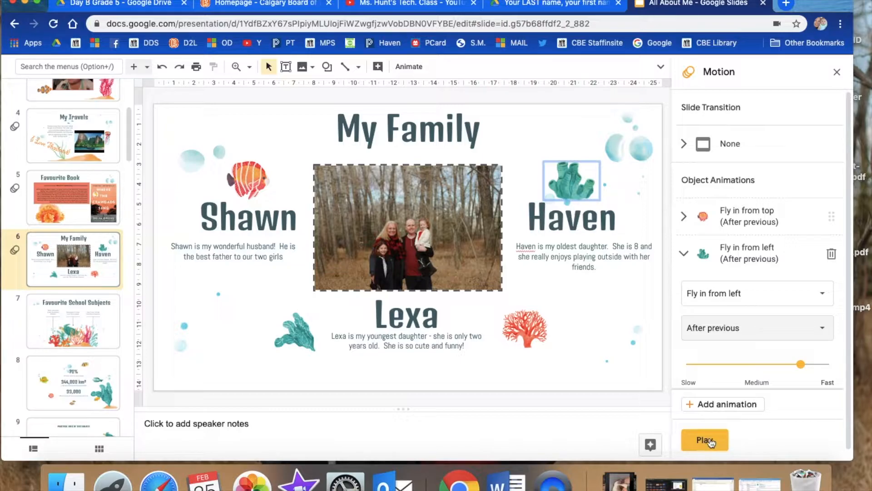
Step: Preview the My Family slide's animations, then move on to the Summer Vacation slide
click(705, 439)
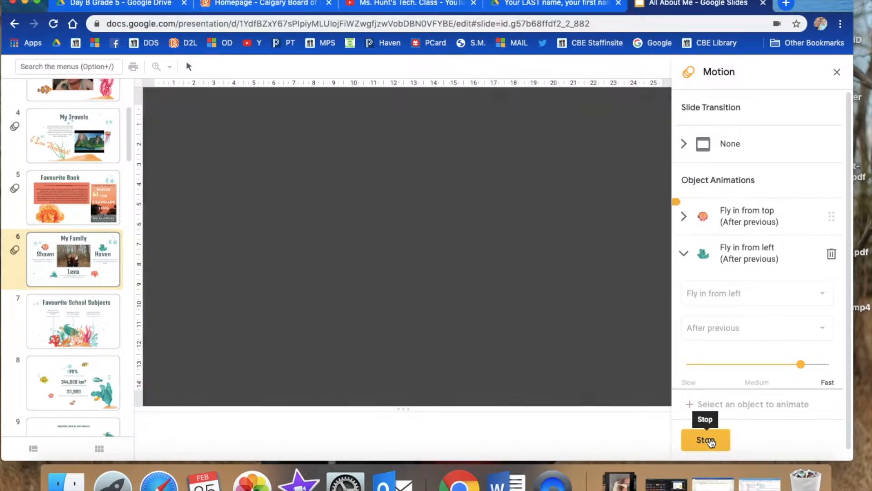
click(705, 440)
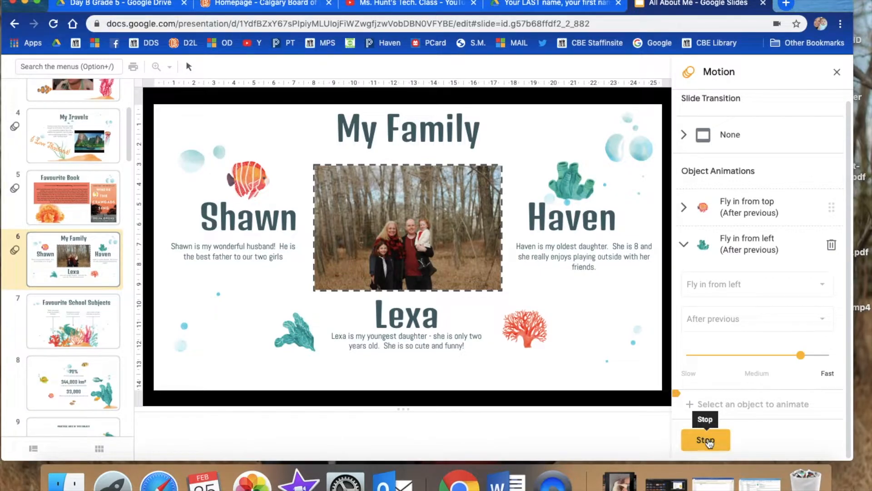
click(705, 440)
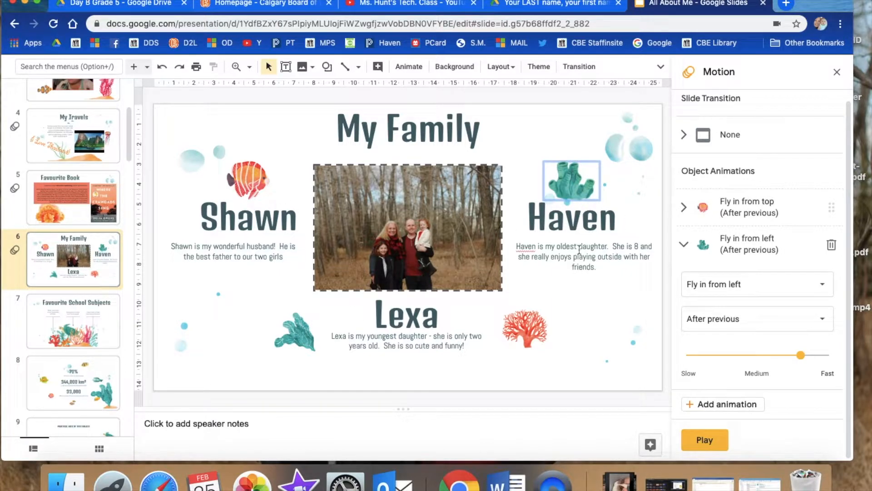
click(73, 347)
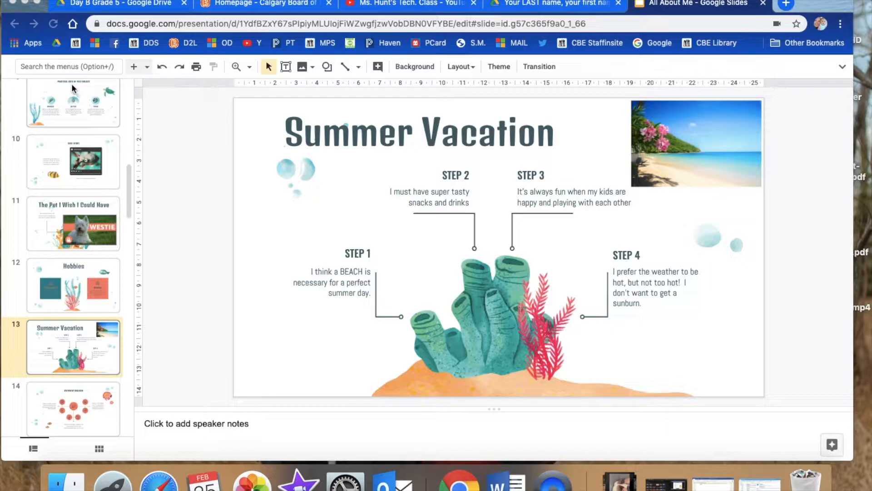
mouse_move(218, 287)
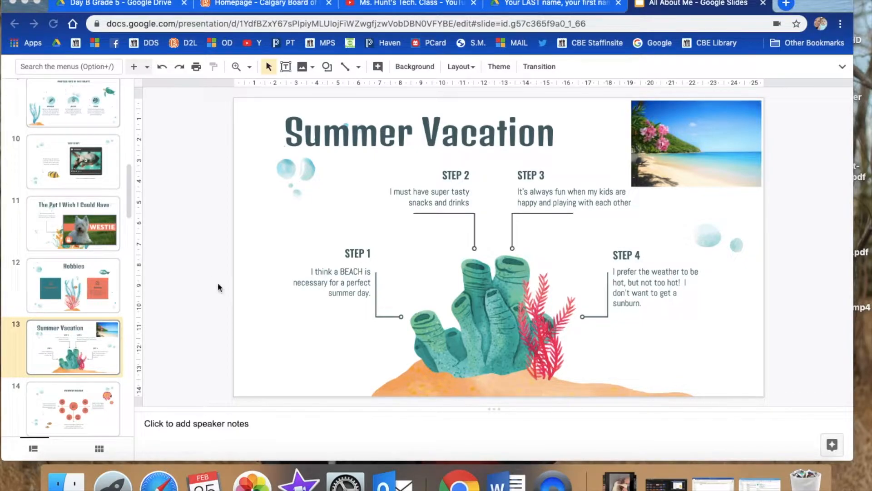
mouse_move(594, 113)
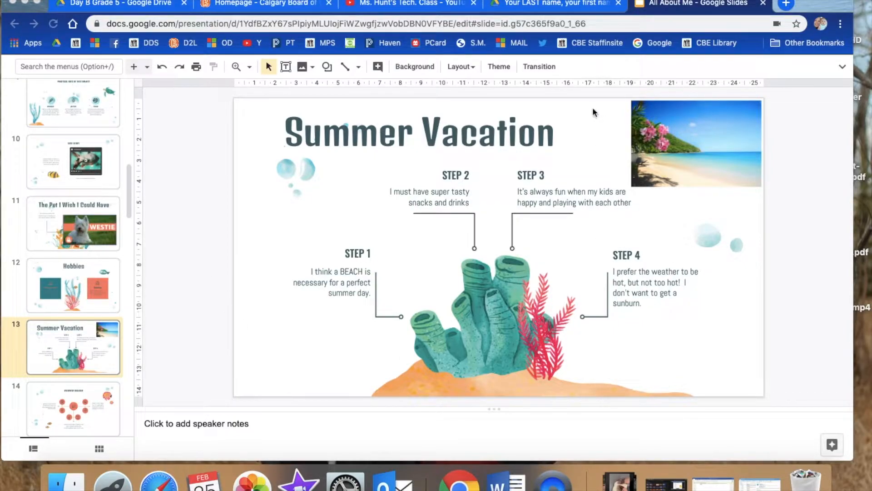
mouse_move(702, 152)
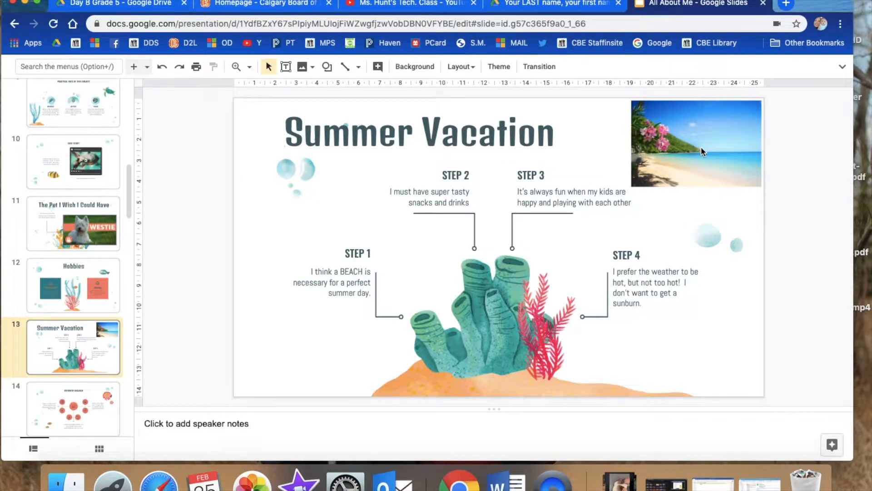
Step: Select the beach photo on the Summer Vacation slide
click(696, 142)
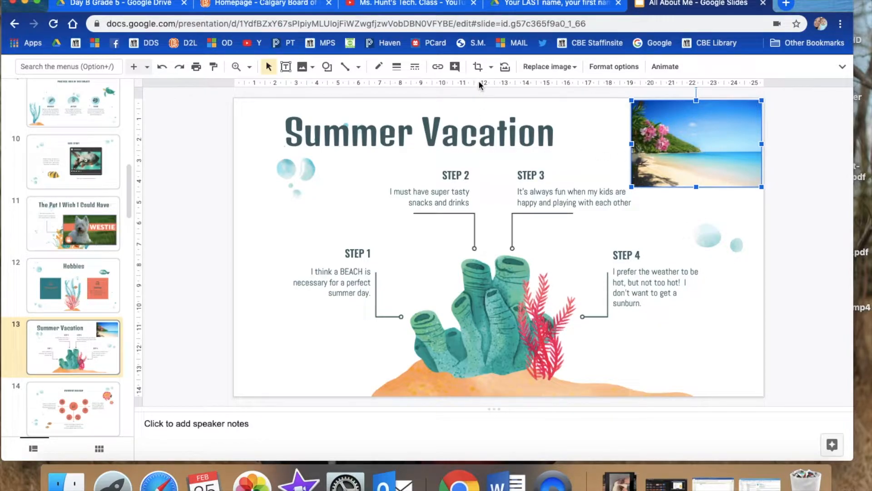
mouse_move(482, 66)
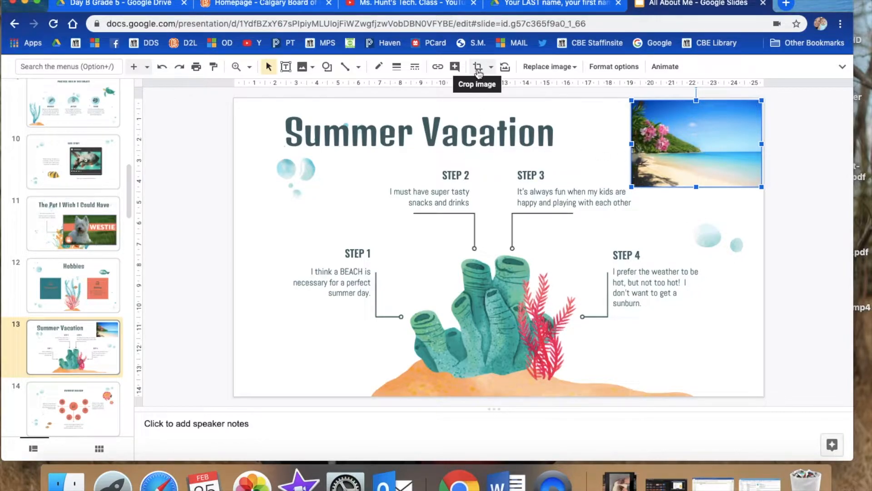
mouse_move(490, 66)
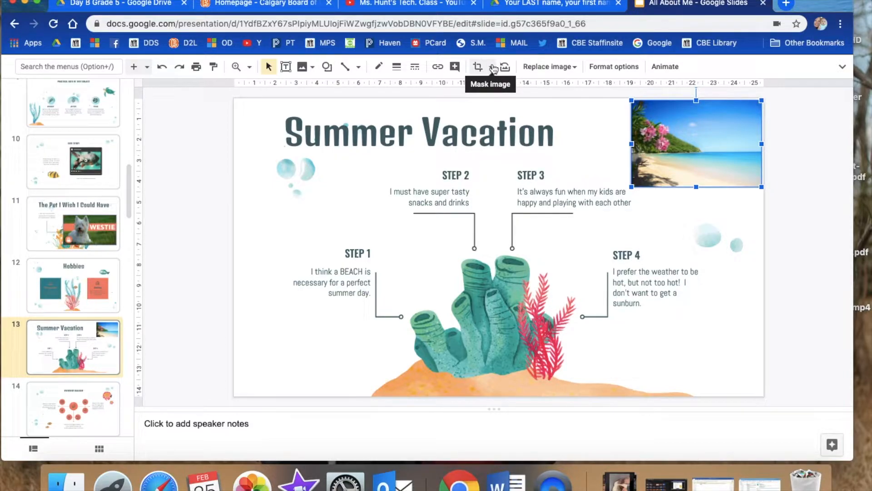
Step: Mask the beach photo into a left-pointing arrow shape
click(491, 66)
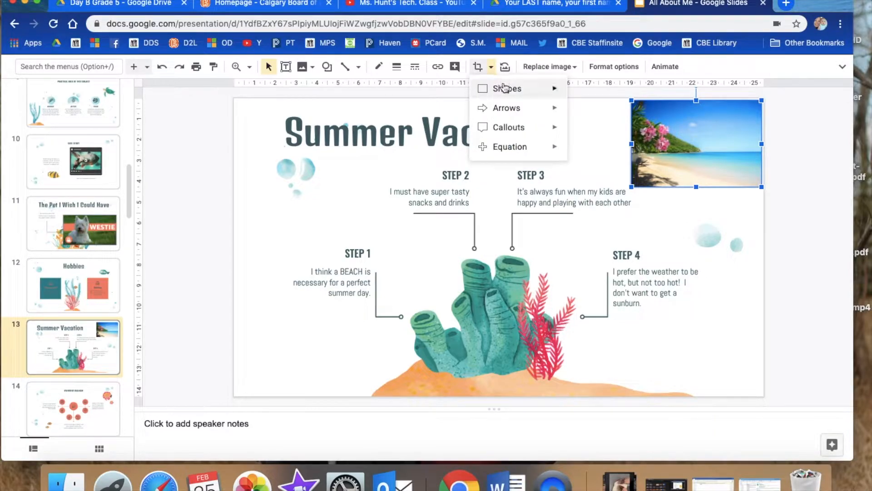
mouse_move(506, 107)
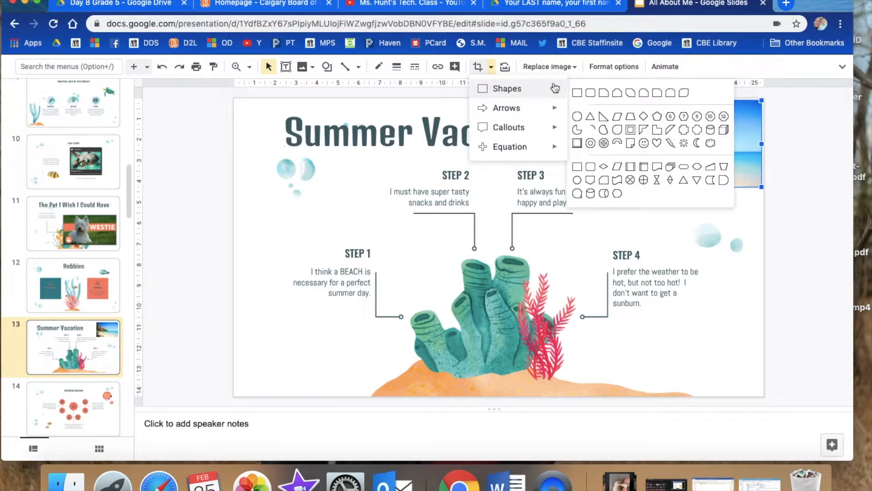
click(507, 108)
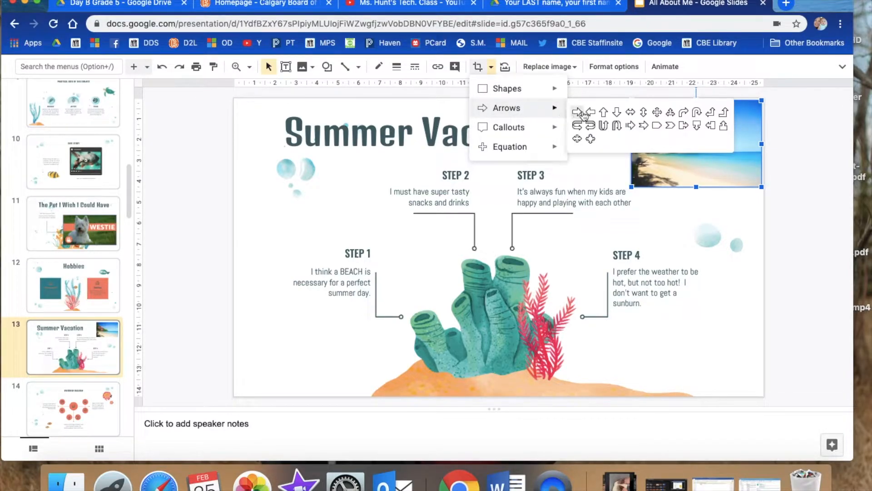
click(577, 111)
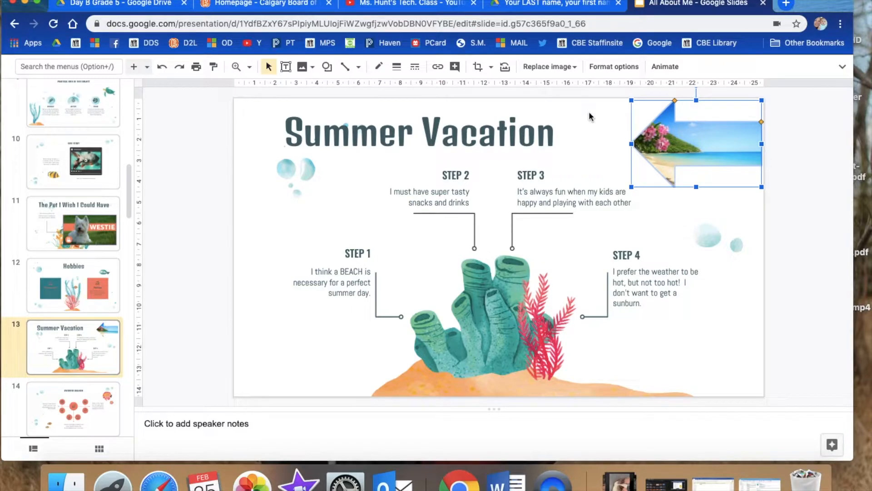
mouse_move(620, 186)
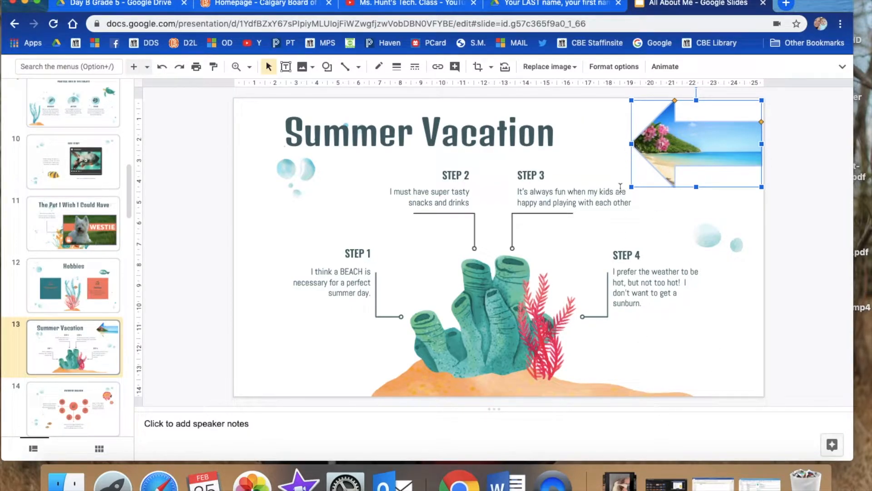
mouse_move(576, 220)
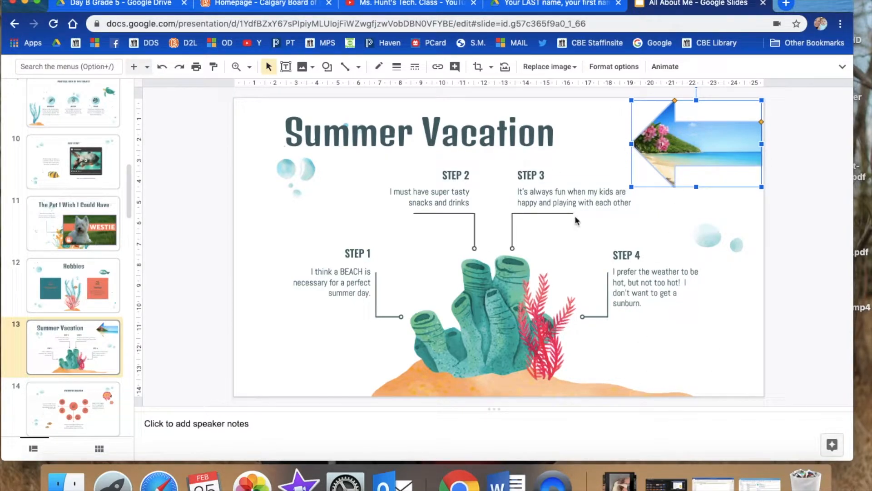
mouse_move(336, 89)
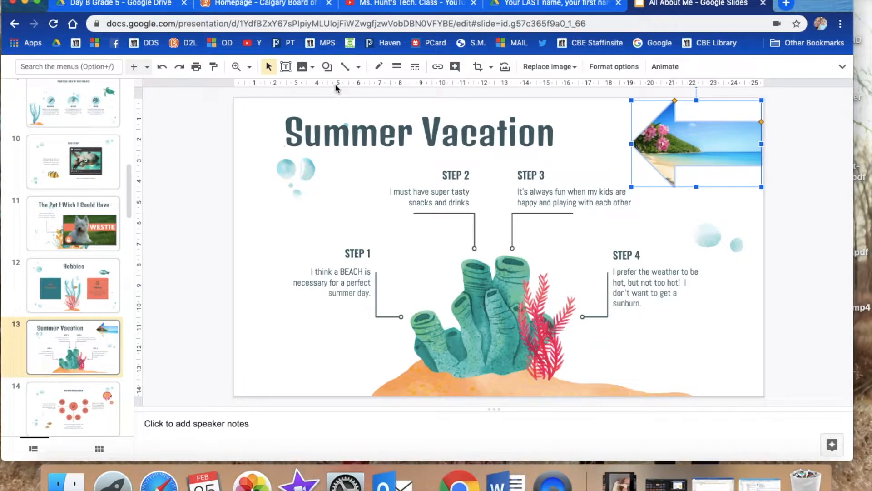
Step: Give the arrow-shaped photo a thicker blue outline
click(396, 66)
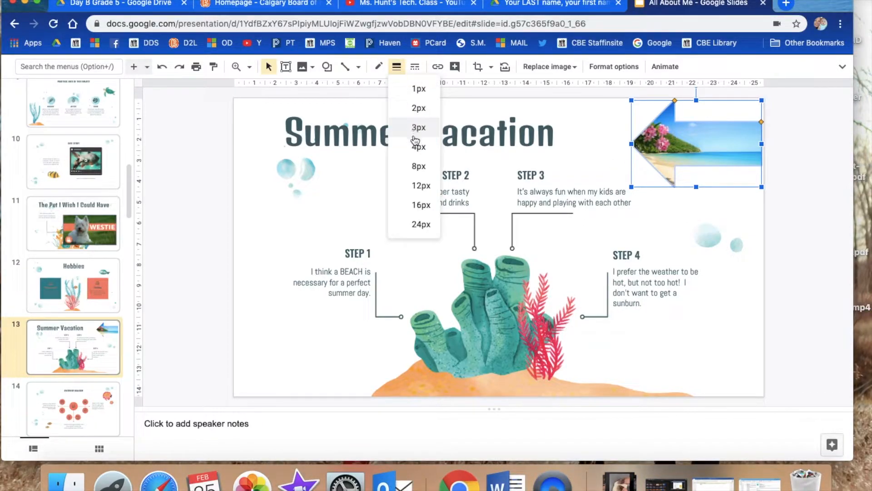
click(379, 66)
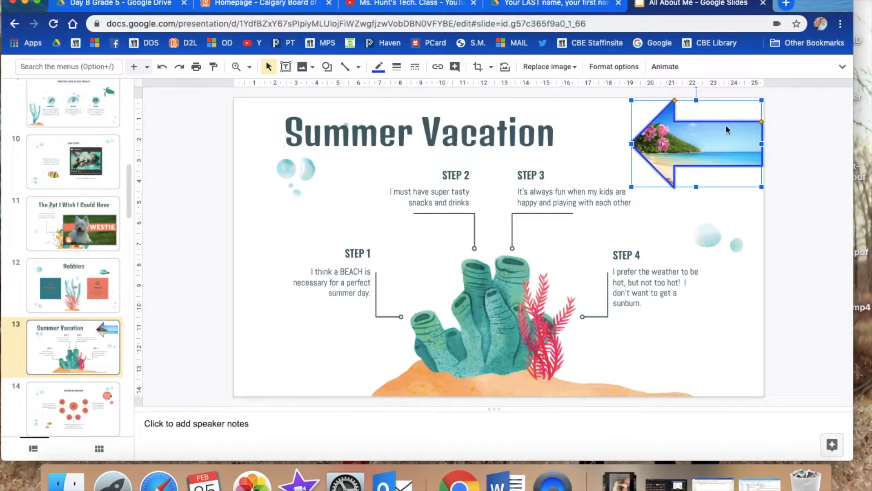
click(718, 376)
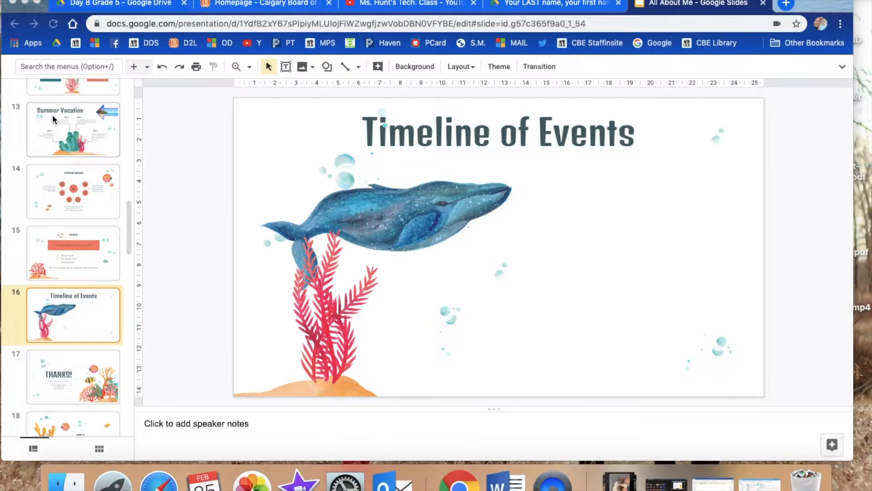
mouse_move(620, 283)
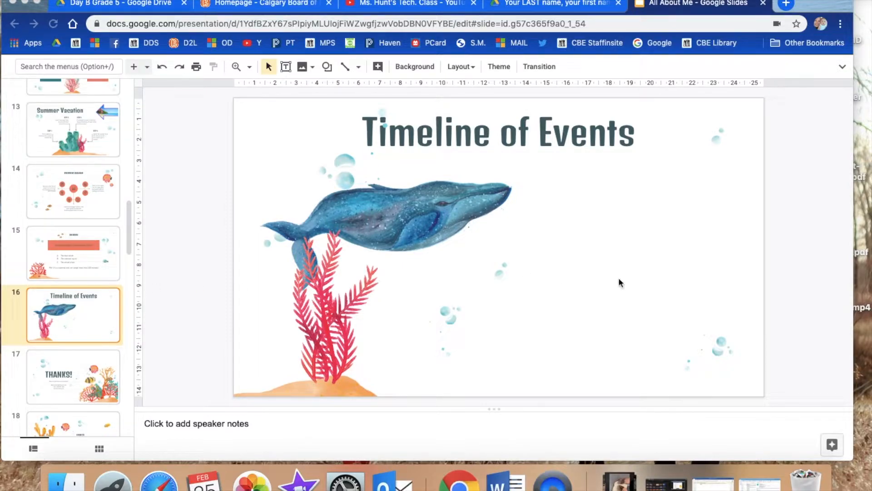
mouse_move(424, 305)
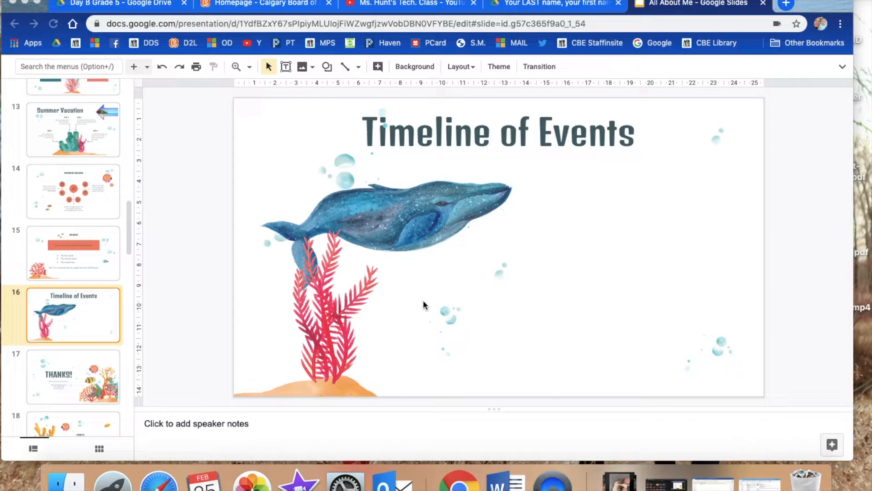
mouse_move(577, 128)
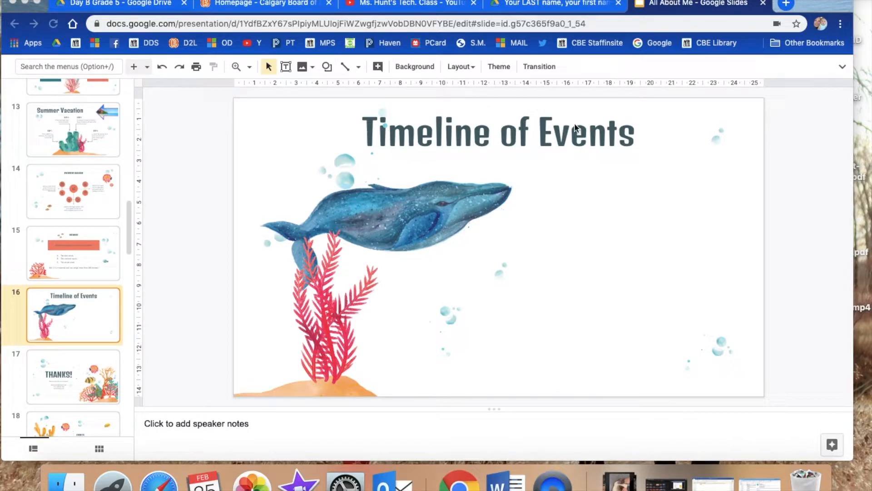
mouse_move(497, 295)
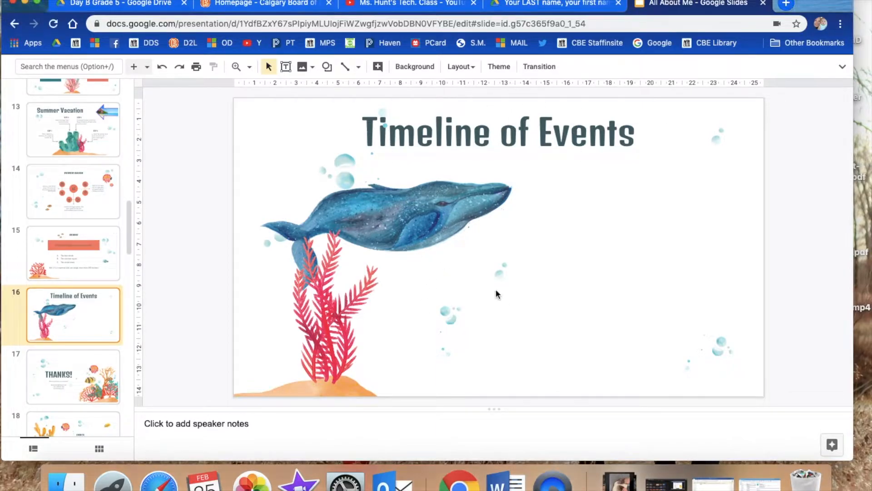
mouse_move(232, 170)
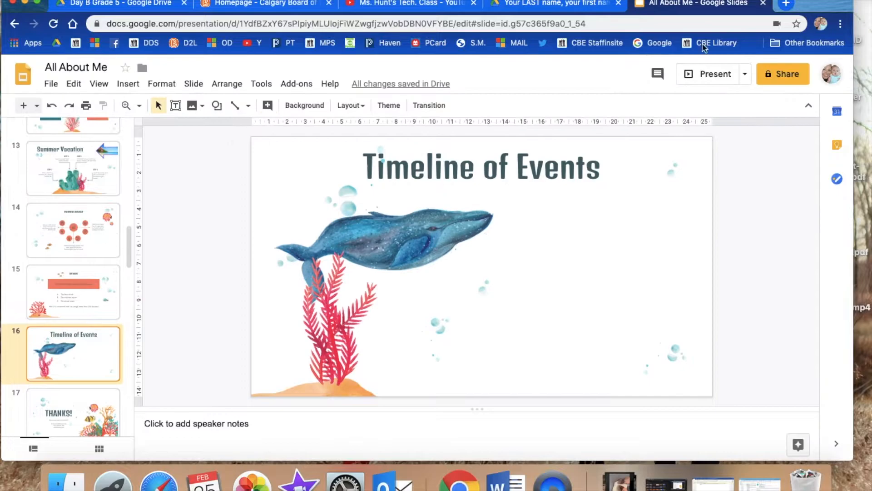
Step: Bring up the ready-made timeline diagrams from the Insert list and browse the designs
click(127, 83)
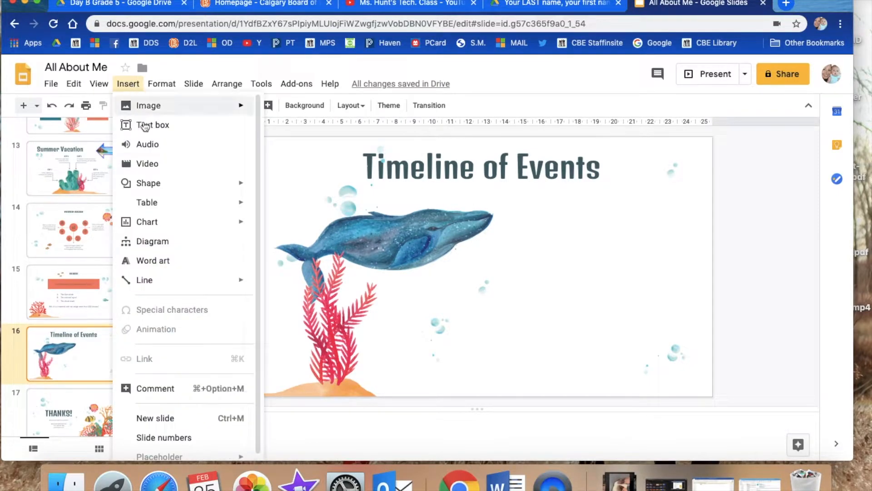
click(153, 241)
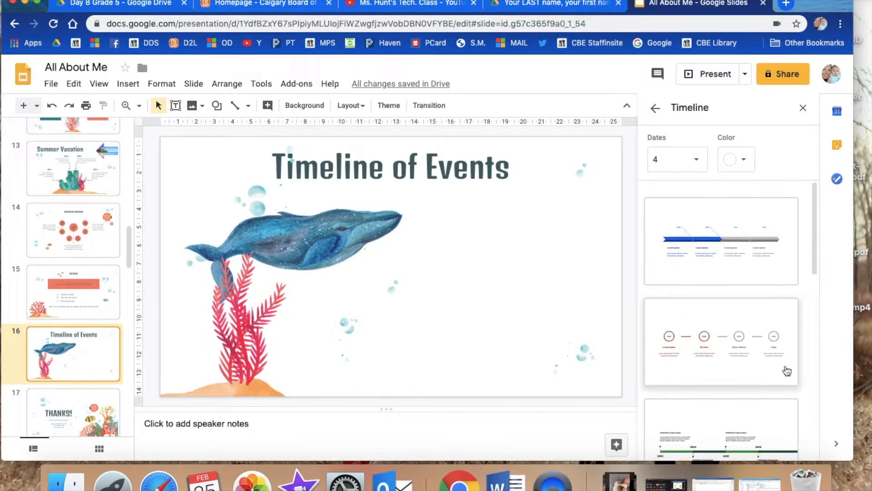
scroll(down, 3)
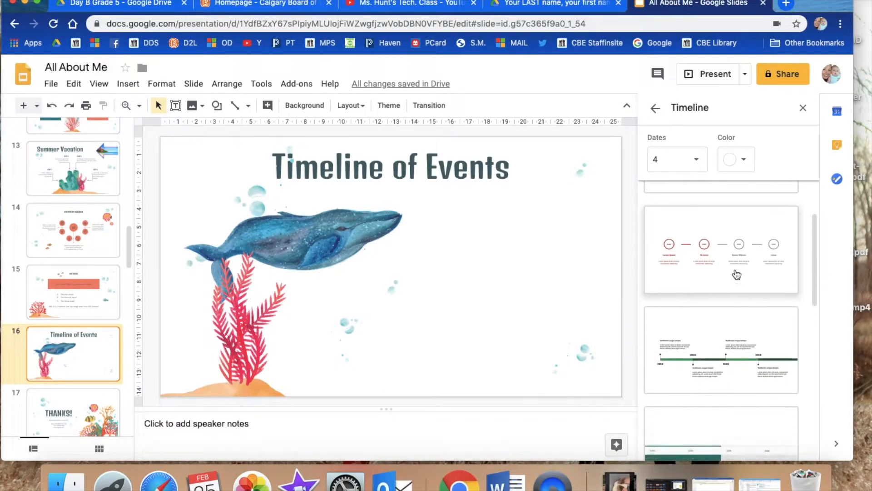
scroll(down, 3)
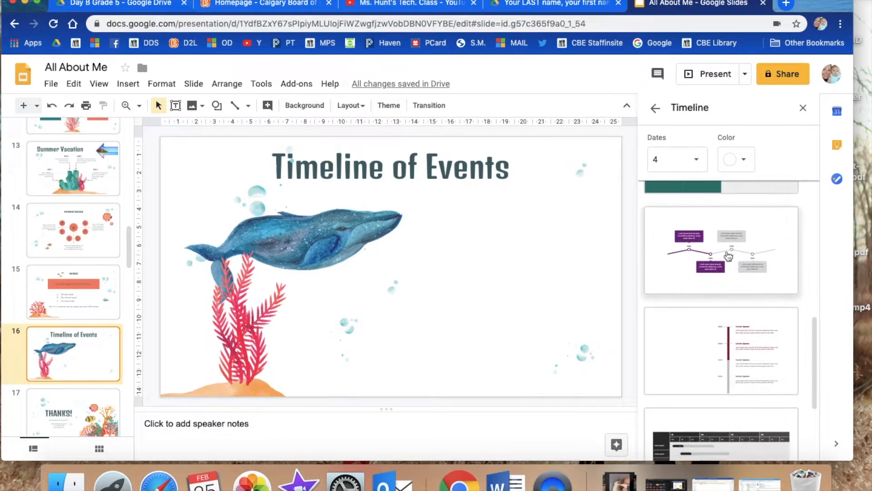
Step: Keep Dates at 4 and add the blue arrow timeline design to the slide
click(677, 159)
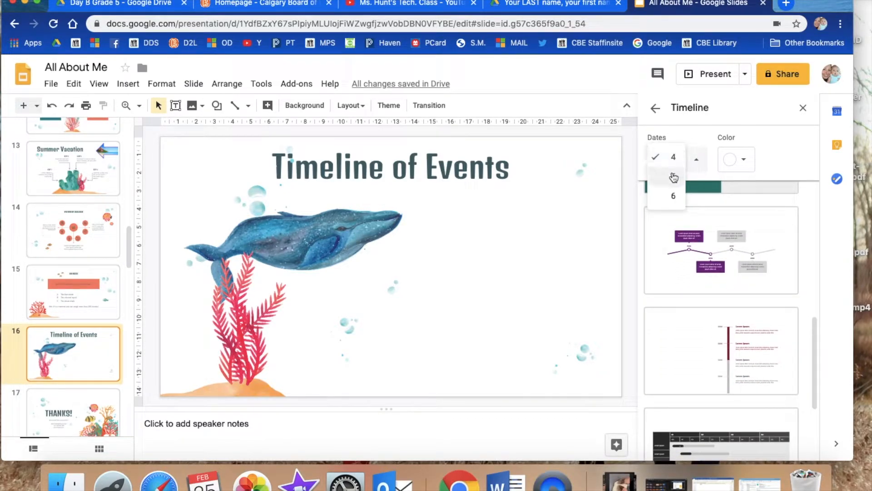
click(673, 157)
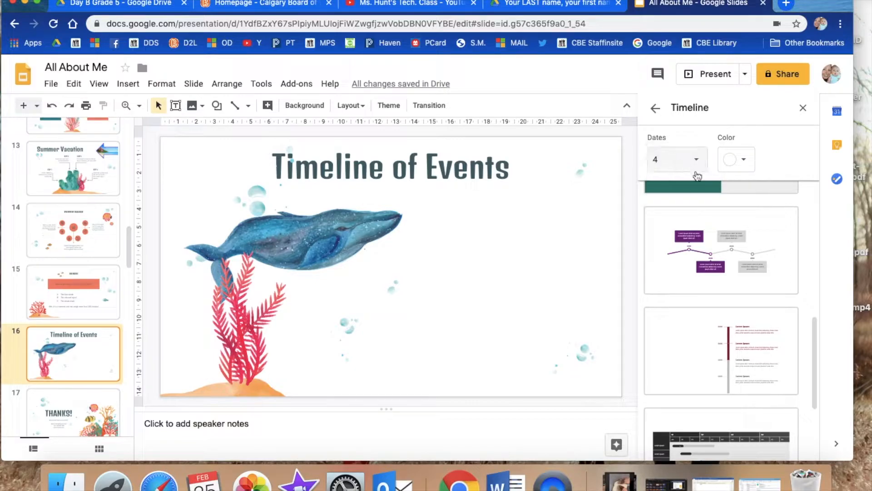
scroll(down, 3)
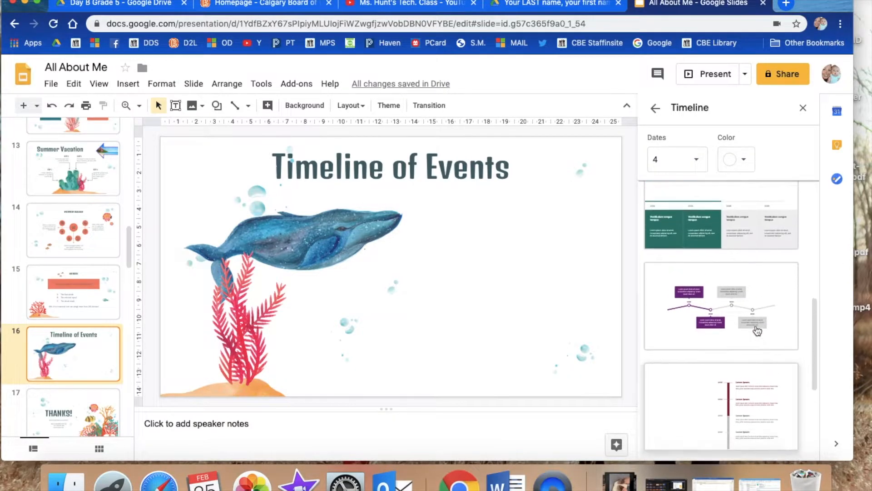
scroll(up, 3)
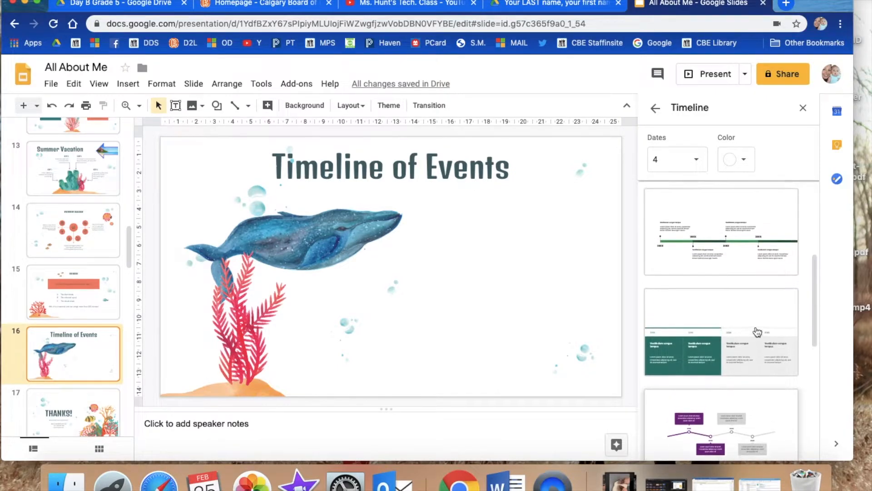
scroll(down, 3)
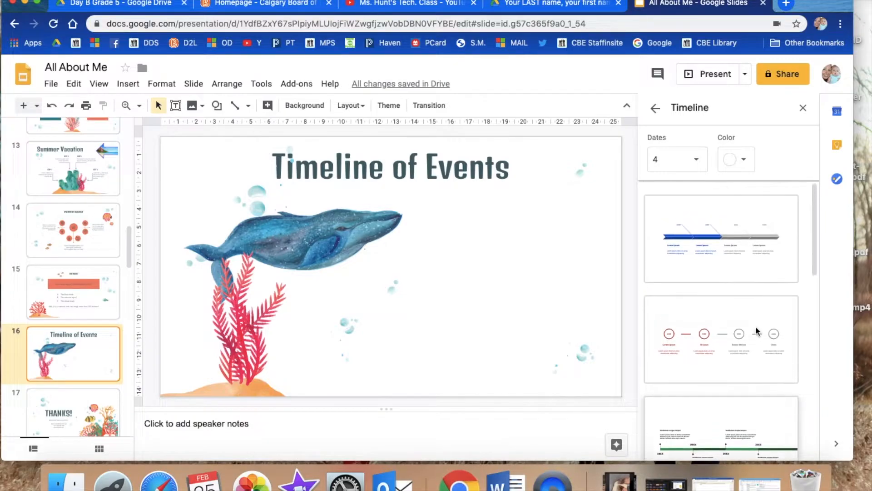
click(721, 240)
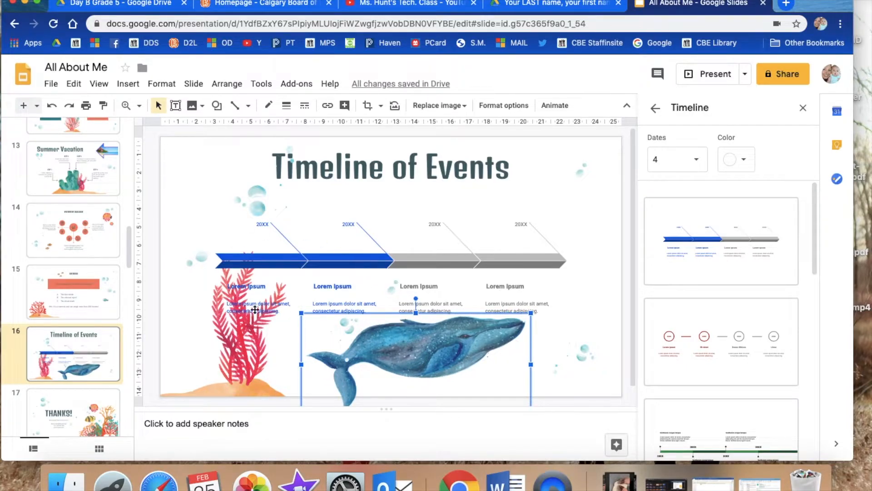
Step: Select the seaweed picture to reposition it below the timeline
click(239, 334)
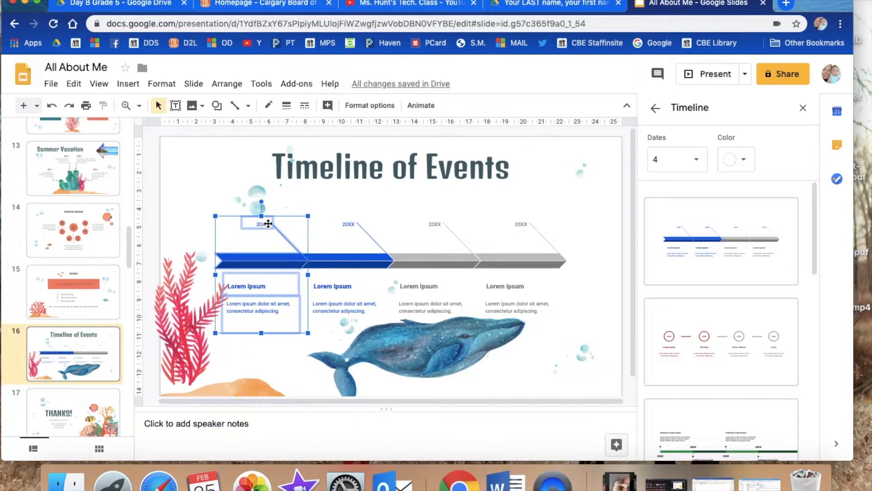
Step: Set the first timeline date to 1978 and its heading to Birth
double_click(262, 223)
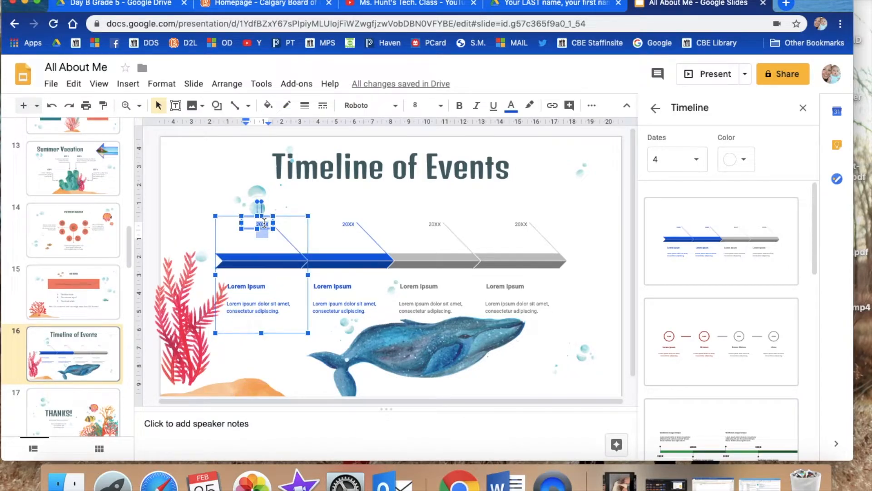
text(1978)
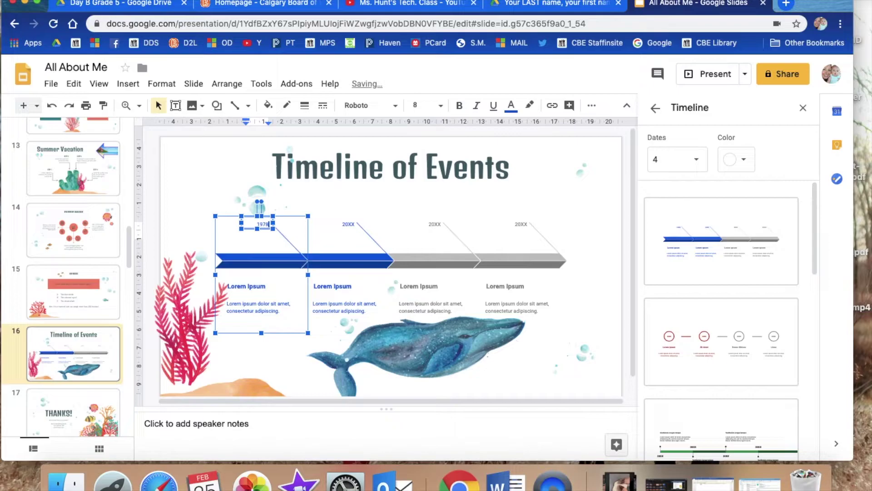
click(261, 286)
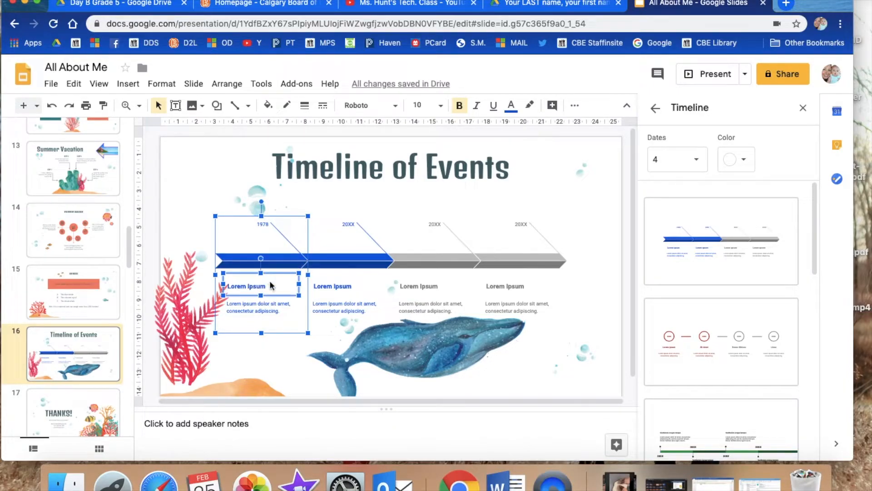
double_click(246, 286)
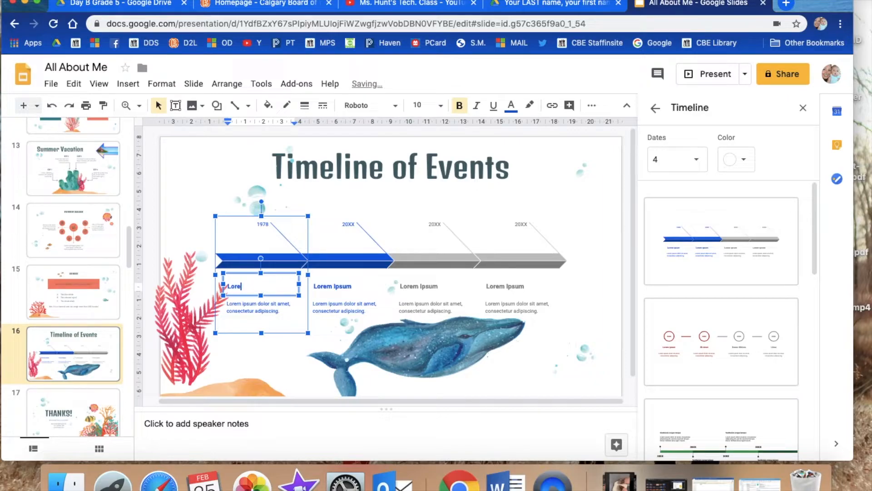
text(Birth)
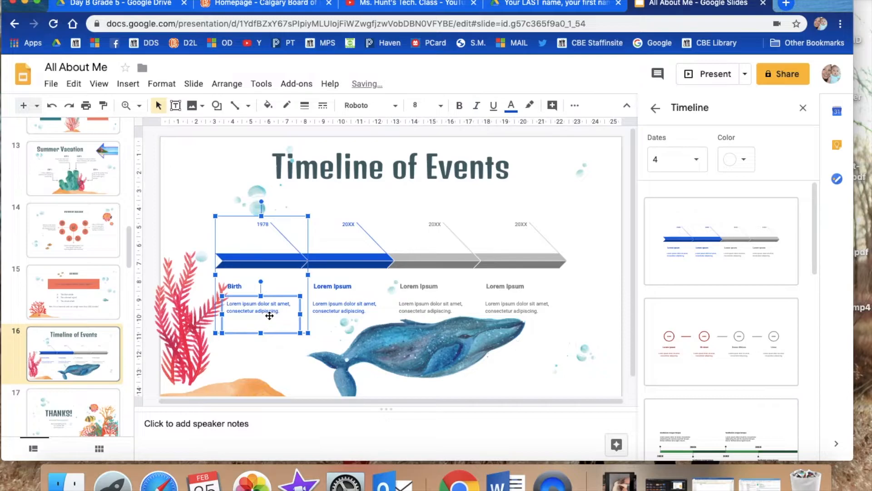
Step: Replace the first description with the sentence about being born in Manitoba
click(273, 311)
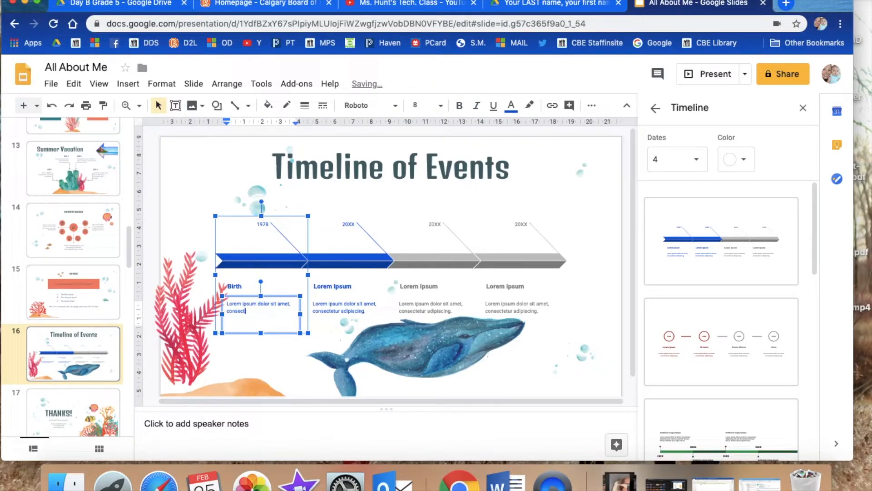
key(Backspace)
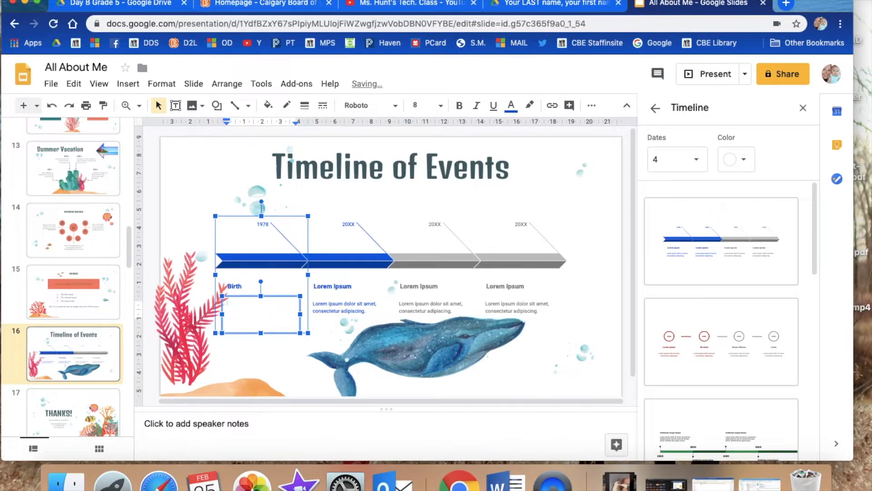
text(Ms. Hunt was born in a small)
click(348, 224)
text(1996)
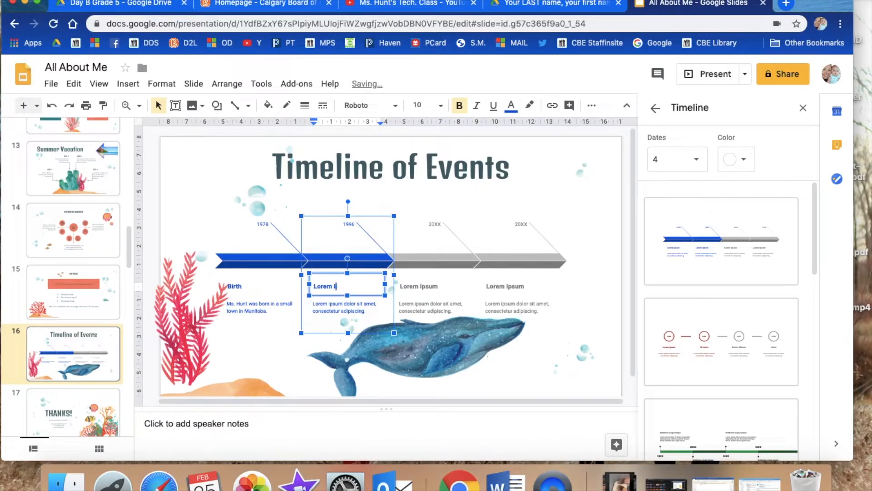
Step: Replace the second entry's heading with High School Grad
text(H)
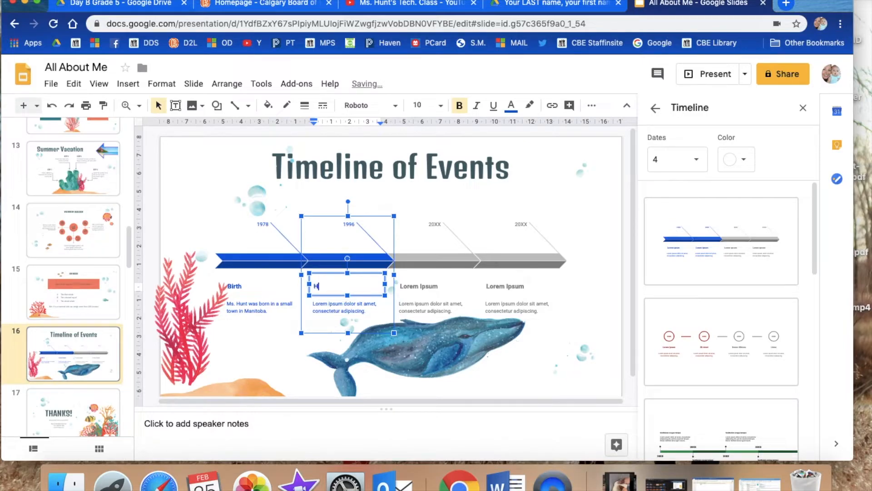
text(igh School Gra)
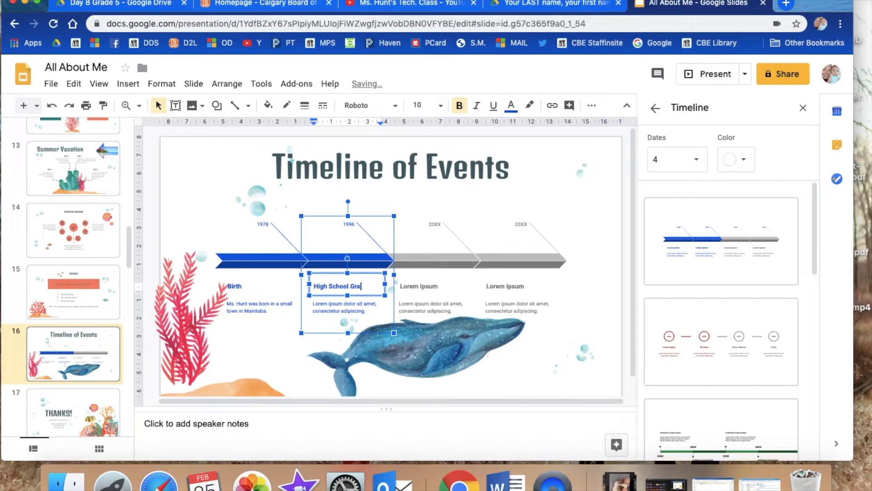
click(343, 307)
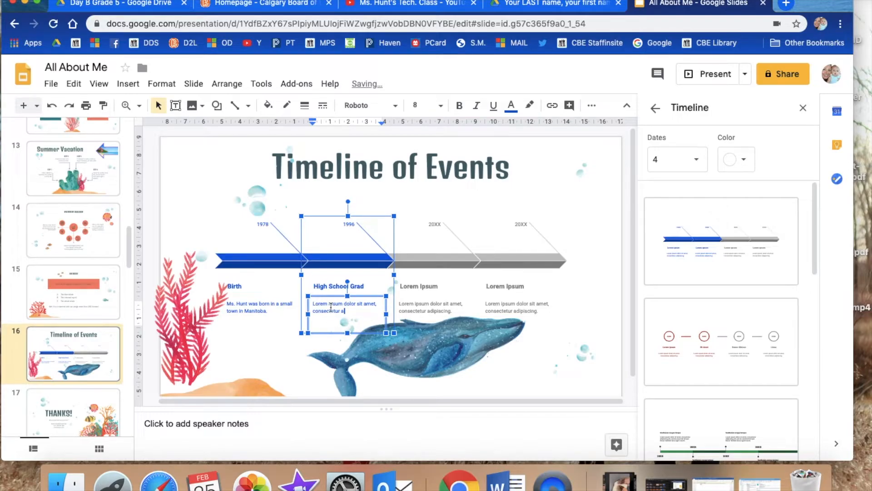
Step: Replace the second description with the line about finishing high school unsure of the future
double_click(331, 307)
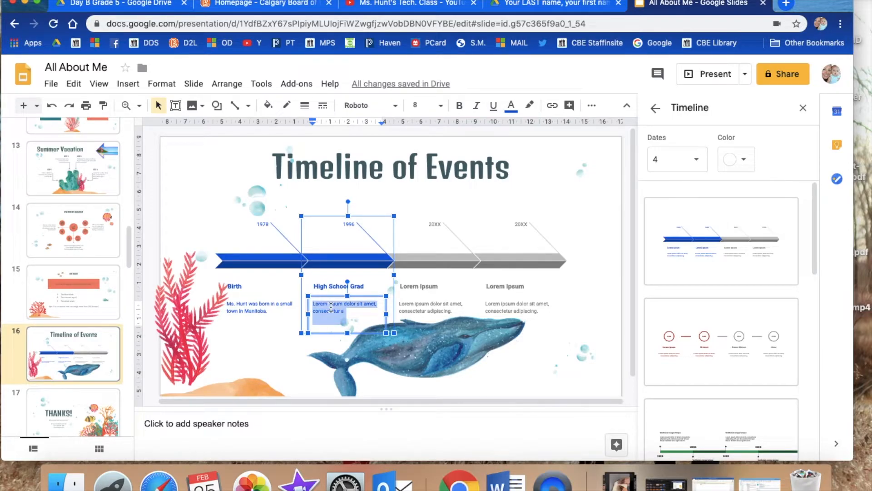
key(Delete)
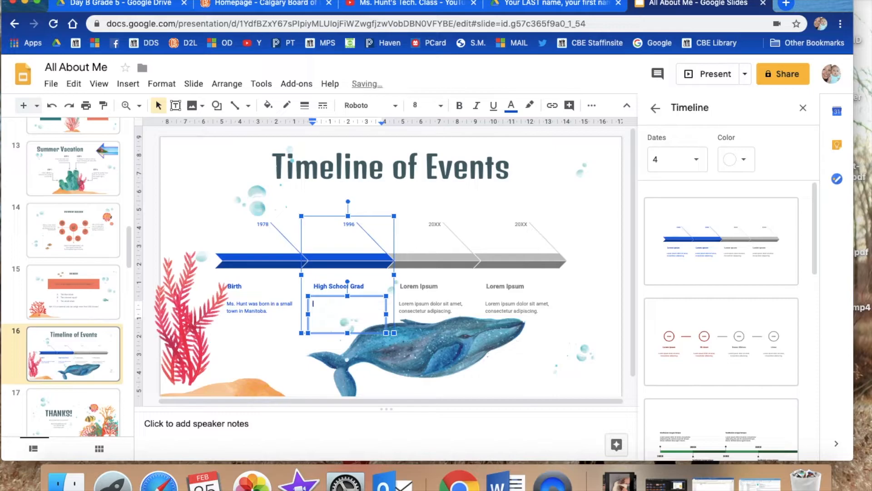
text(Ms. Hunt finished high school)
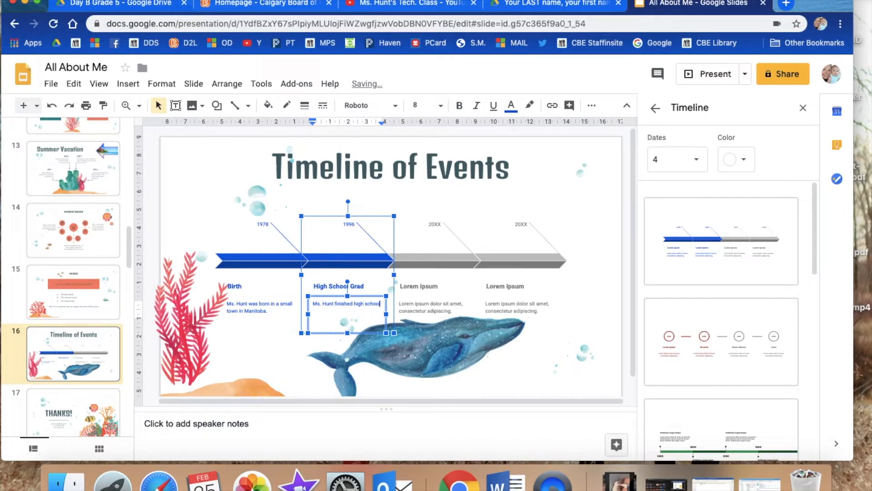
text(with no clue about what her future would hol)
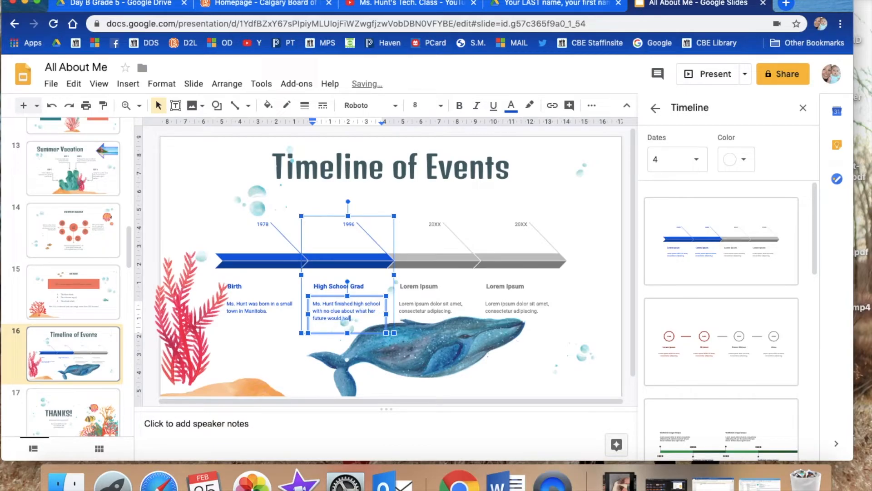
click(432, 285)
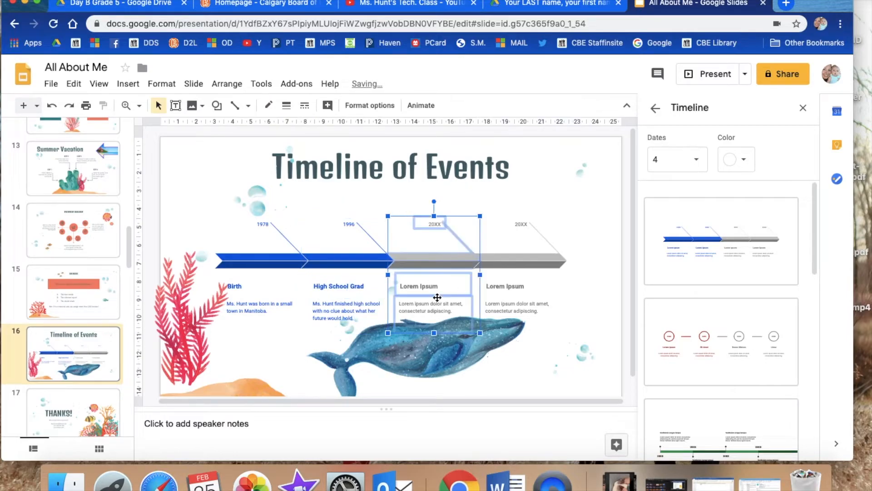
double_click(517, 224)
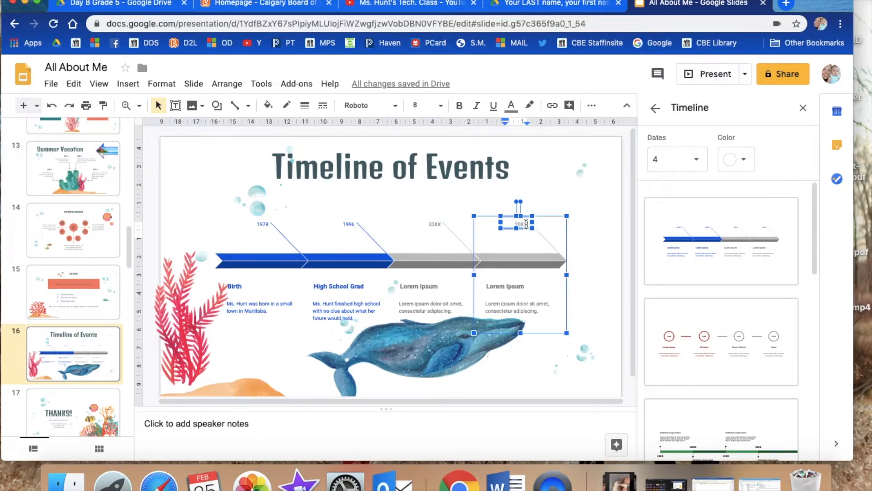
mouse_move(281, 255)
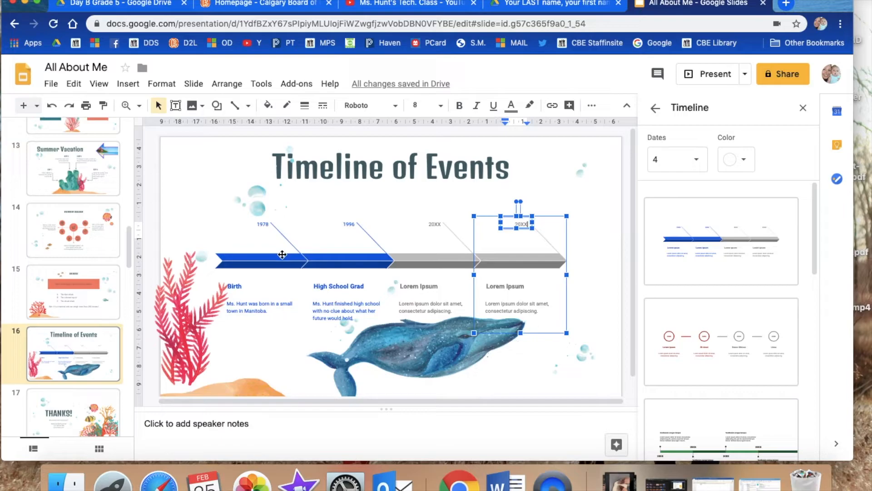
mouse_move(279, 438)
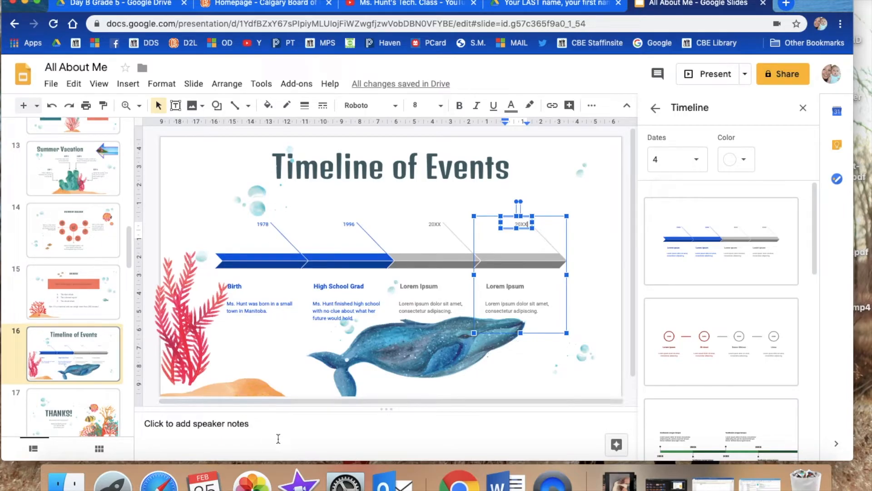
click(73, 148)
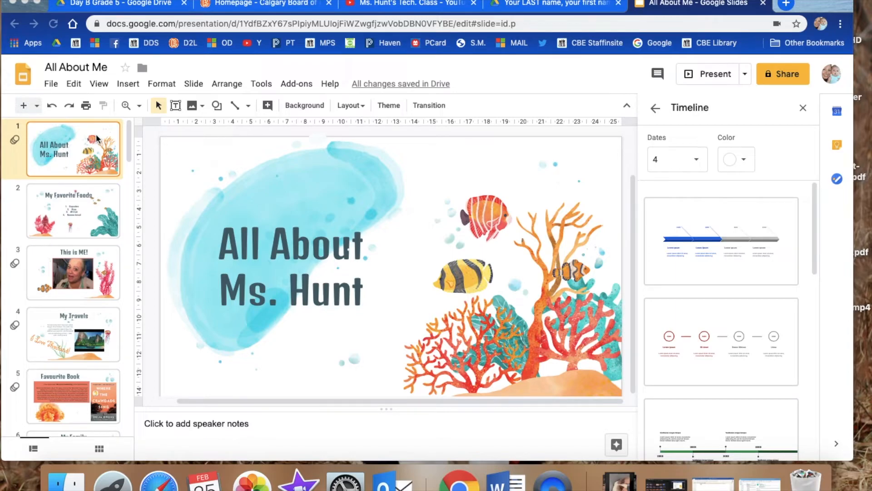
mouse_move(135, 165)
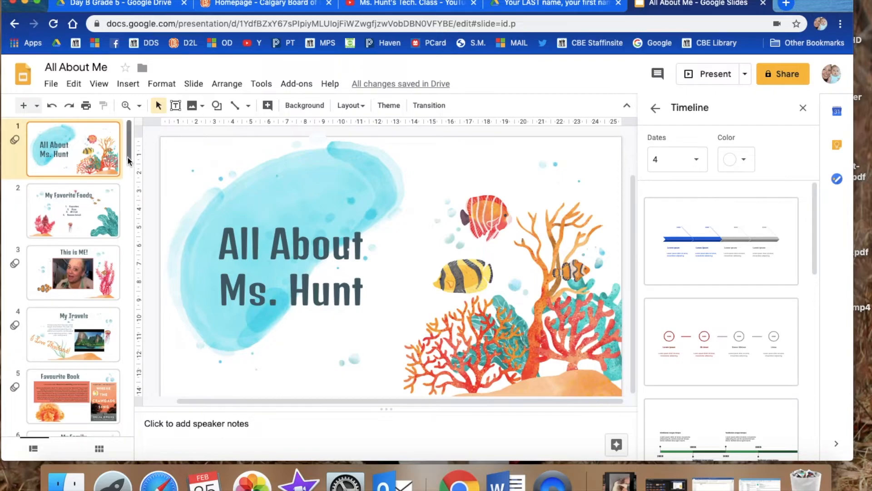
Step: Select the ending icon slides in the filmstrip, from Teamwork Icons back to Nature Icons
scroll(down, 3)
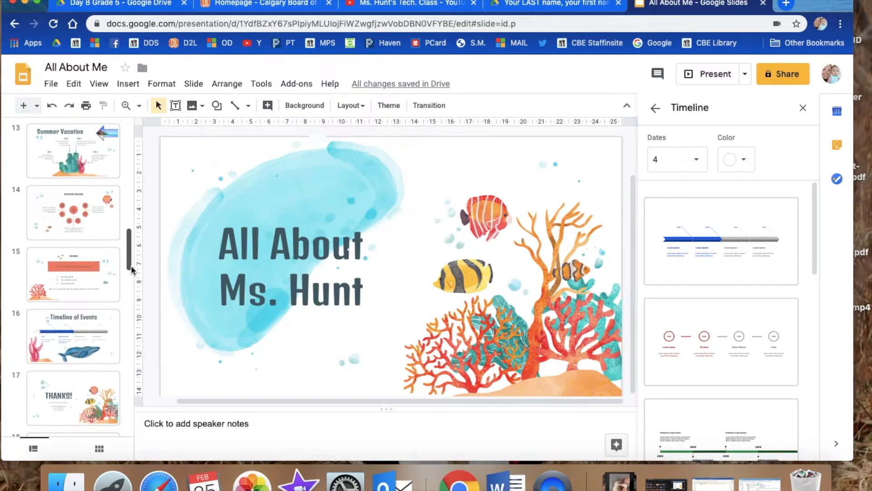
scroll(down, 3)
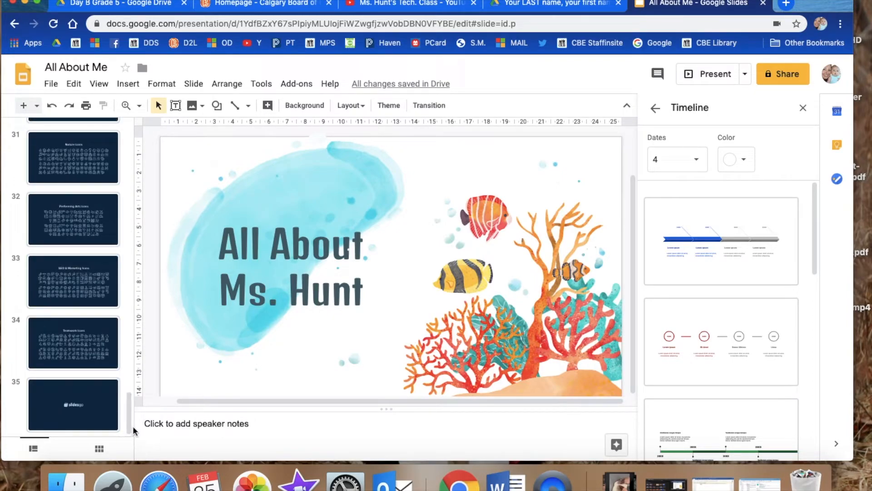
click(73, 404)
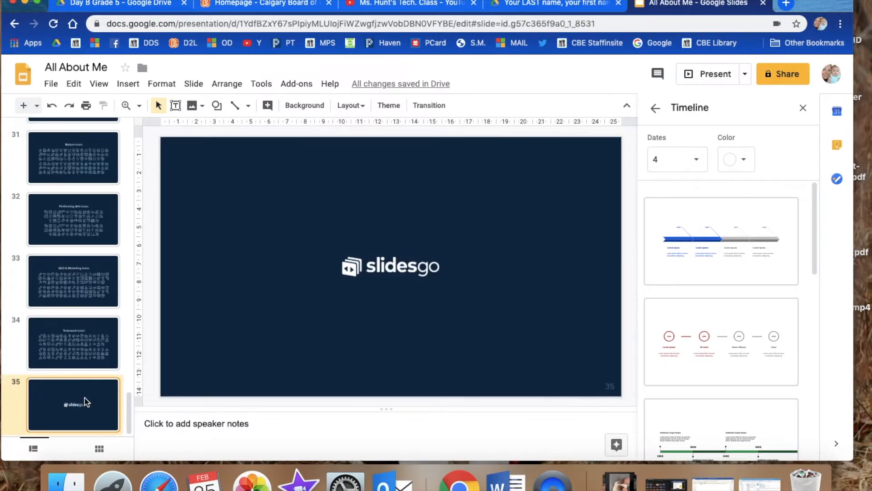
mouse_move(68, 341)
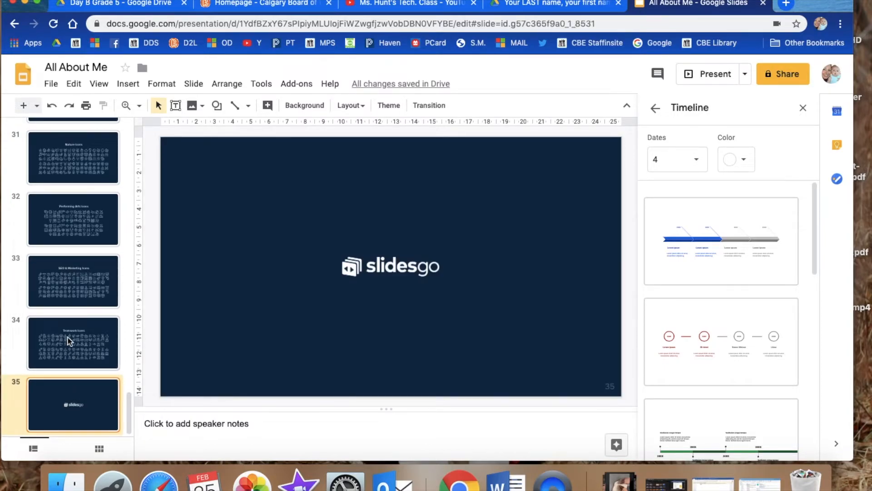
click(73, 343)
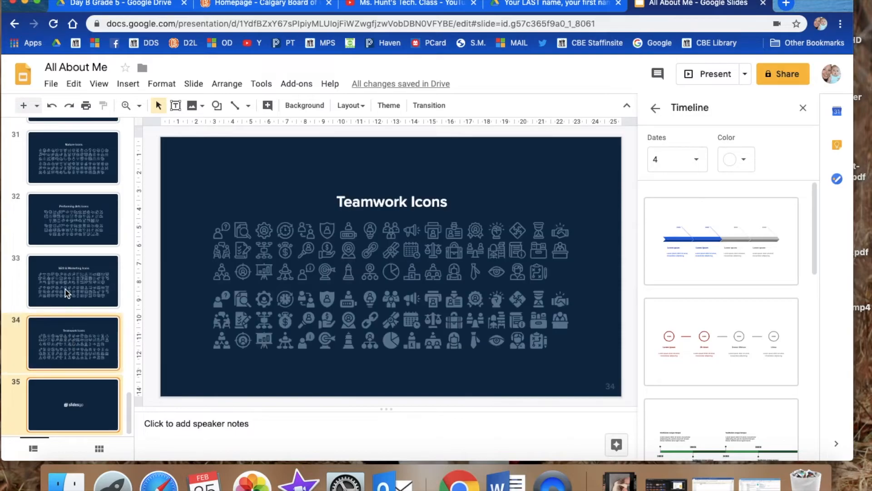
click(73, 281)
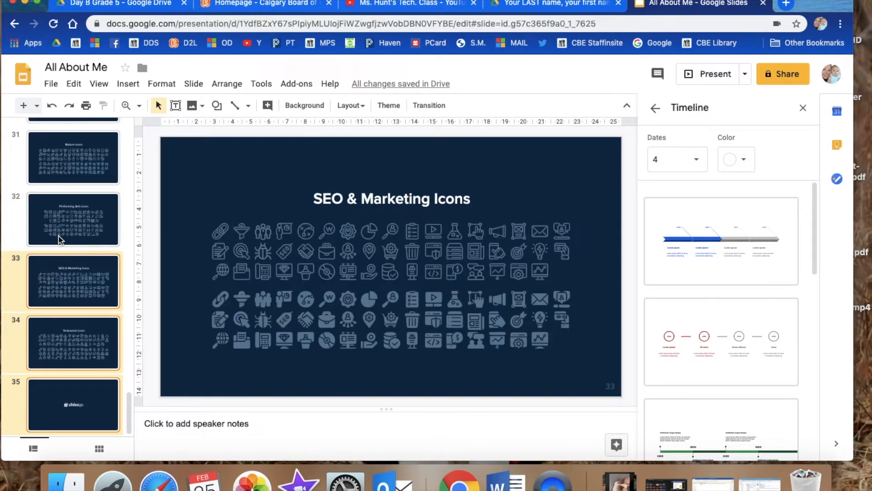
click(73, 158)
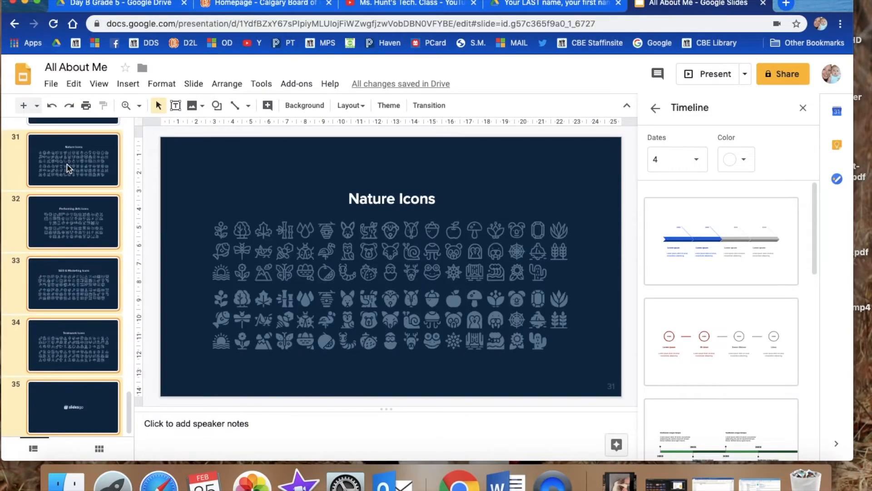
Step: Extend the selection back through the Avatar and editable icons slides to the infographics slide and delete them all
scroll(up, 3)
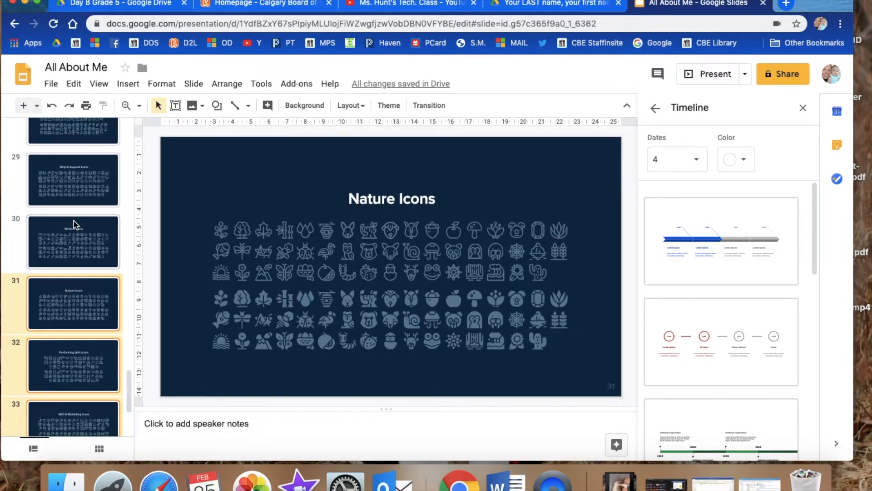
click(72, 286)
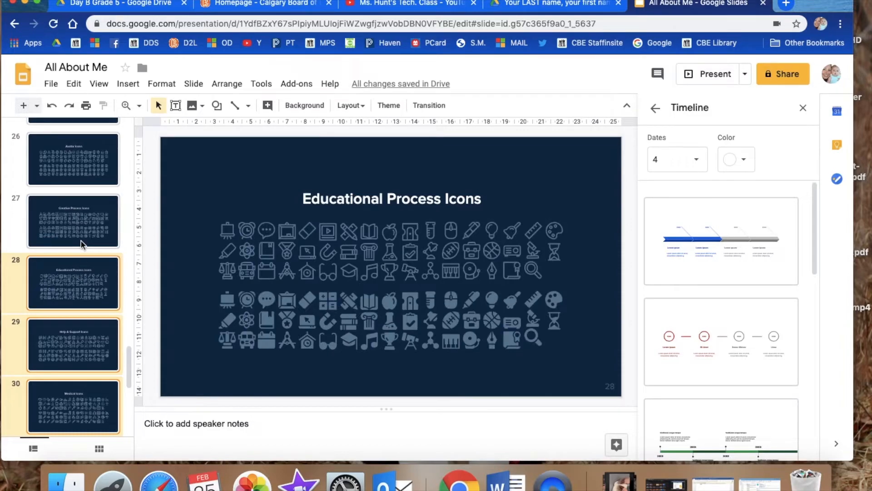
click(72, 160)
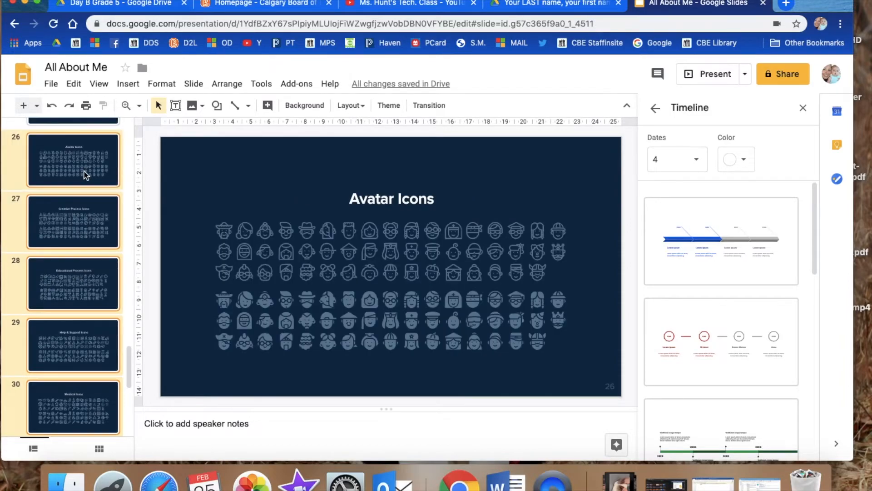
scroll(up, 3)
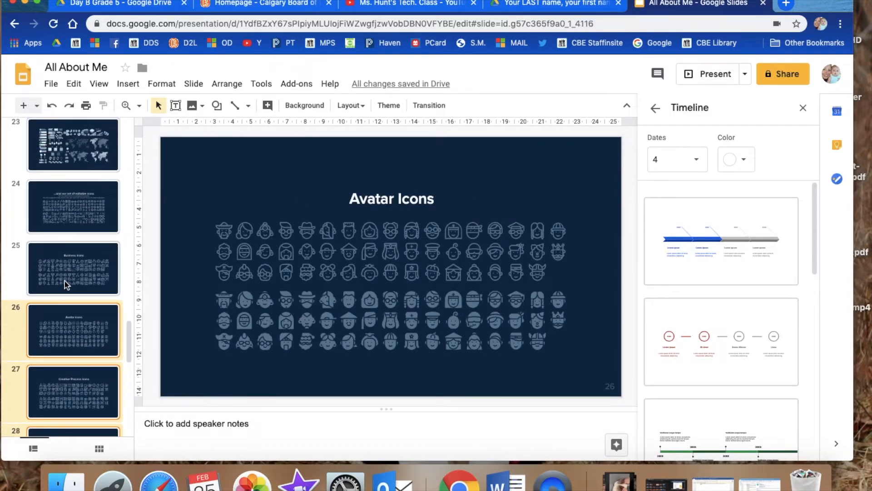
click(73, 206)
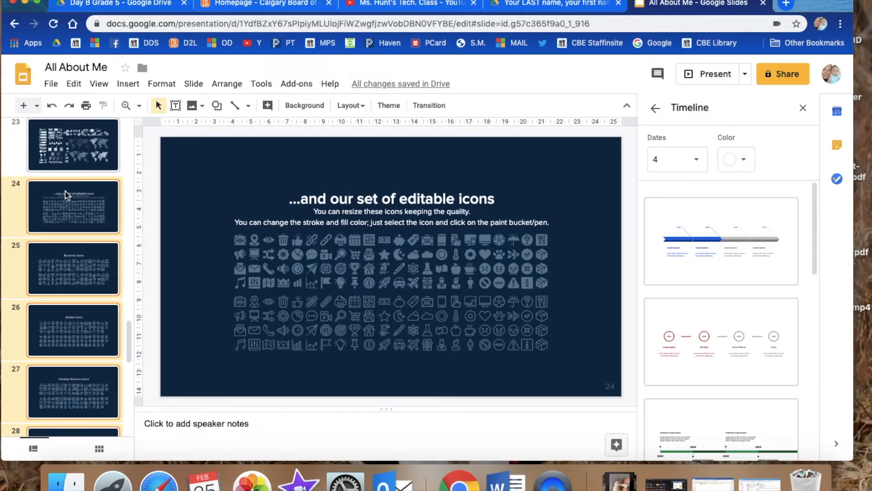
click(72, 145)
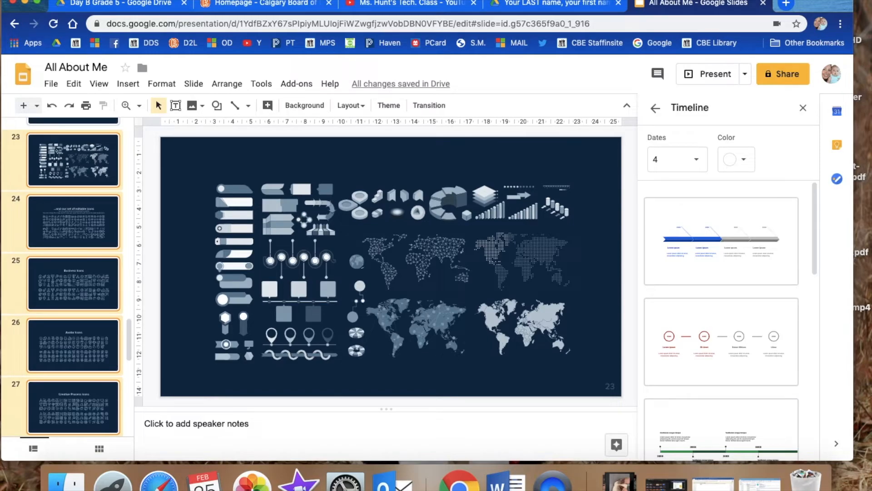
click(73, 405)
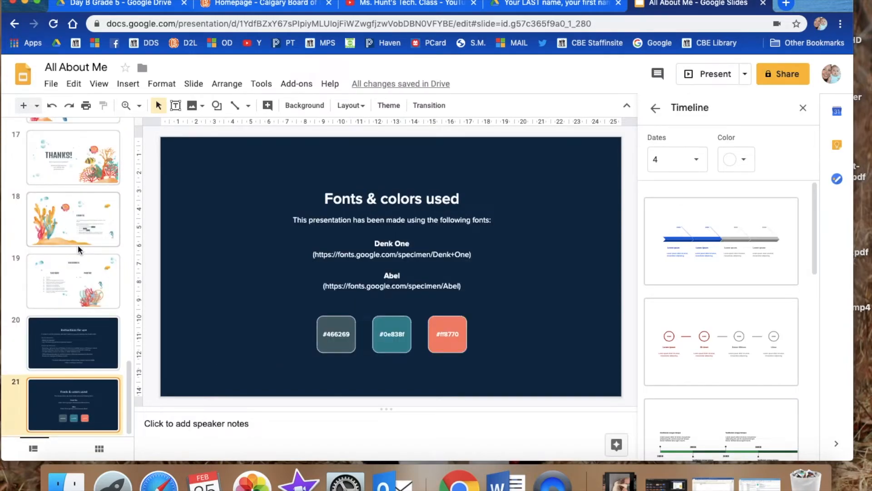
mouse_move(79, 363)
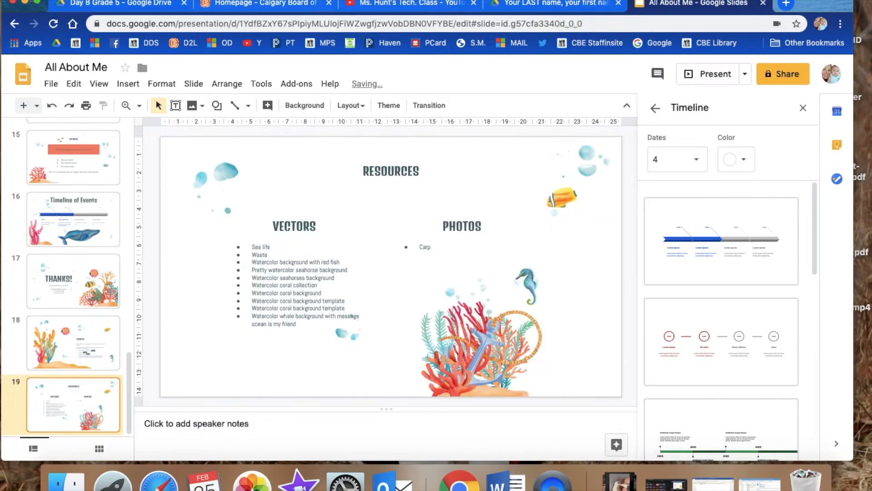
mouse_move(61, 362)
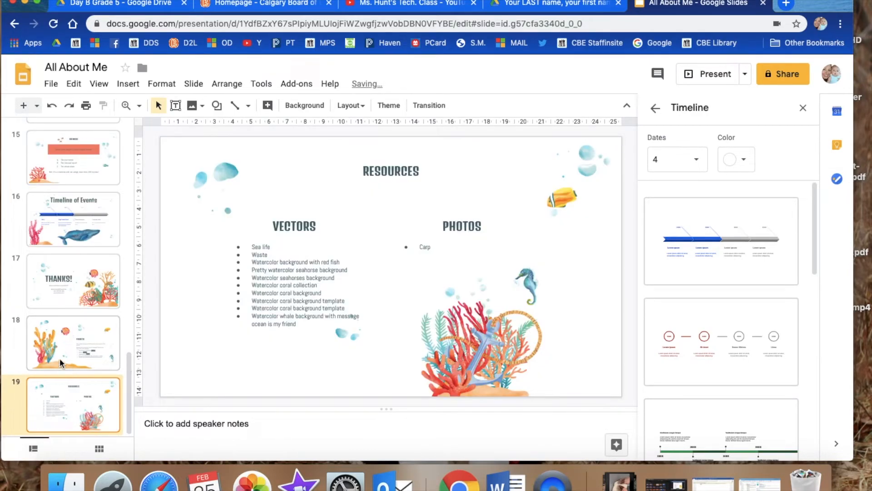
Step: Check the Credits slide, then delete the Resources and THANKS! slides so the deck ends at Credits
click(73, 343)
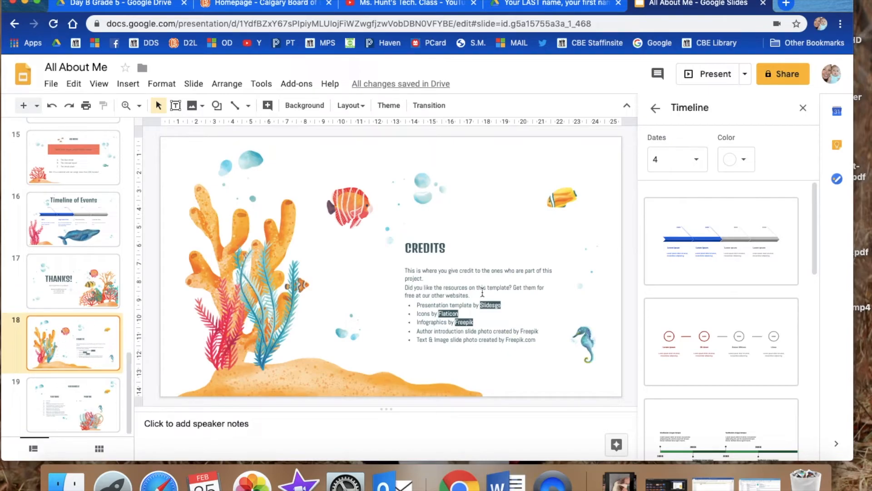
mouse_move(400, 293)
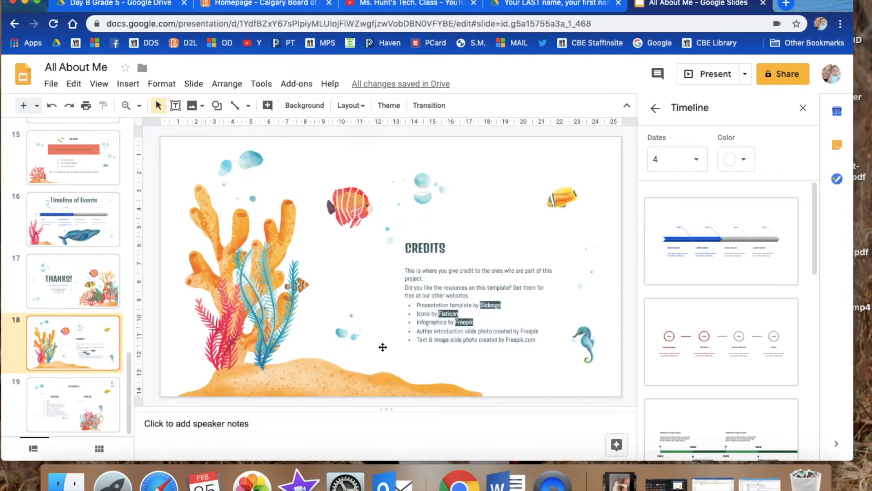
click(73, 404)
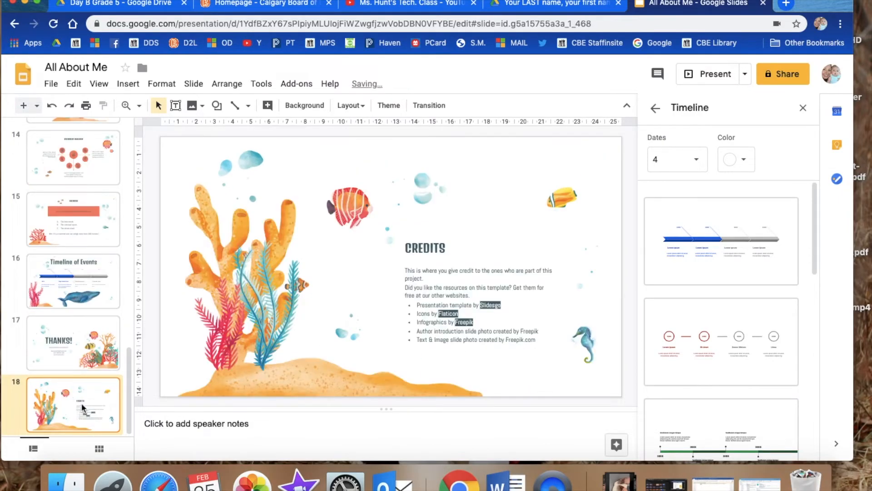
click(72, 343)
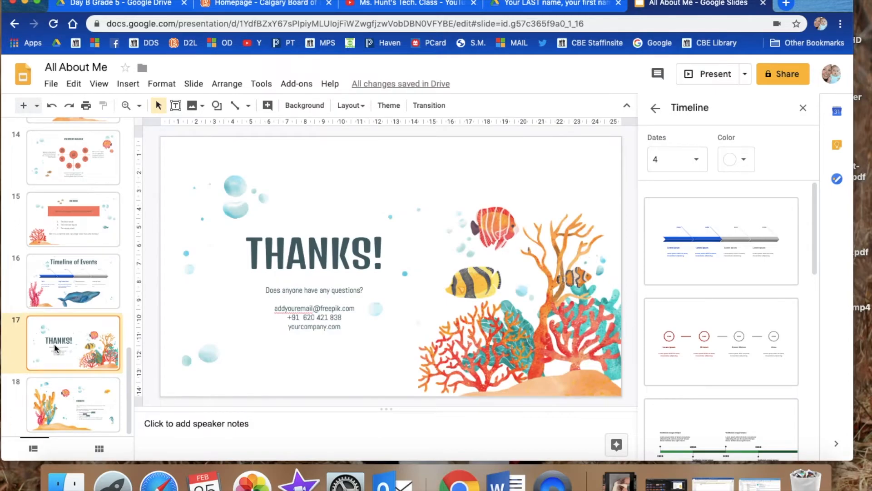
click(73, 405)
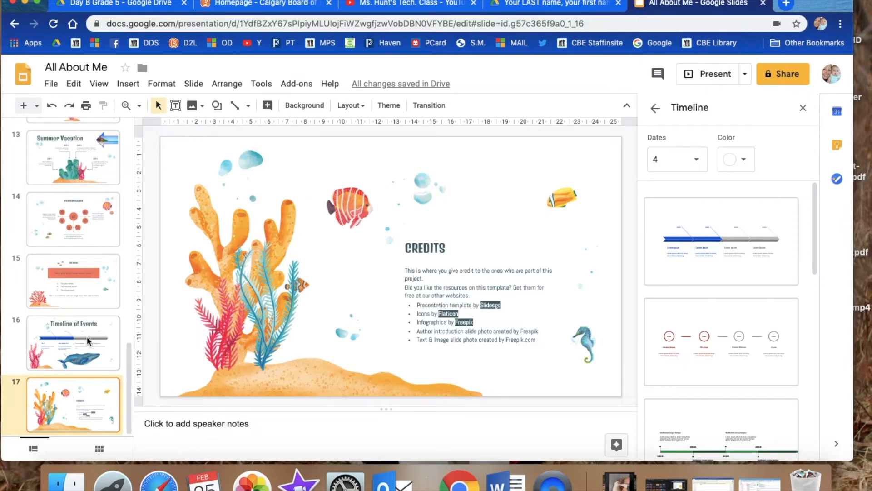
click(73, 281)
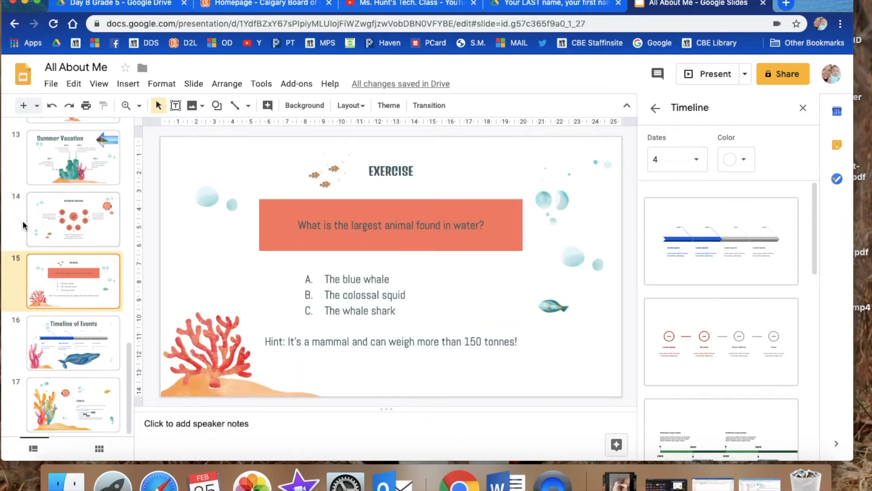
Step: Delete the Exercise, circular diagram and Case Study template slides
click(72, 343)
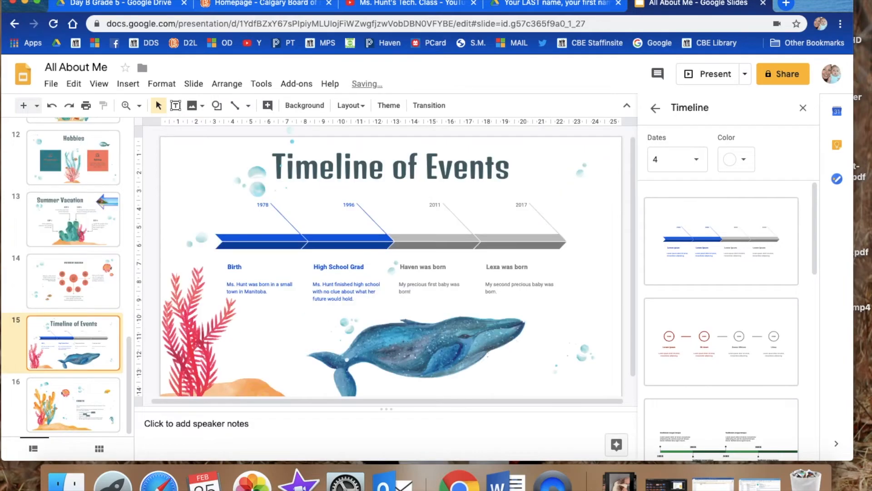
click(72, 280)
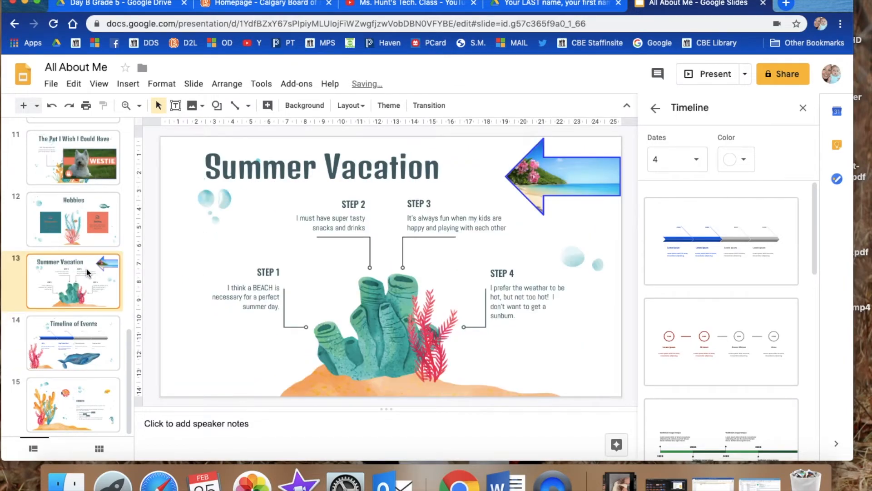
click(72, 159)
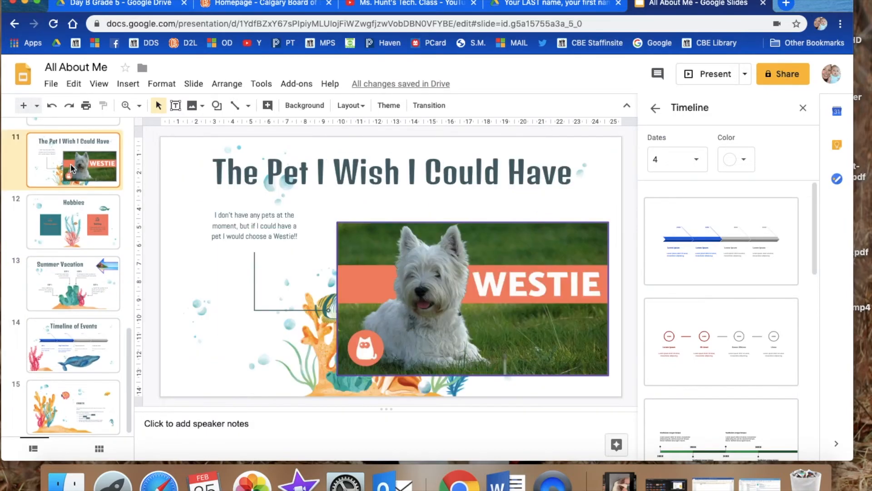
click(73, 166)
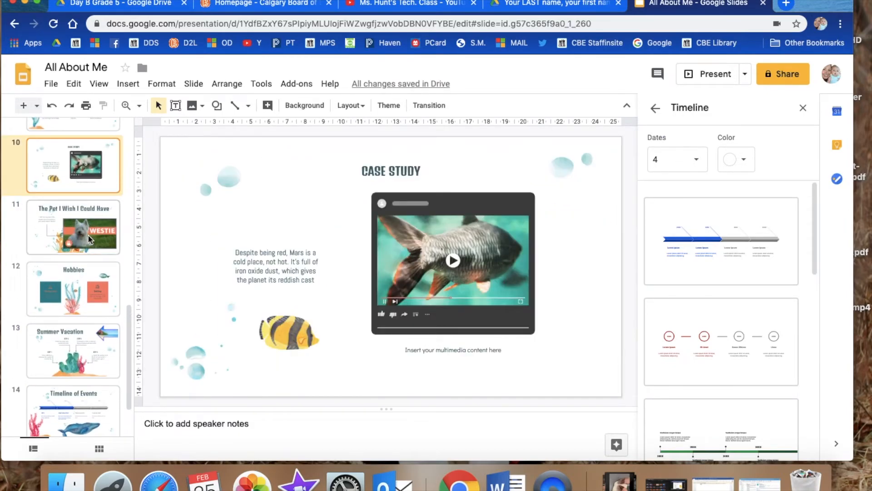
click(73, 227)
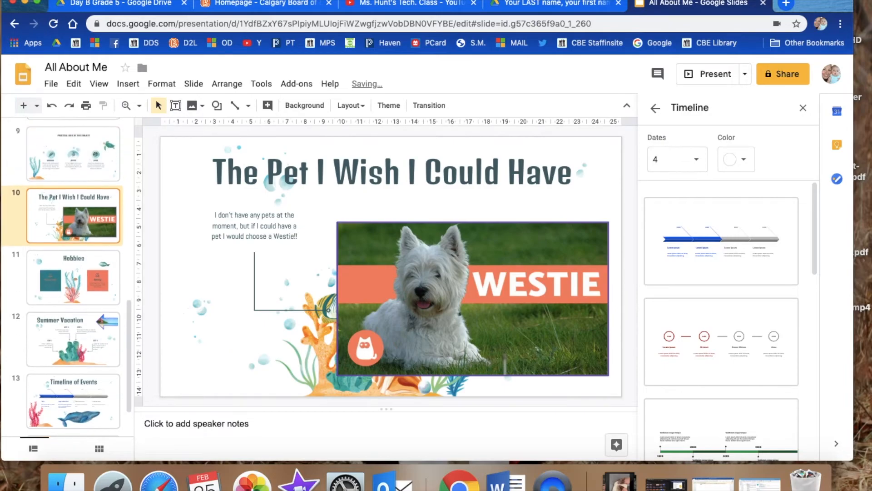
Step: Delete the leftover statistics and practical uses slides, leaving a 12-slide deck
click(73, 202)
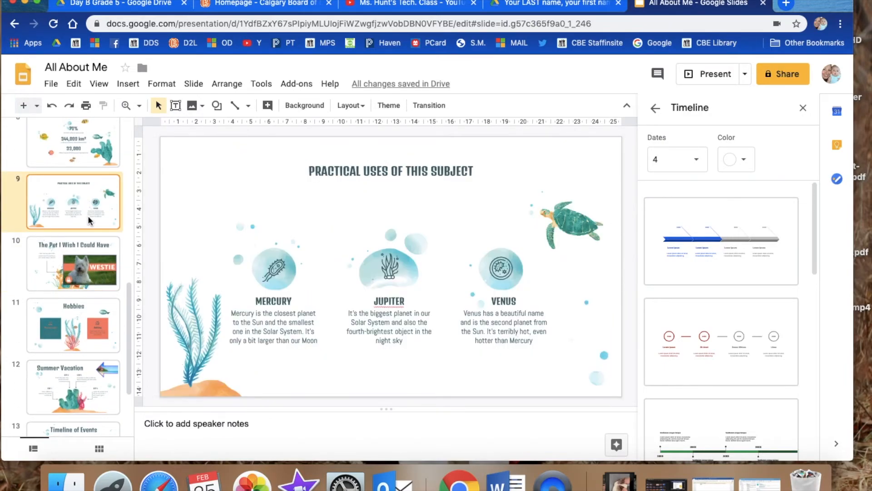
click(72, 263)
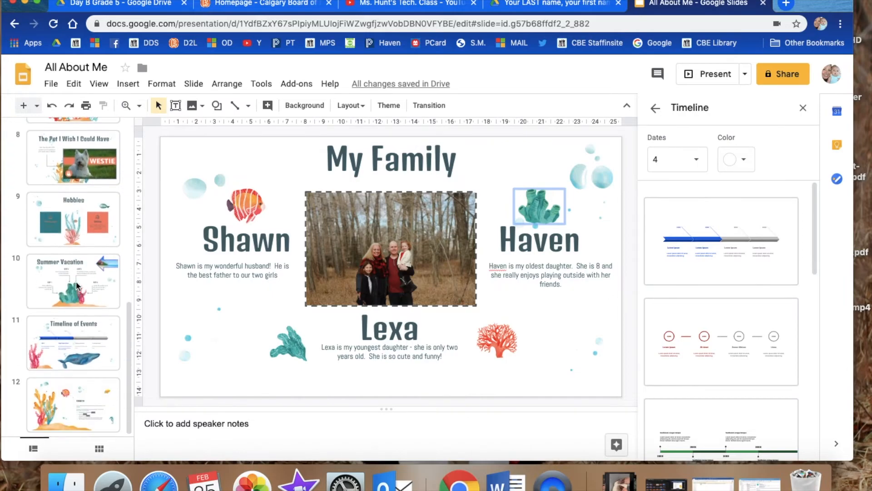
scroll(up, 3)
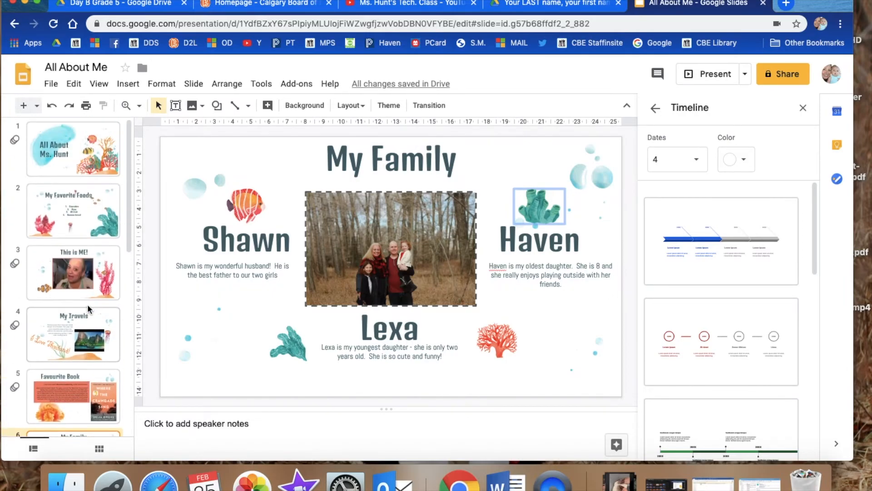
scroll(down, 3)
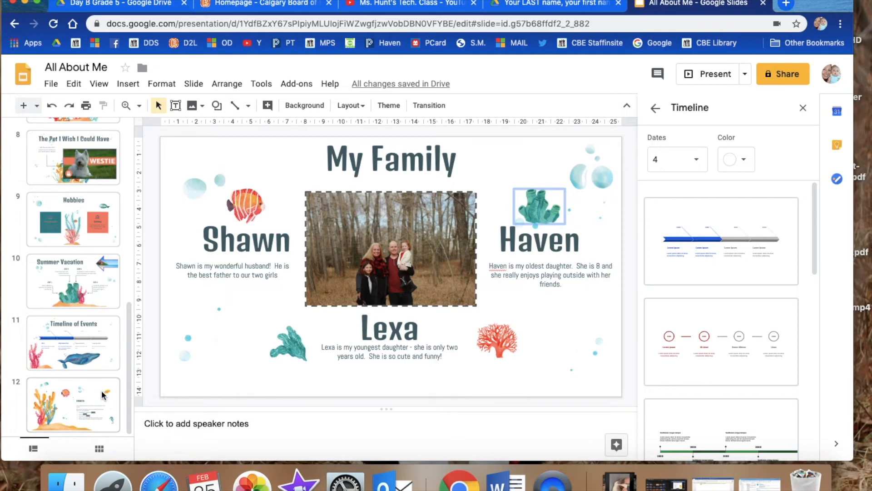
mouse_move(124, 397)
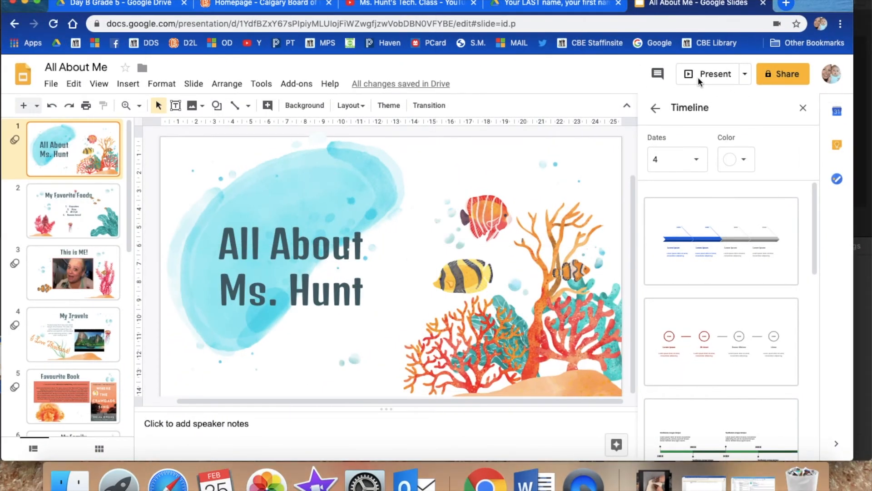
Step: Present the slideshow full screen and advance through the opening slides
click(715, 73)
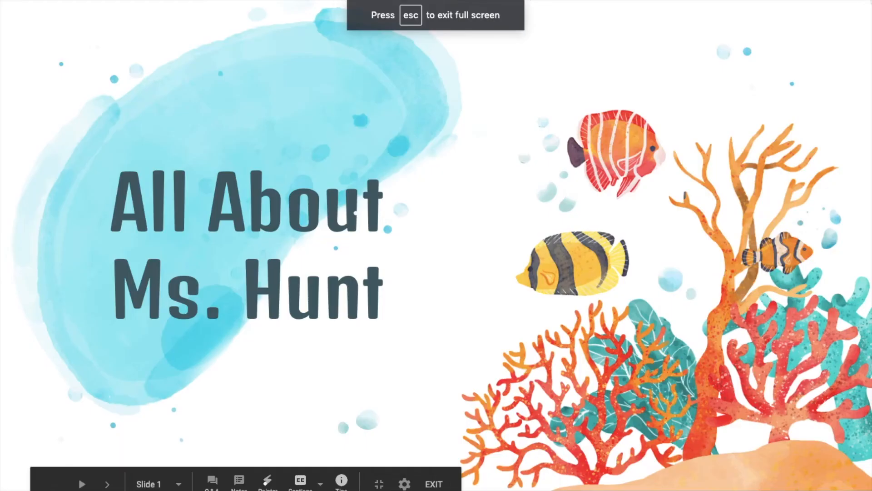
click(107, 483)
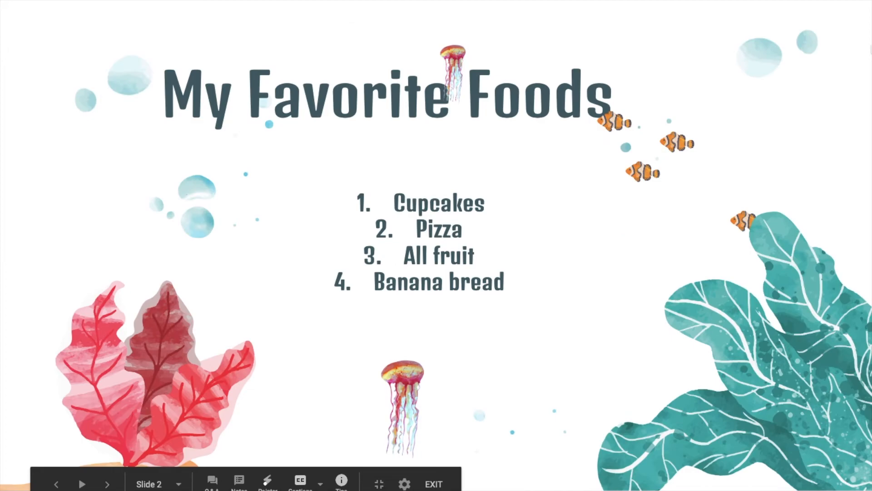
click(108, 483)
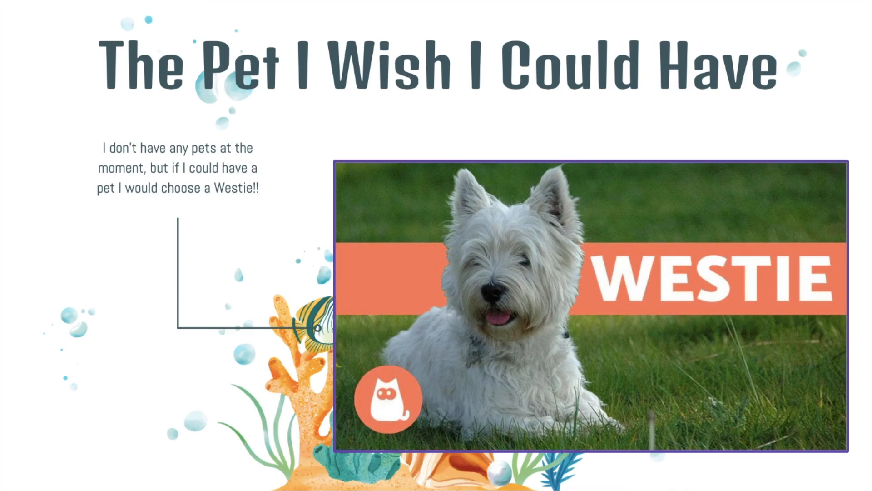